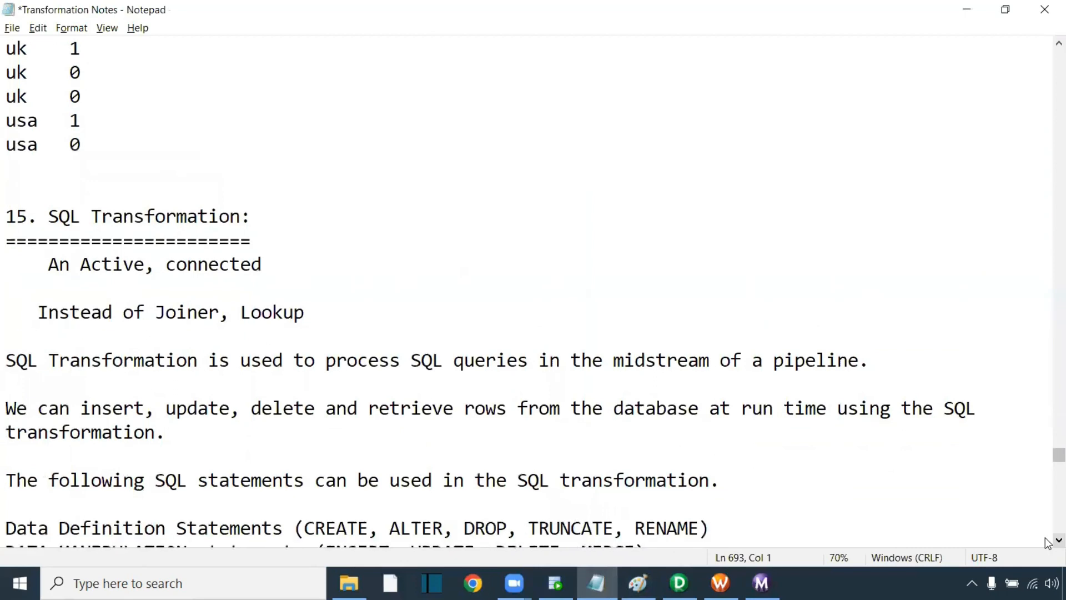
- Bring up section 15, SQL Transformation, and highlight key words such as 'connected'
scroll(down, 3)
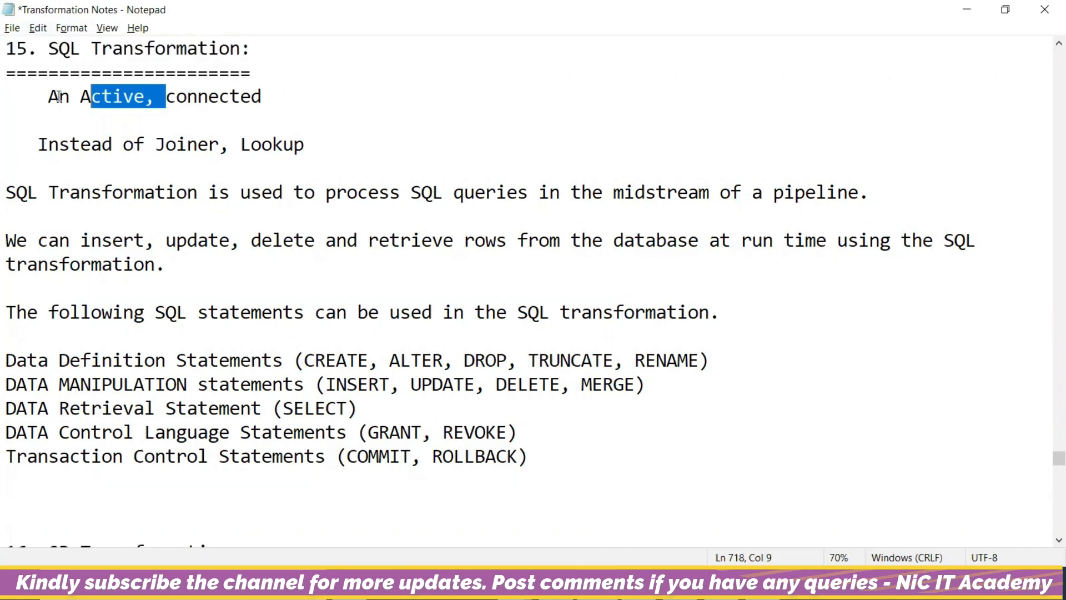
double_click(213, 97)
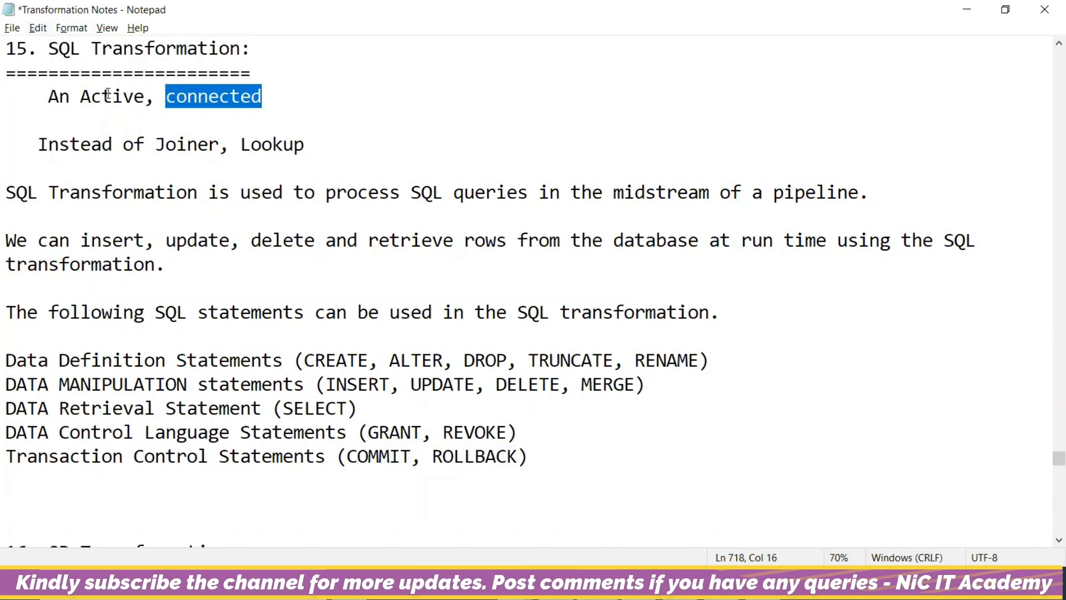
mouse_move(161, 145)
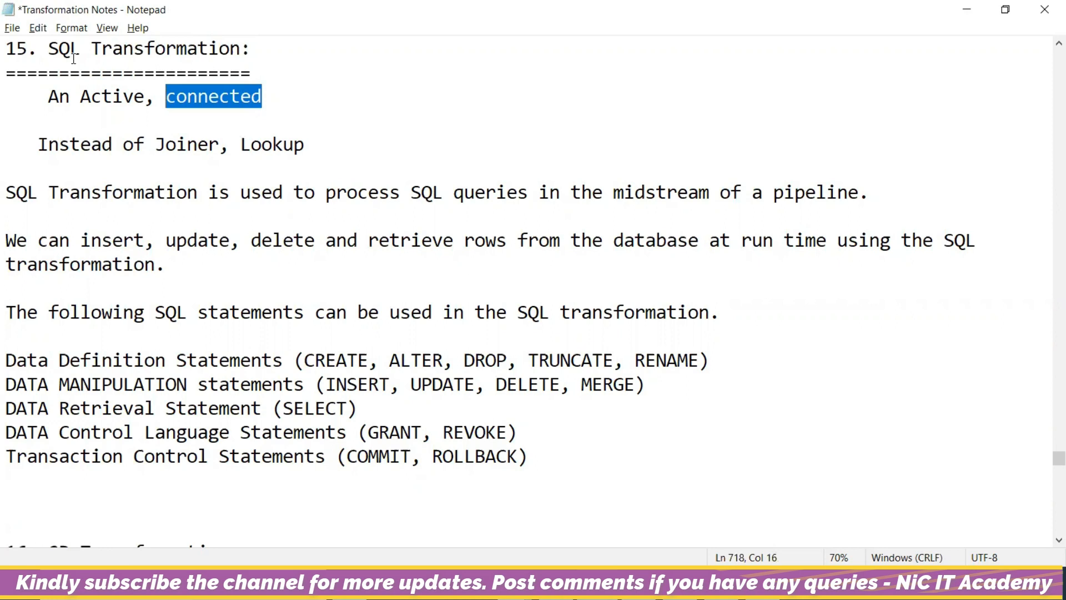
double_click(277, 144)
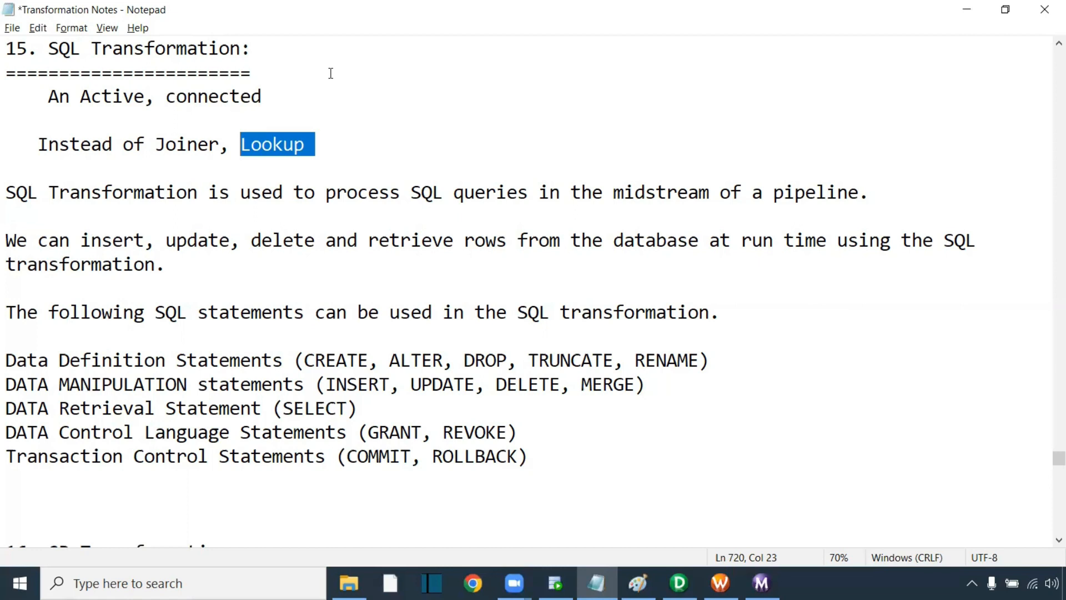
mouse_move(259, 121)
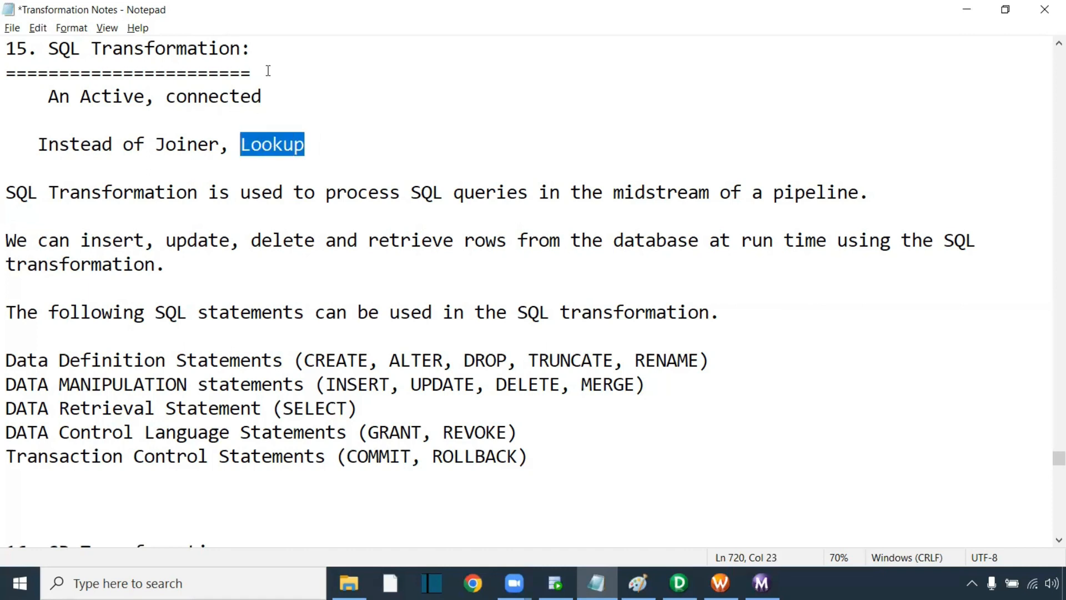
mouse_move(314, 128)
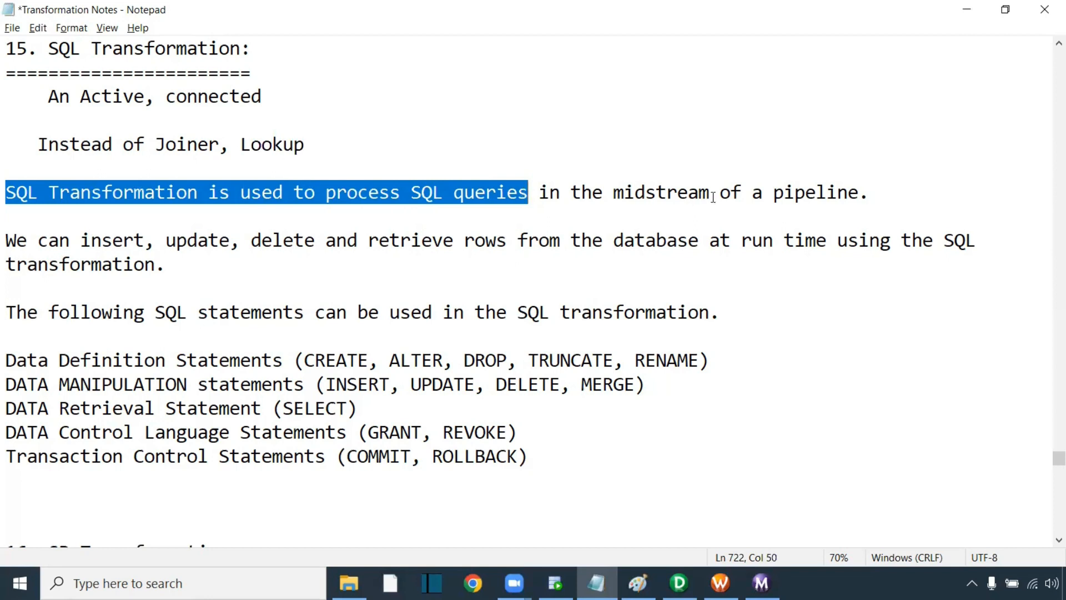
mouse_move(16, 275)
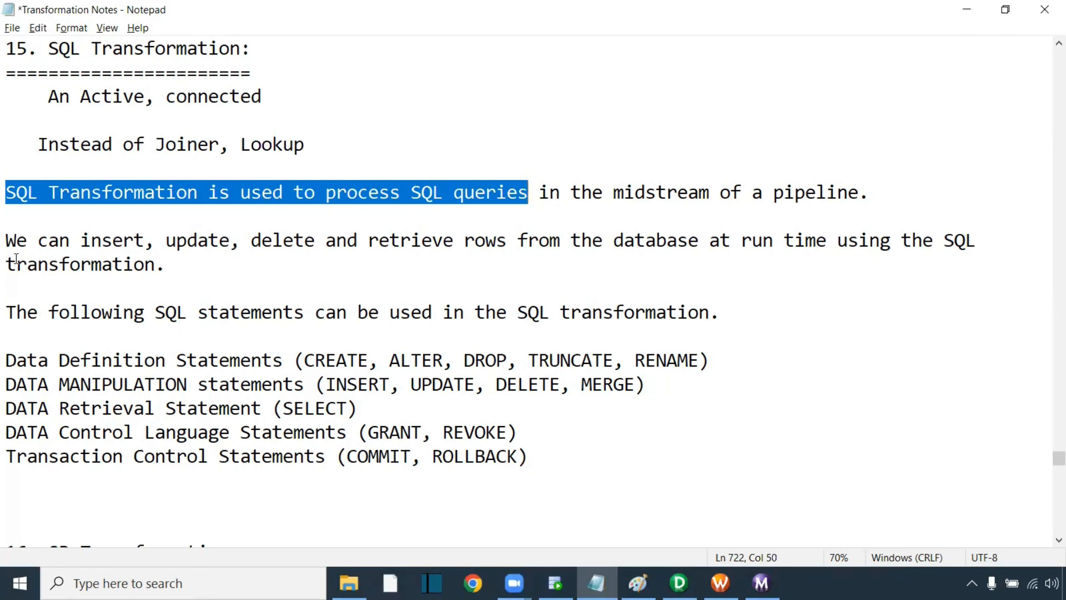
mouse_move(267, 298)
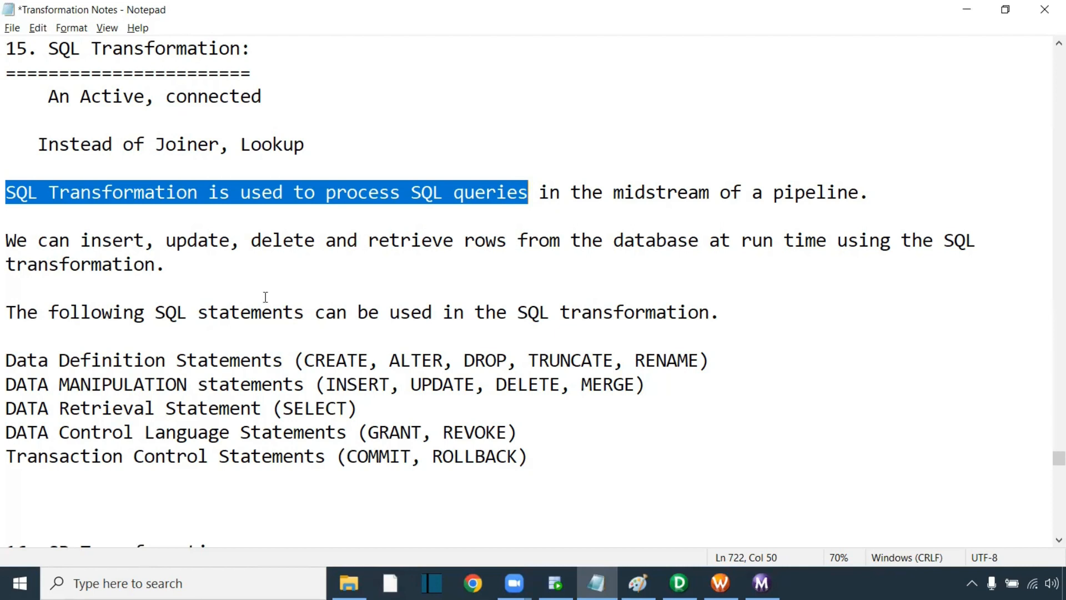
mouse_move(558, 441)
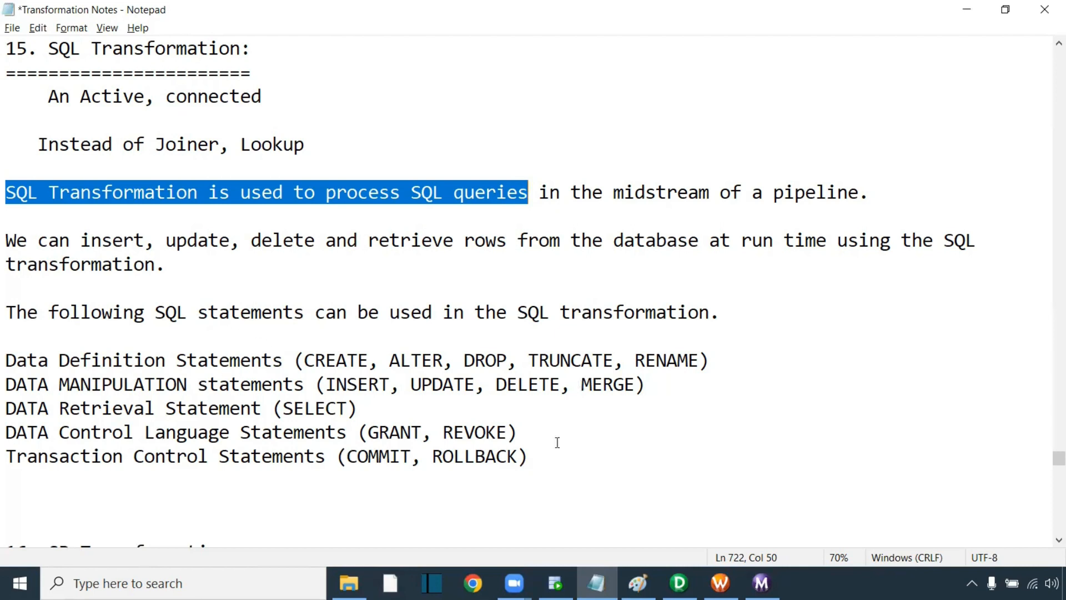
mouse_move(469, 396)
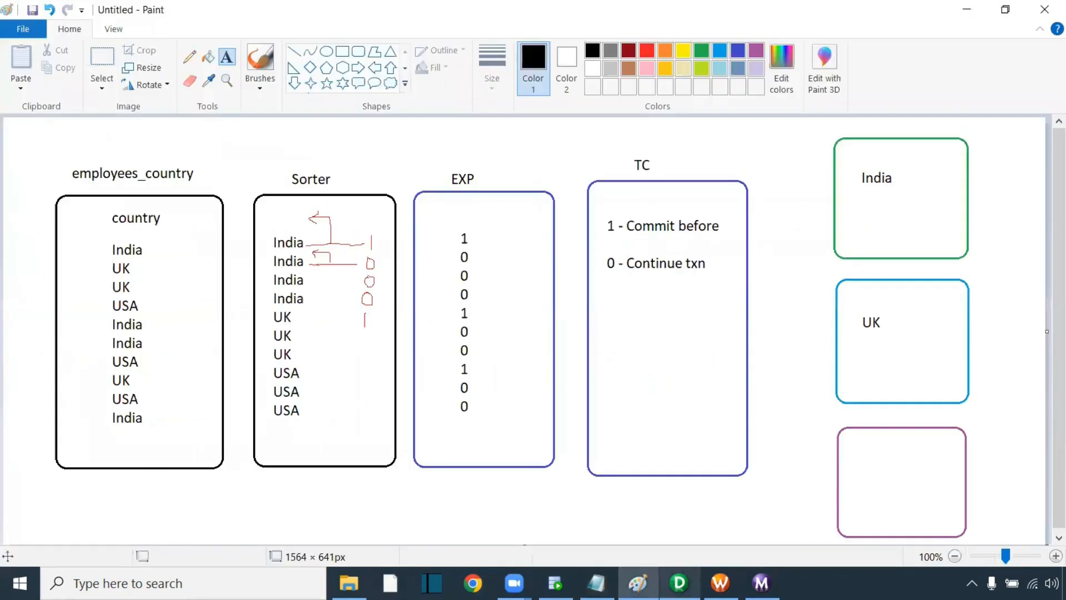
- Show the earlier m_Transaction_control mapping, then return to the transformation notes
click(678, 582)
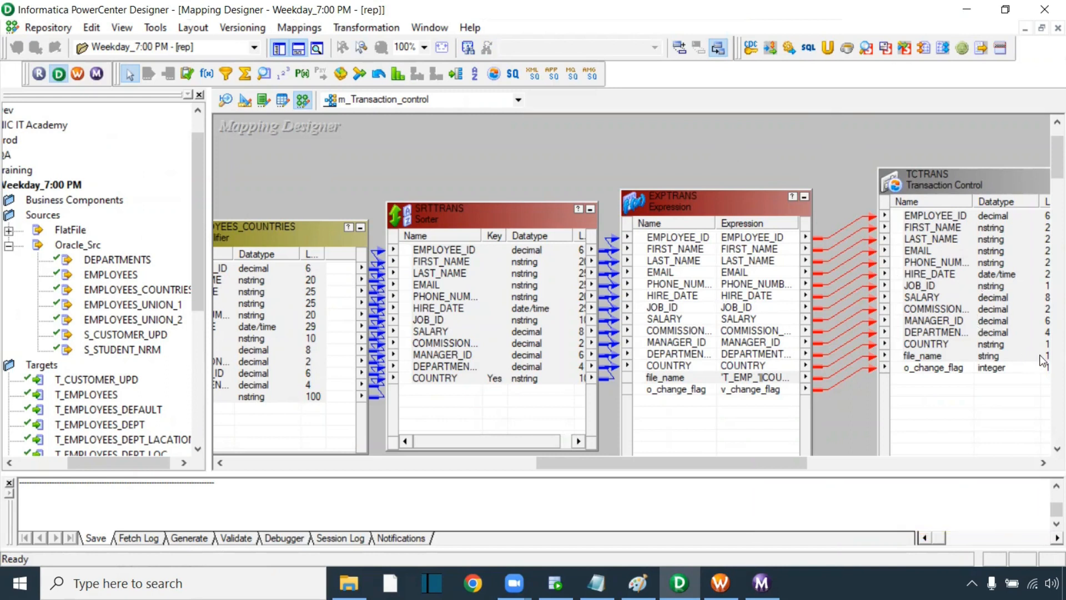
click(926, 344)
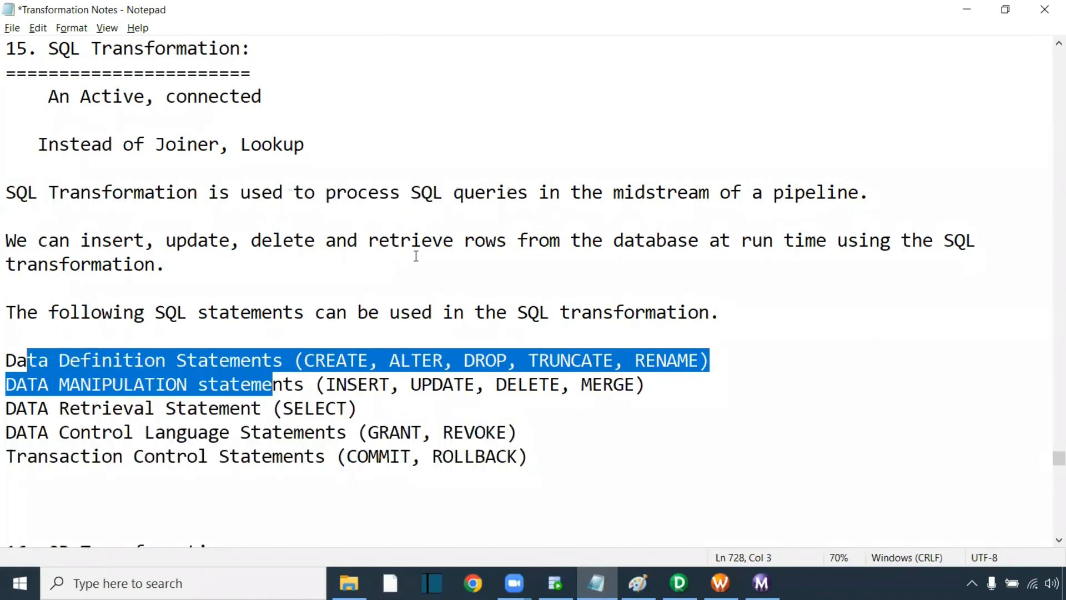
mouse_move(644, 259)
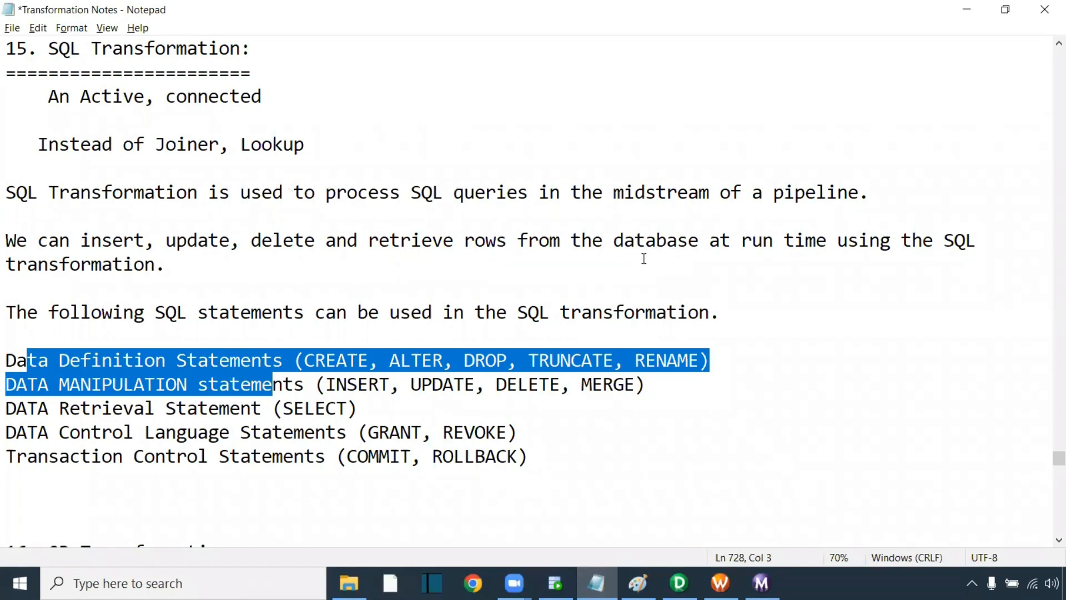
mouse_move(635, 240)
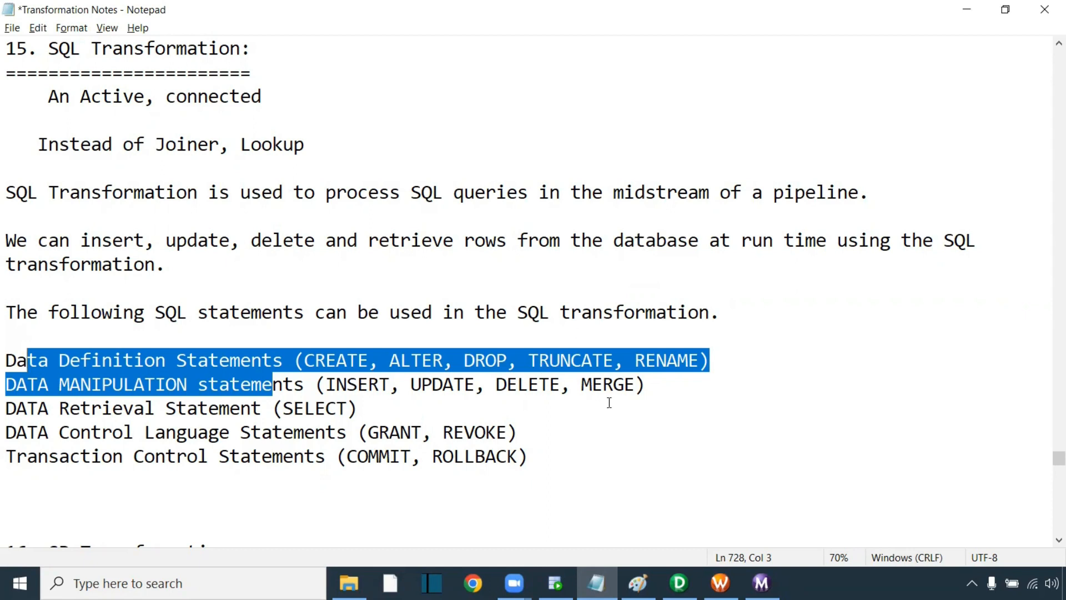
mouse_move(1040, 328)
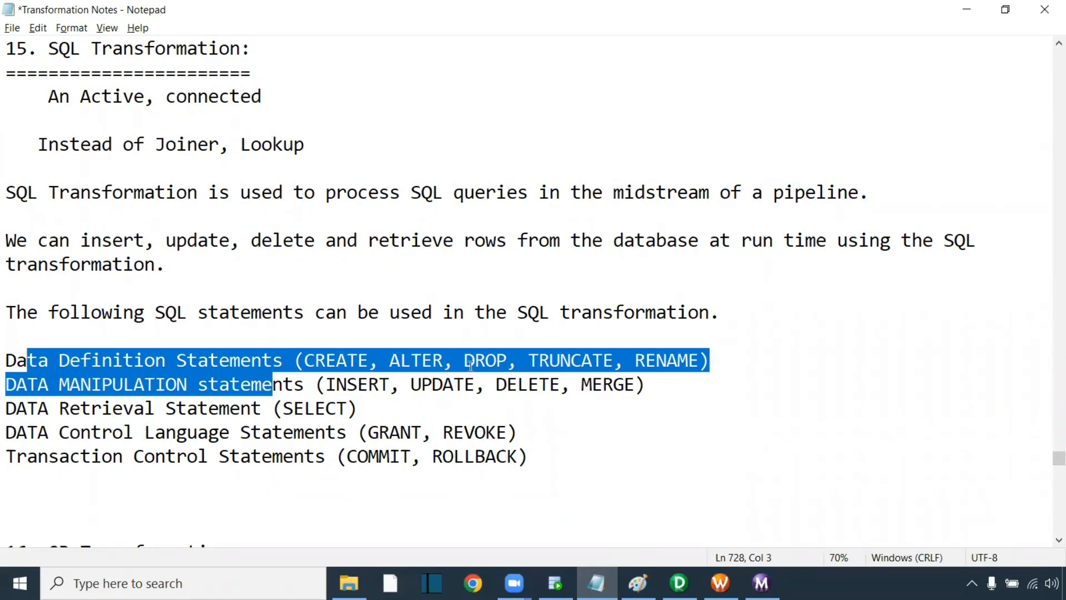
- Switch from the Notepad notes over to PowerCenter Designer
click(555, 582)
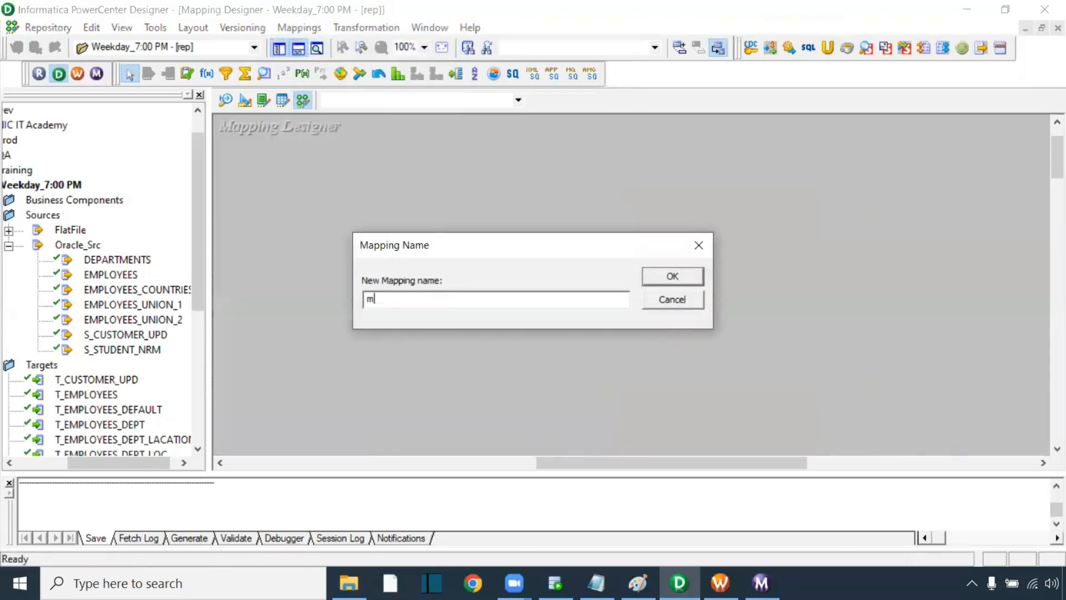
- Name the new mapping m_SQL_Transformation and confirm it
text(_SQL_)
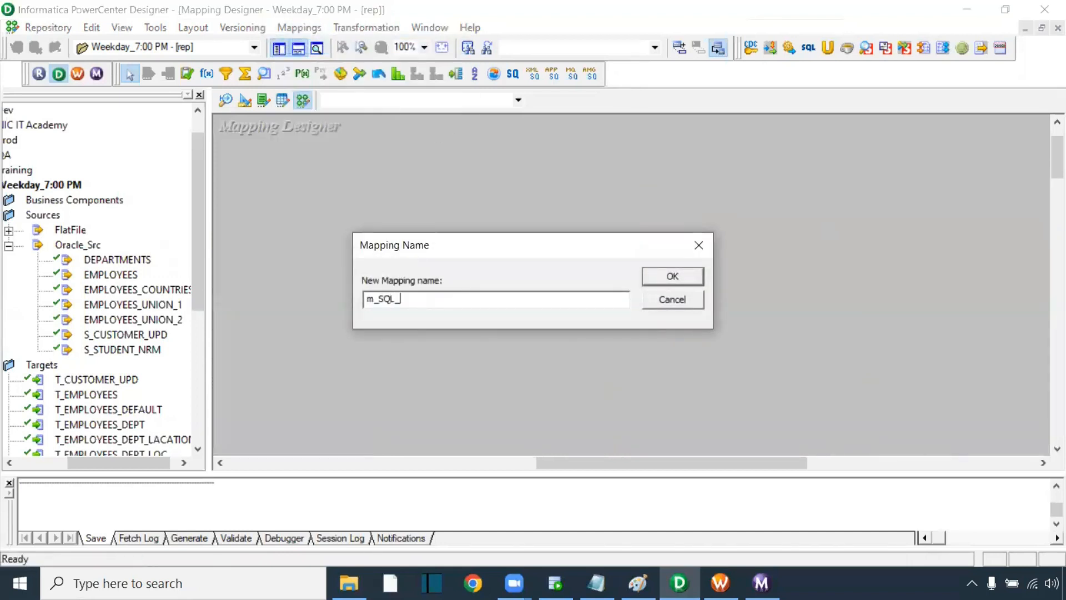
text(Tran)
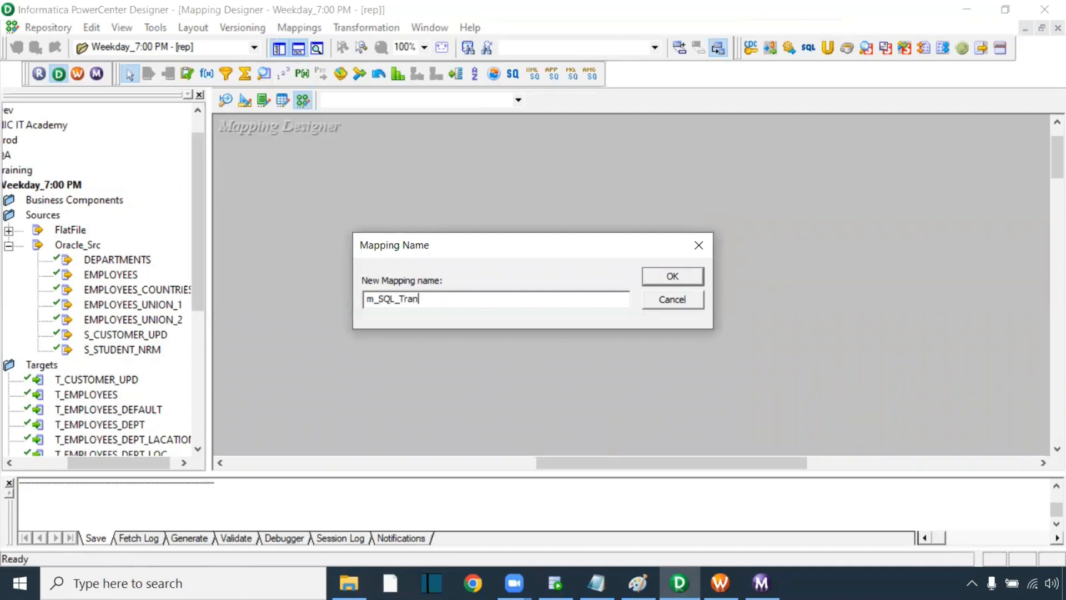
click(673, 275)
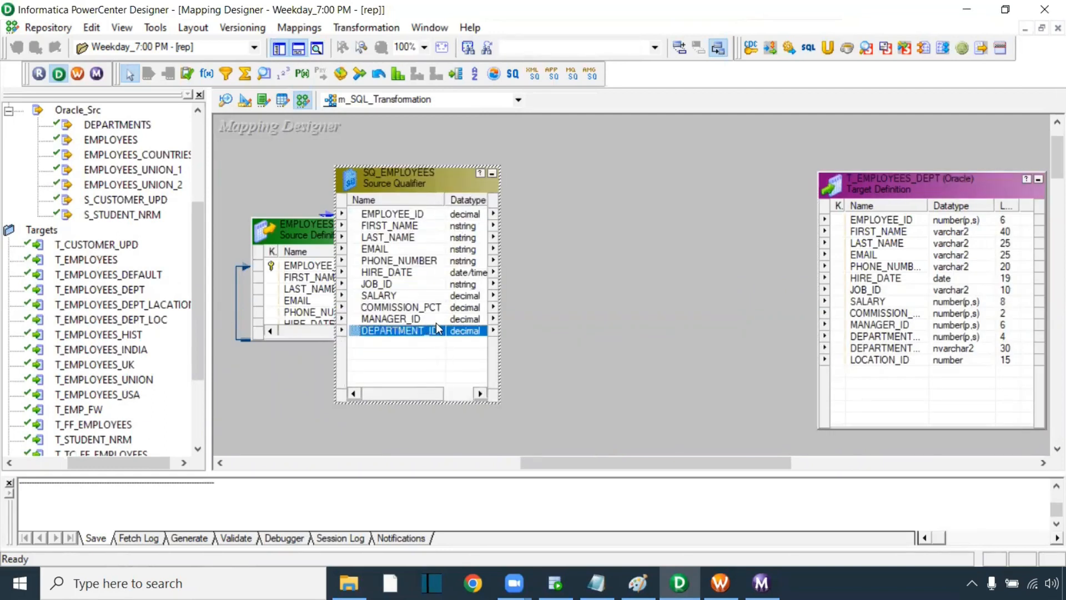
click(885, 336)
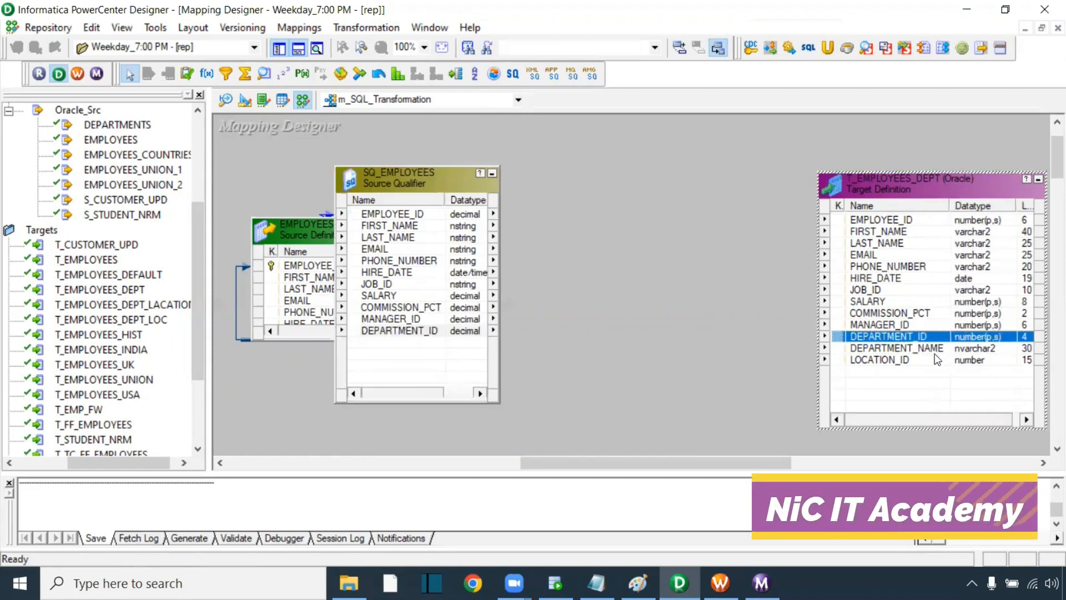
click(897, 347)
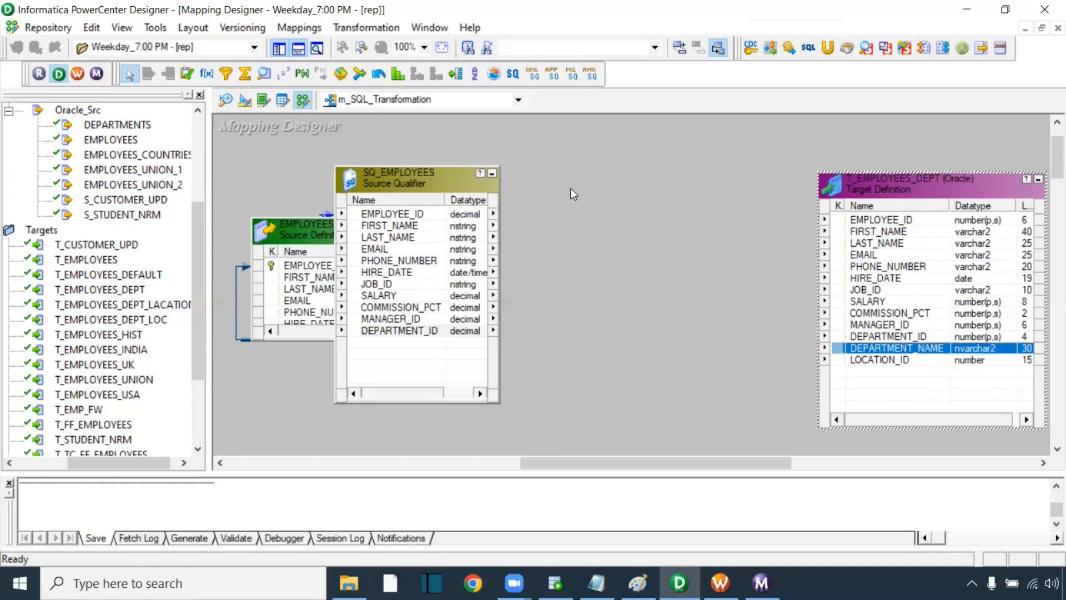
mouse_move(581, 135)
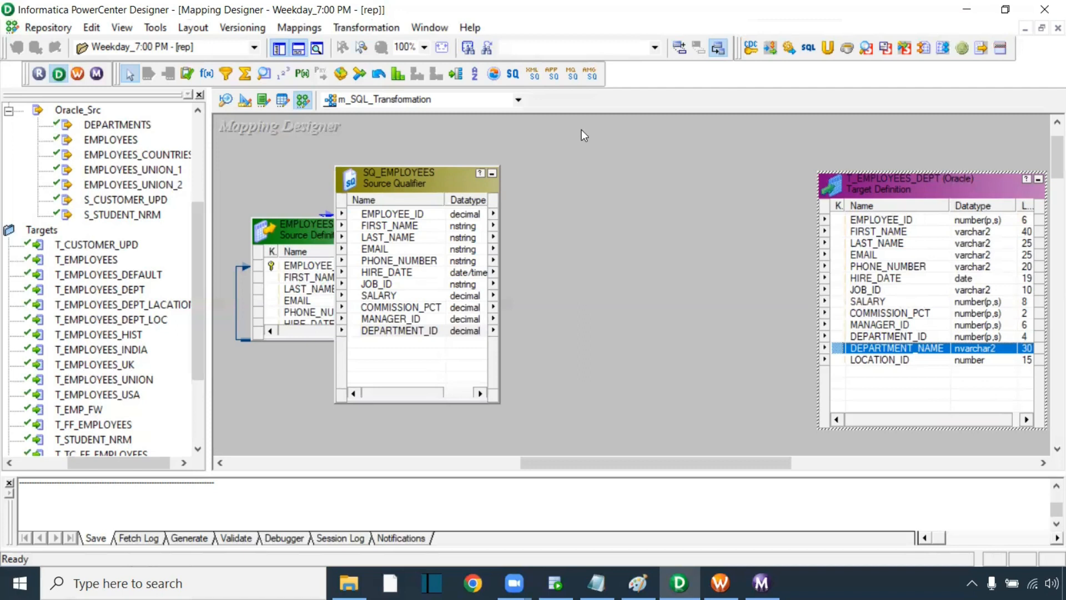
mouse_move(512, 253)
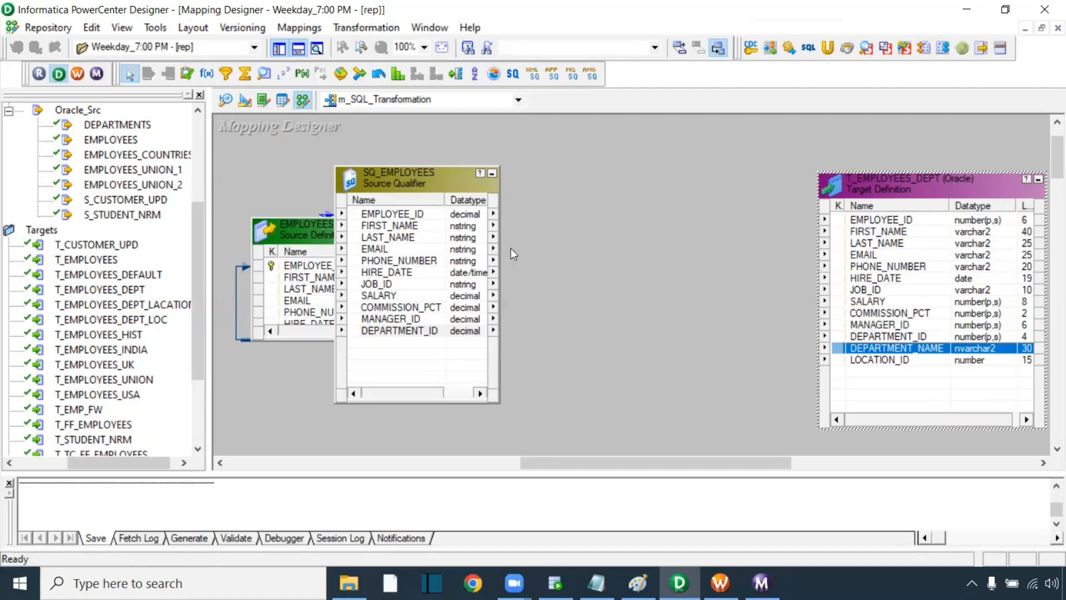
mouse_move(114, 268)
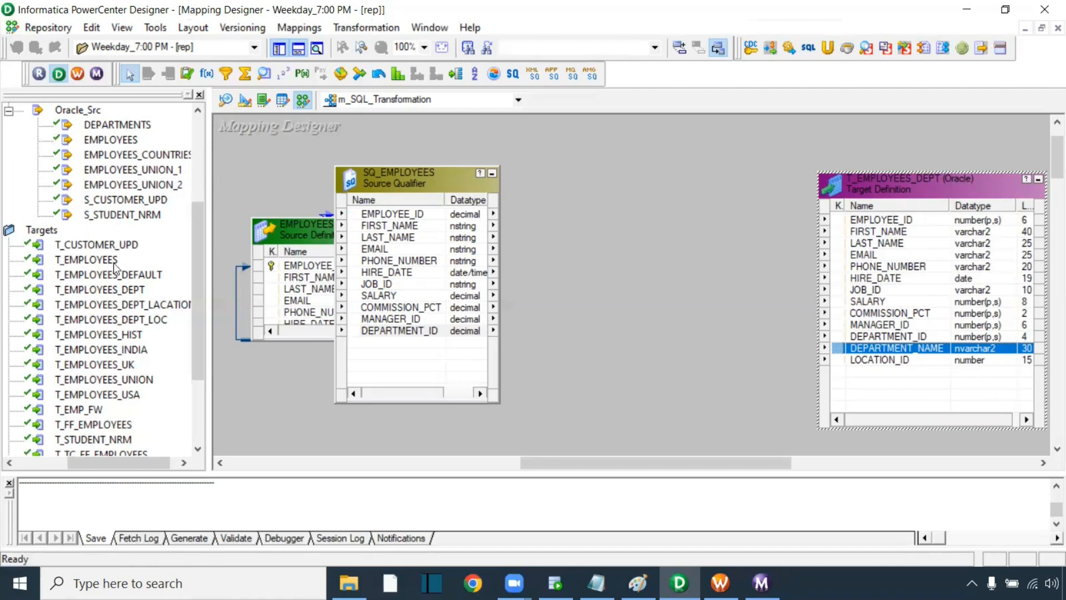
mouse_move(254, 208)
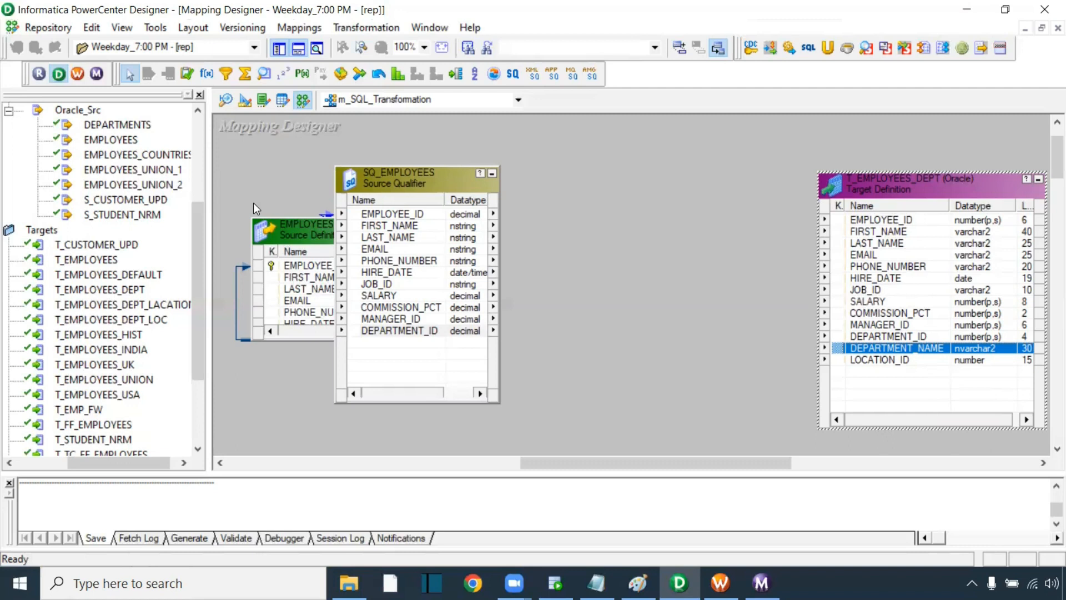
mouse_move(513, 80)
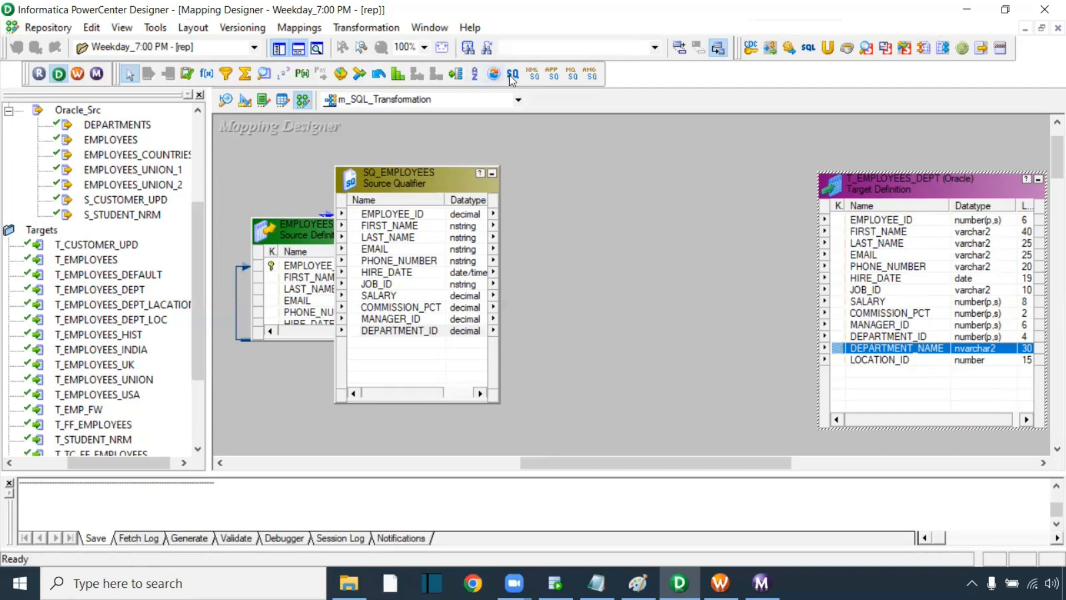
mouse_move(809, 49)
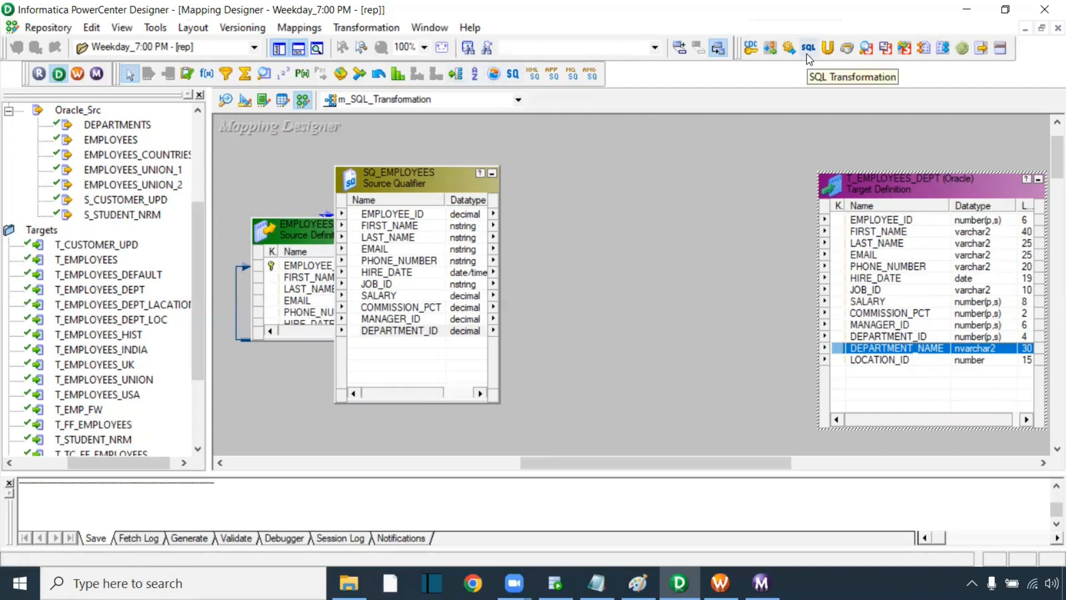
mouse_move(807, 61)
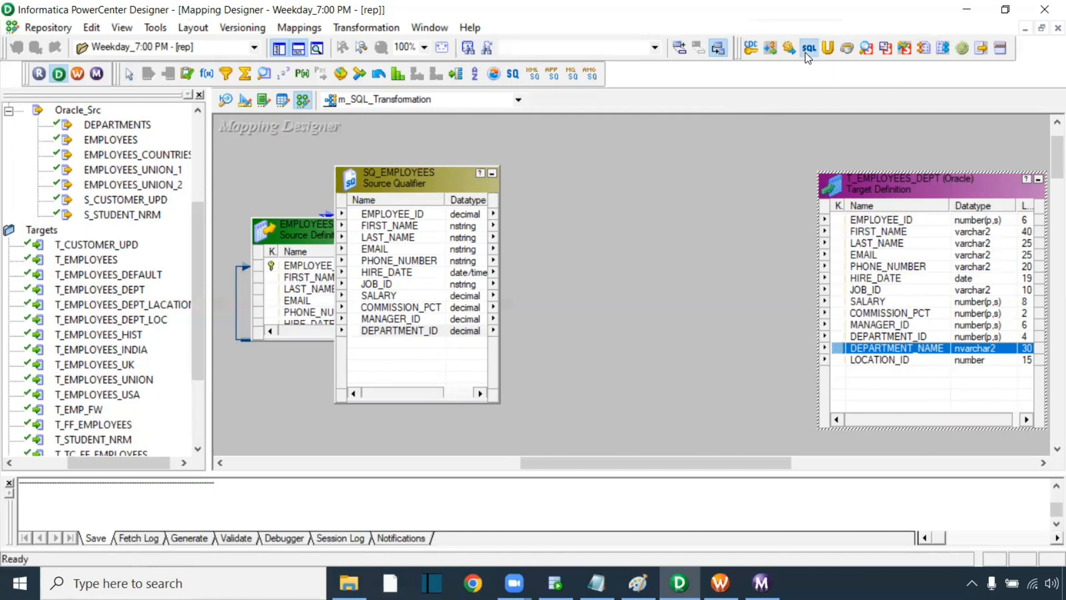
- Add an SQL transformation in Query Mode with an Oracle static connection
click(809, 47)
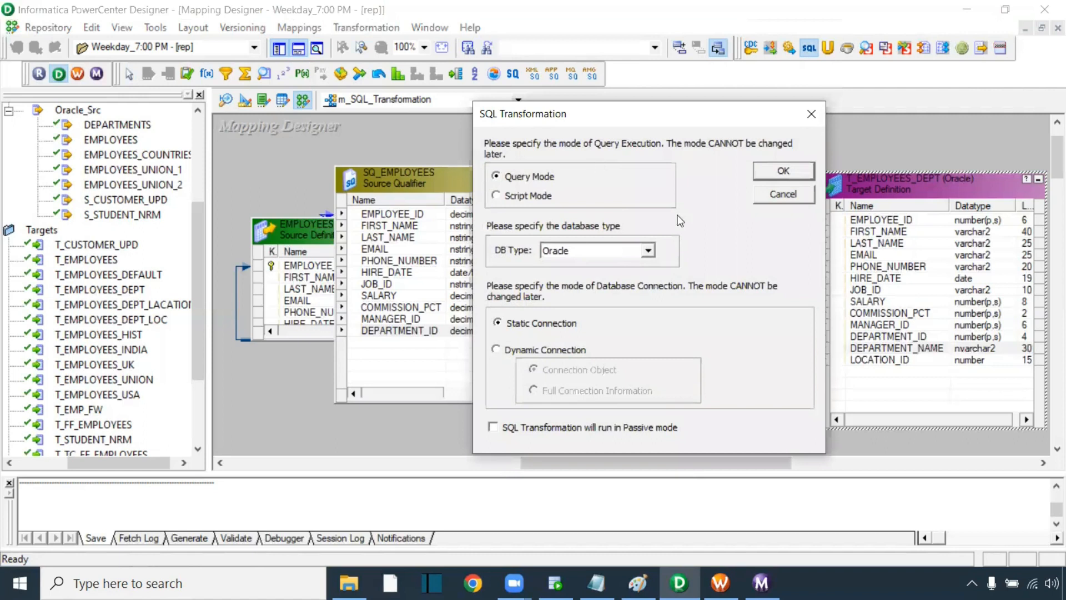
mouse_move(573, 190)
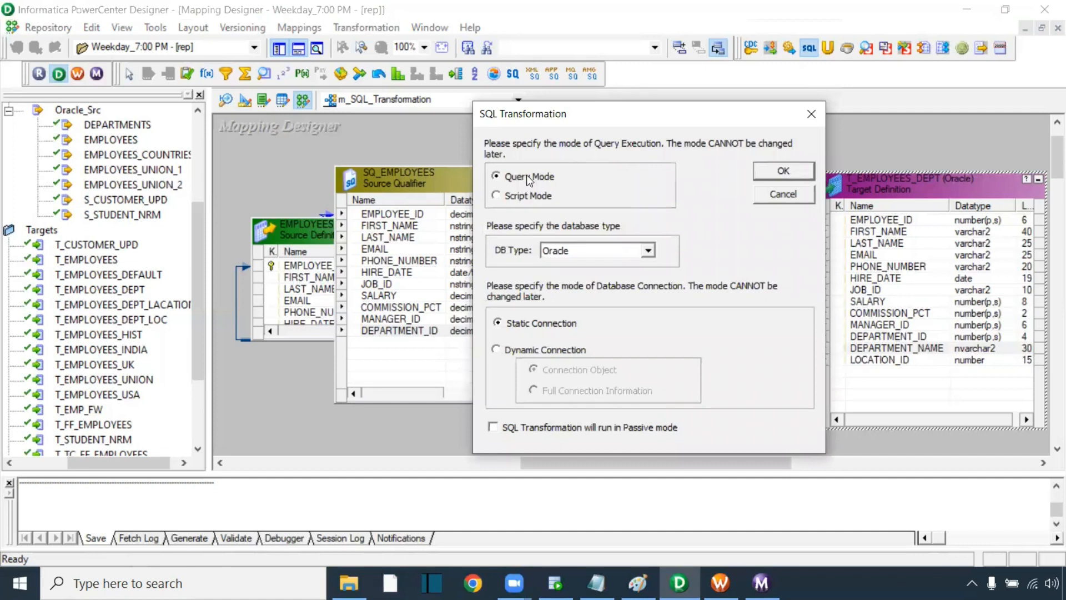
mouse_move(466, 191)
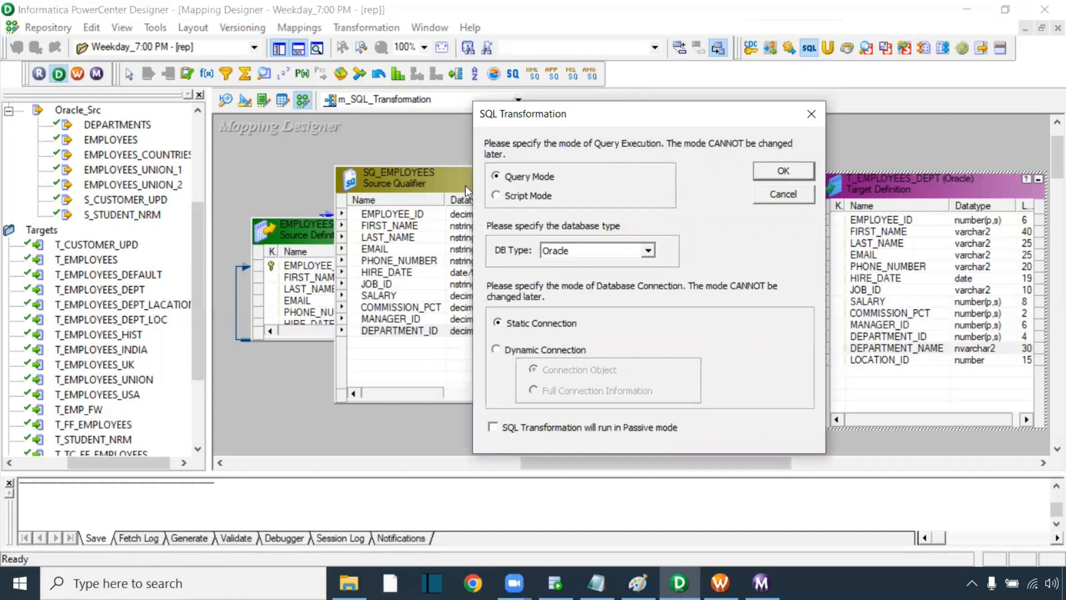
mouse_move(567, 267)
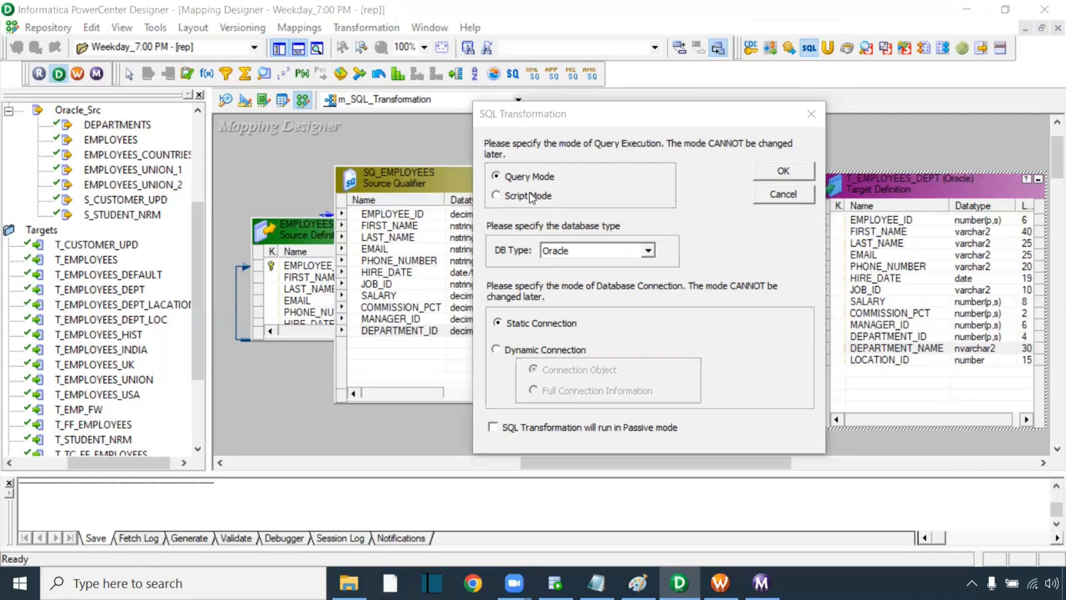
mouse_move(562, 214)
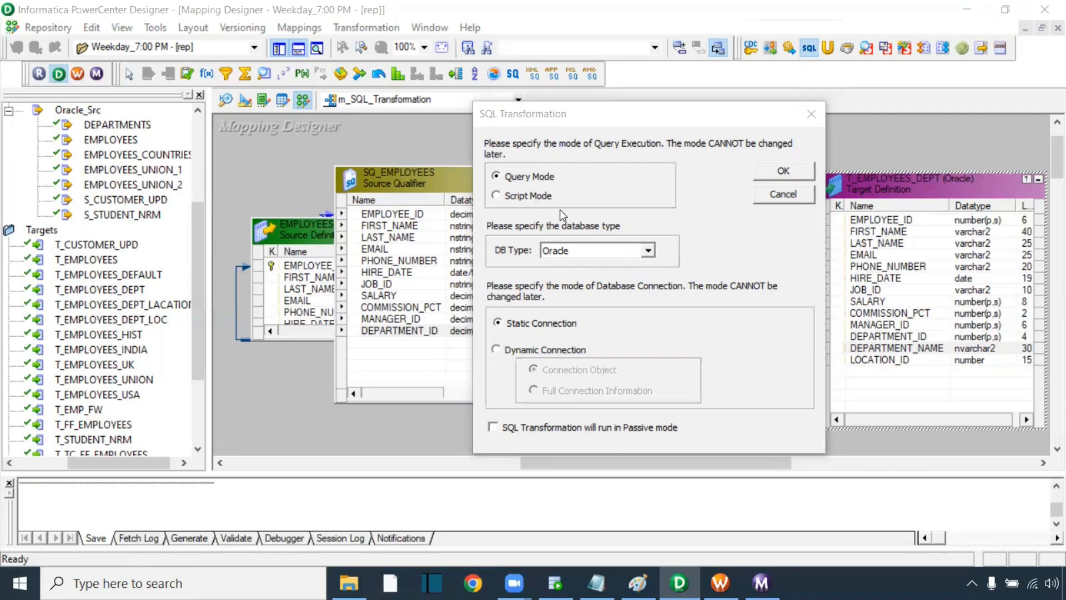
mouse_move(581, 259)
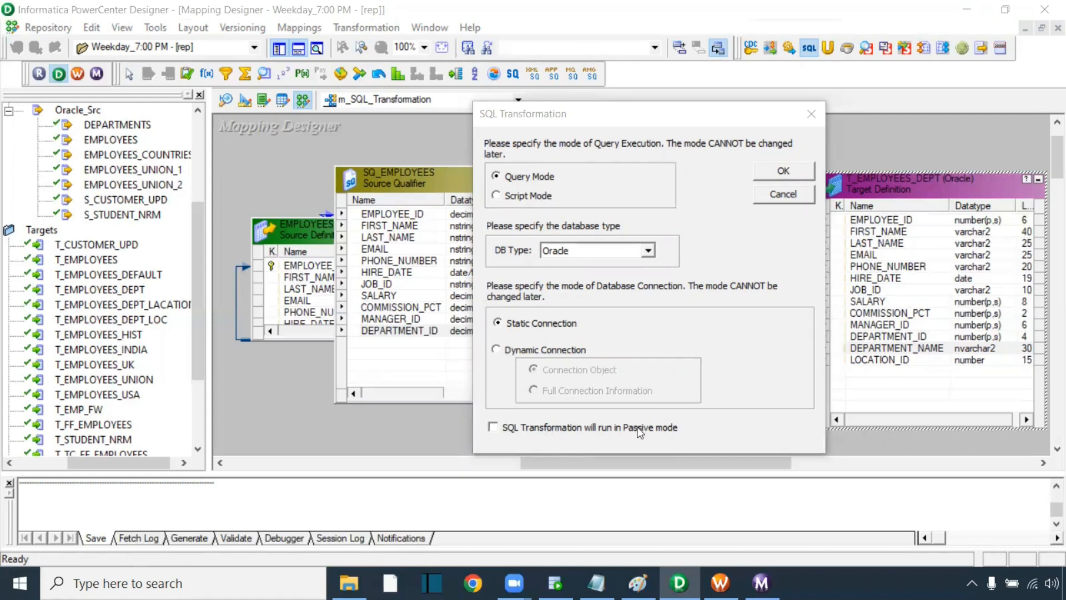
mouse_move(617, 190)
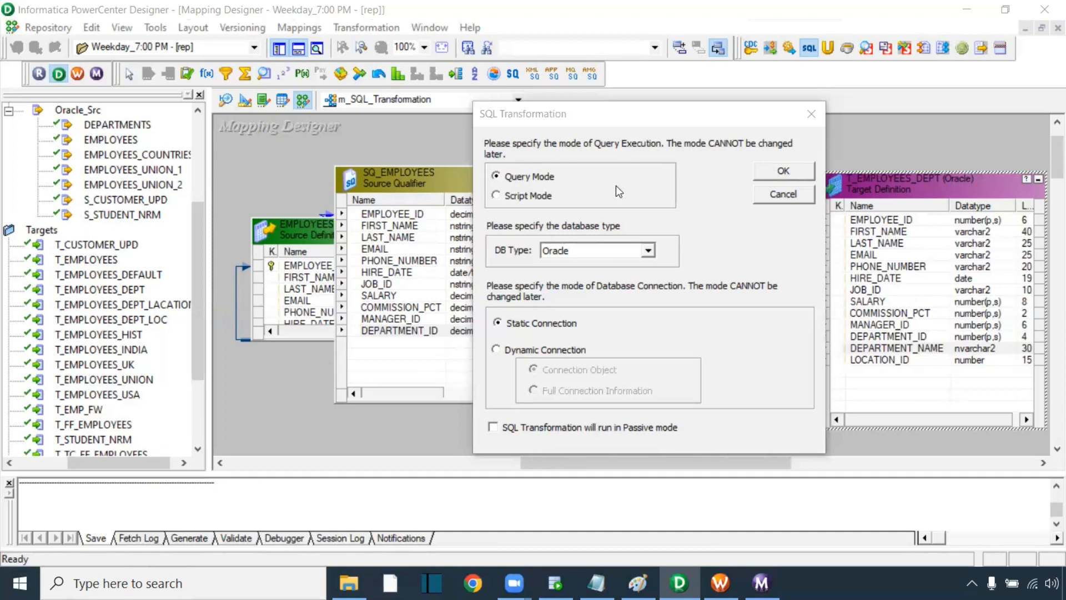
mouse_move(545, 382)
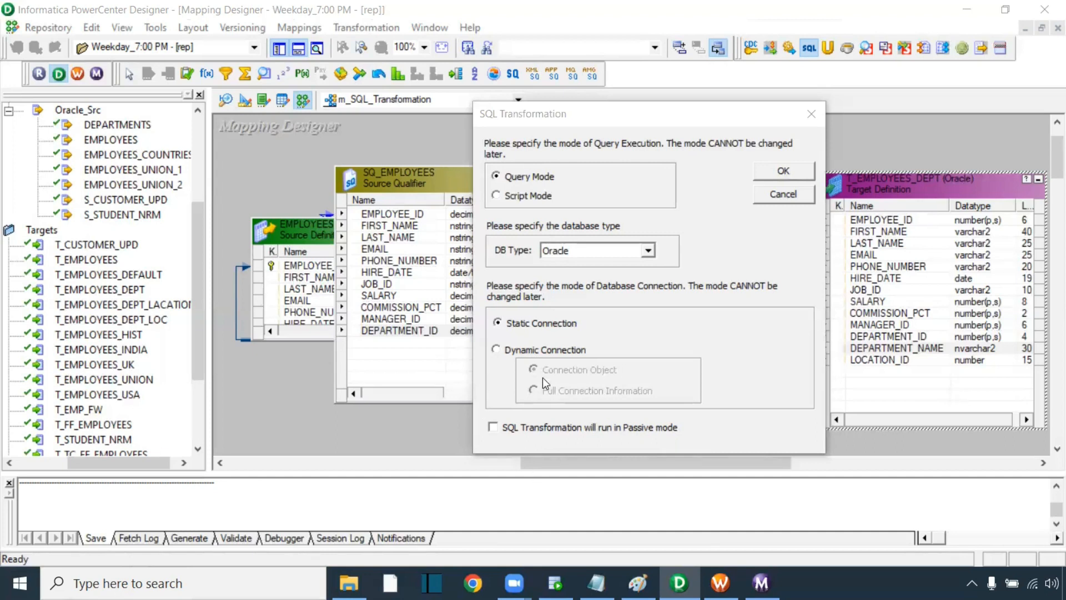
mouse_move(548, 444)
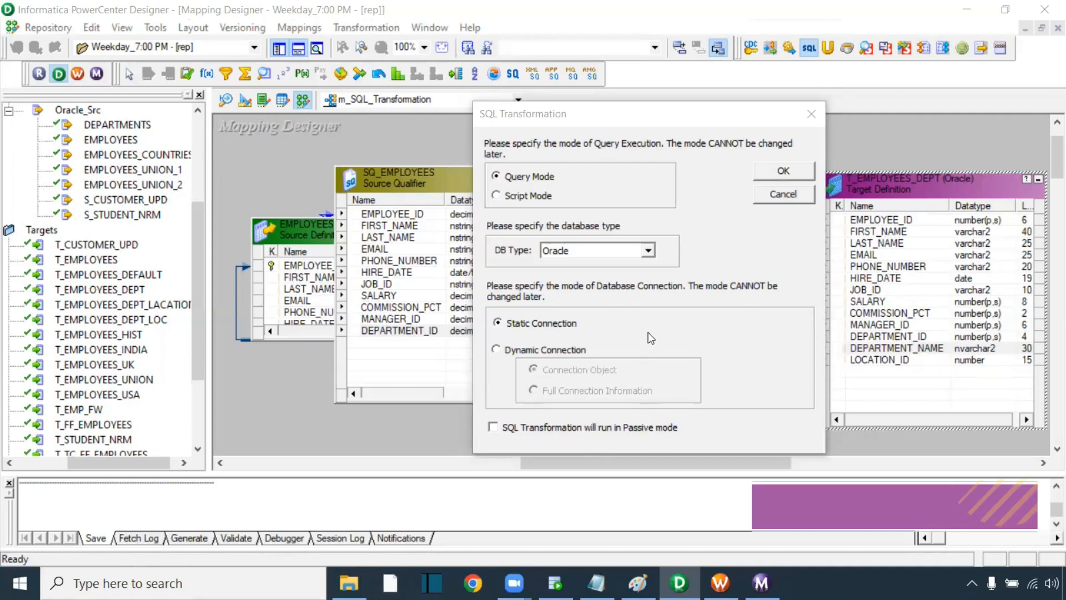
click(783, 171)
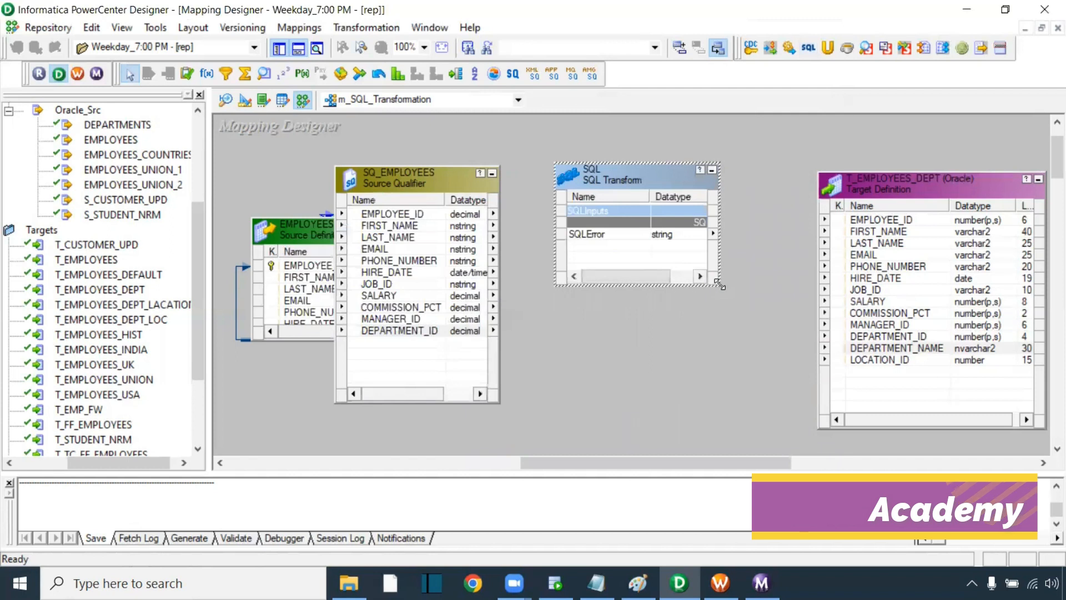
- Link all SQ_EMPLOYEES columns into the SQL transformation and bring up its properties
drag(721, 286, 778, 441)
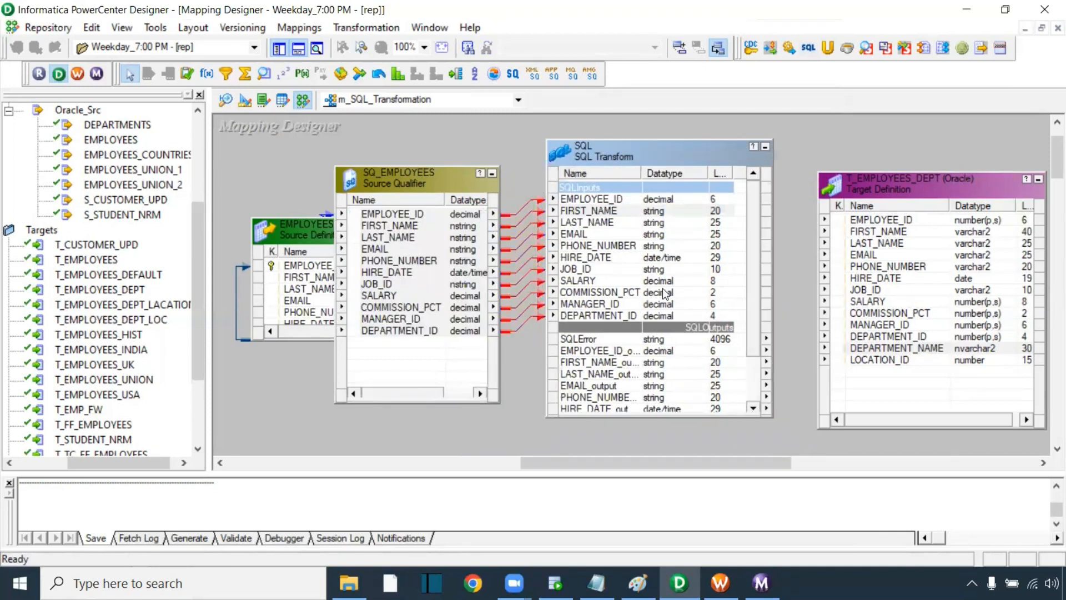
scroll(down, 3)
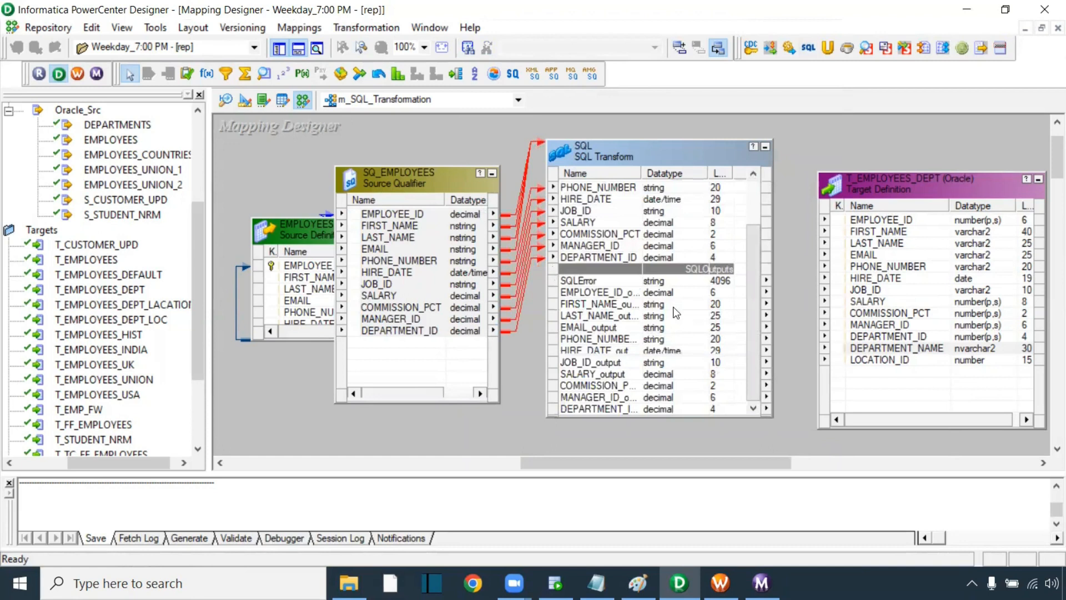
click(578, 279)
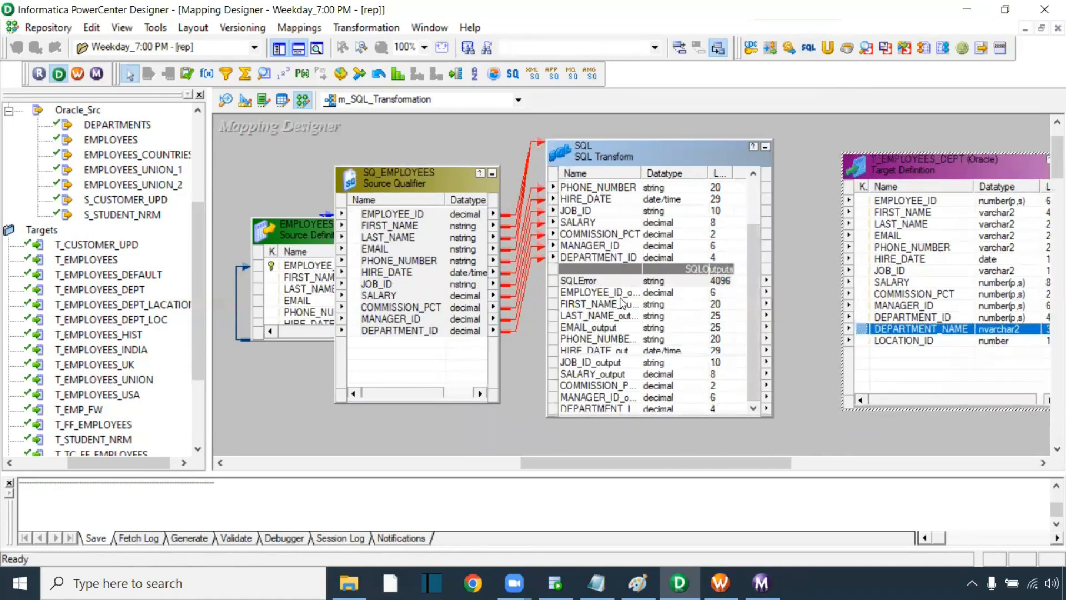
click(594, 280)
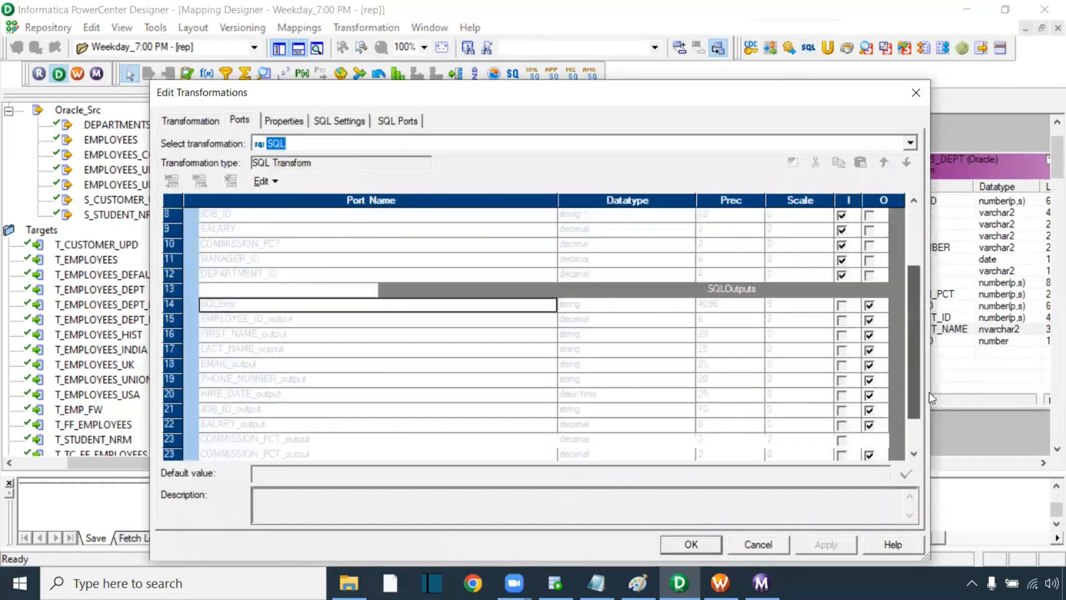
- Show the SQL Ports list of employee input ports with the empty SQL Query field
scroll(down, 3)
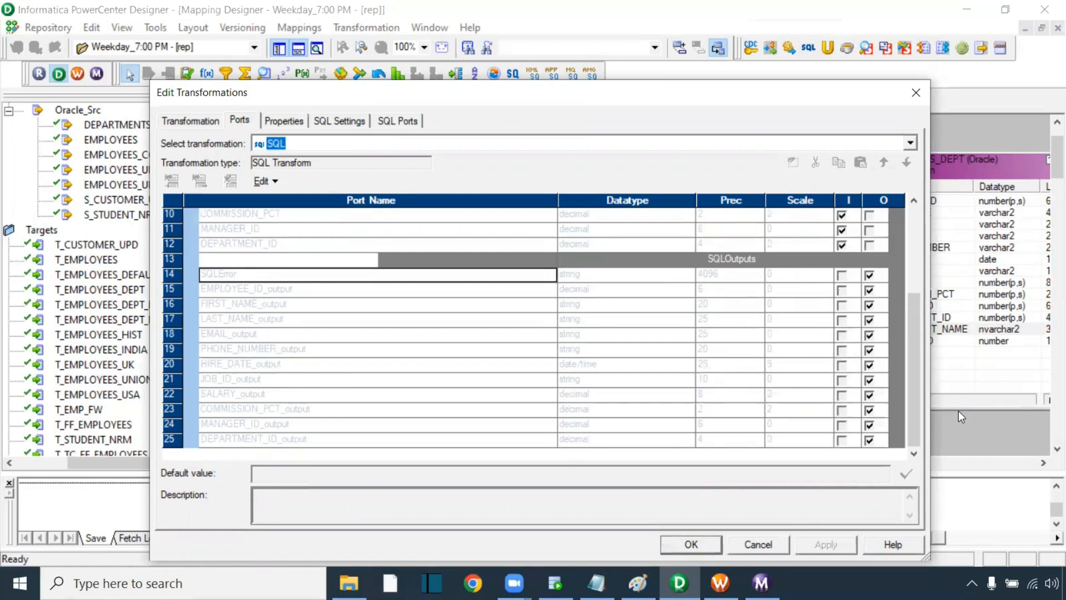
mouse_move(233, 138)
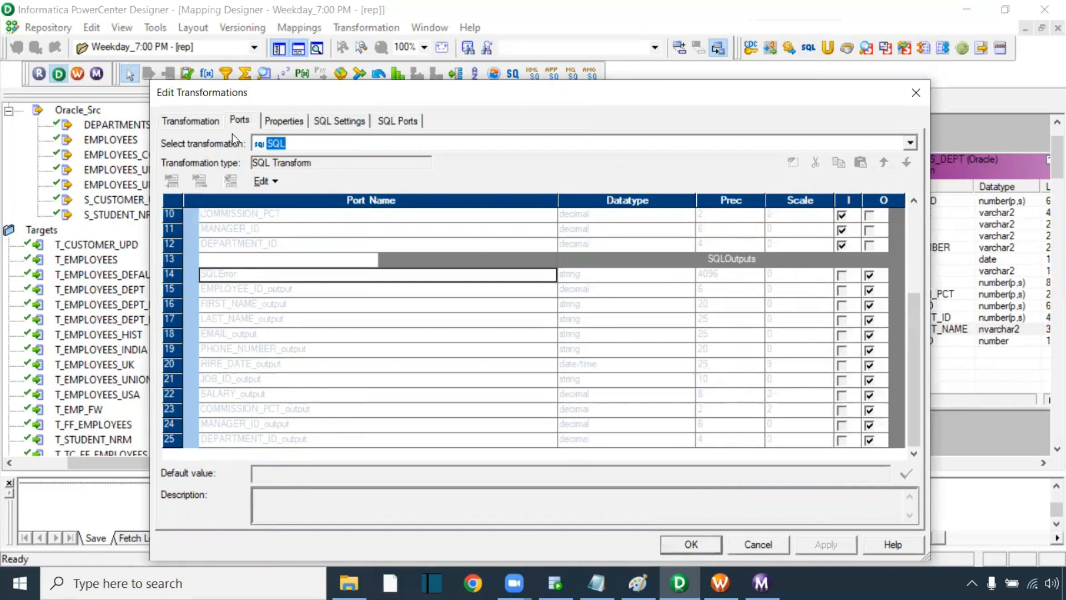
mouse_move(442, 280)
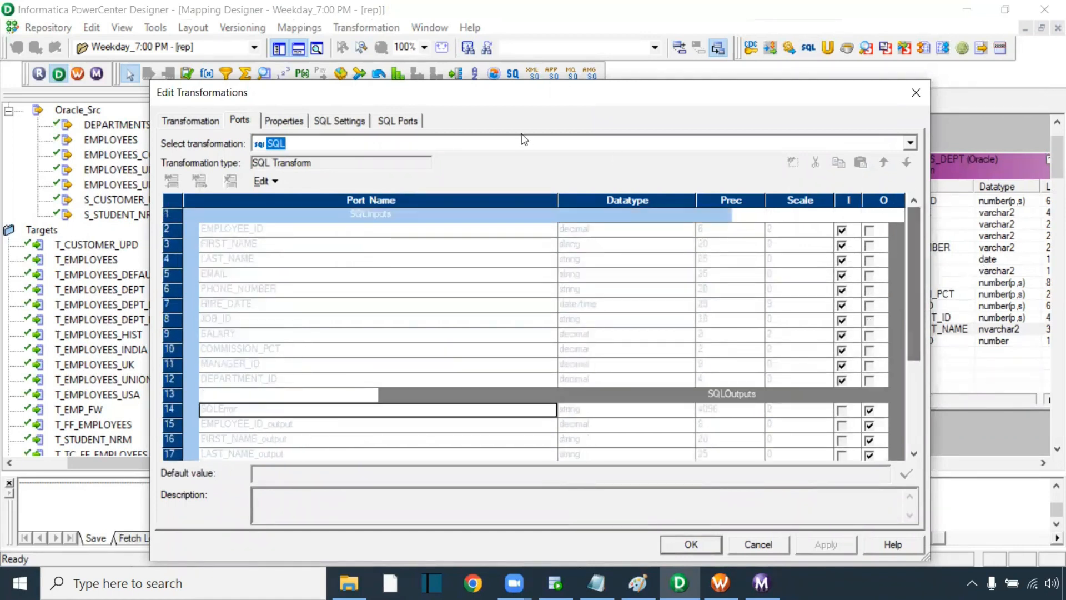
click(397, 120)
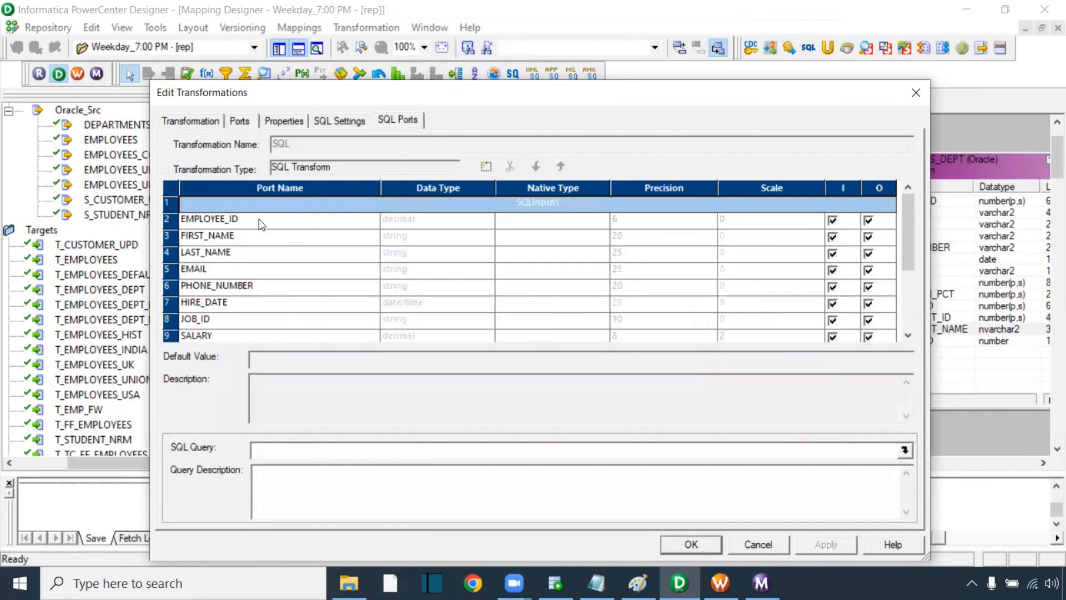
scroll(down, 3)
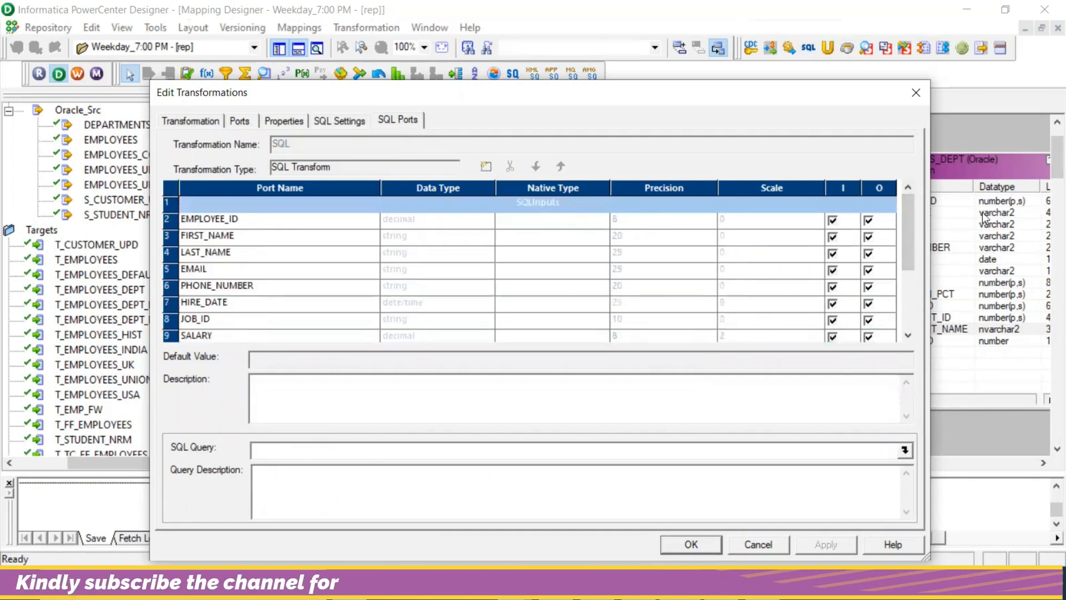
scroll(down, 3)
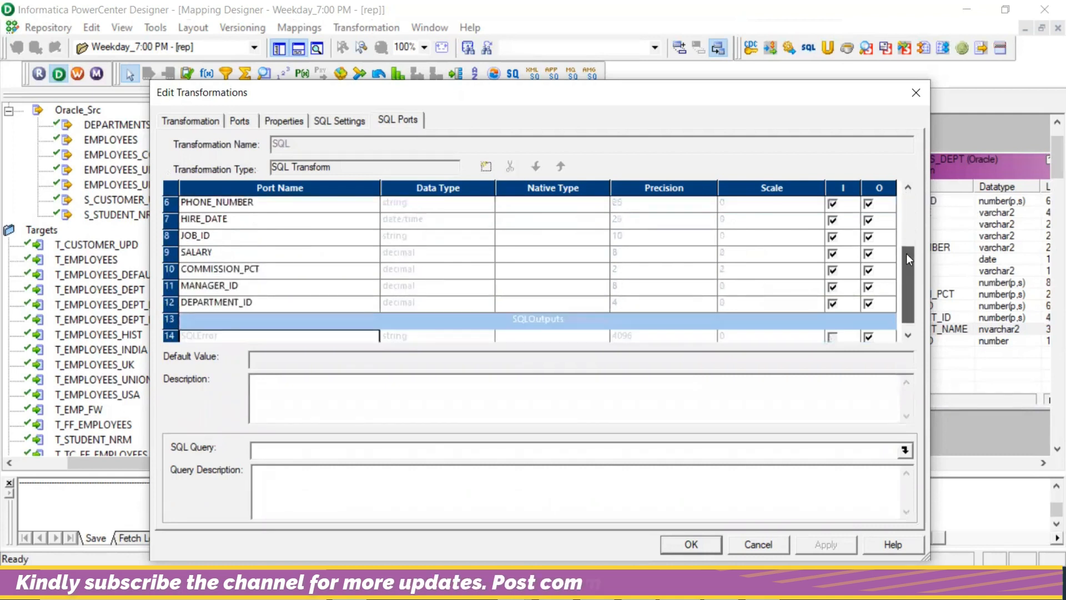
scroll(down, 3)
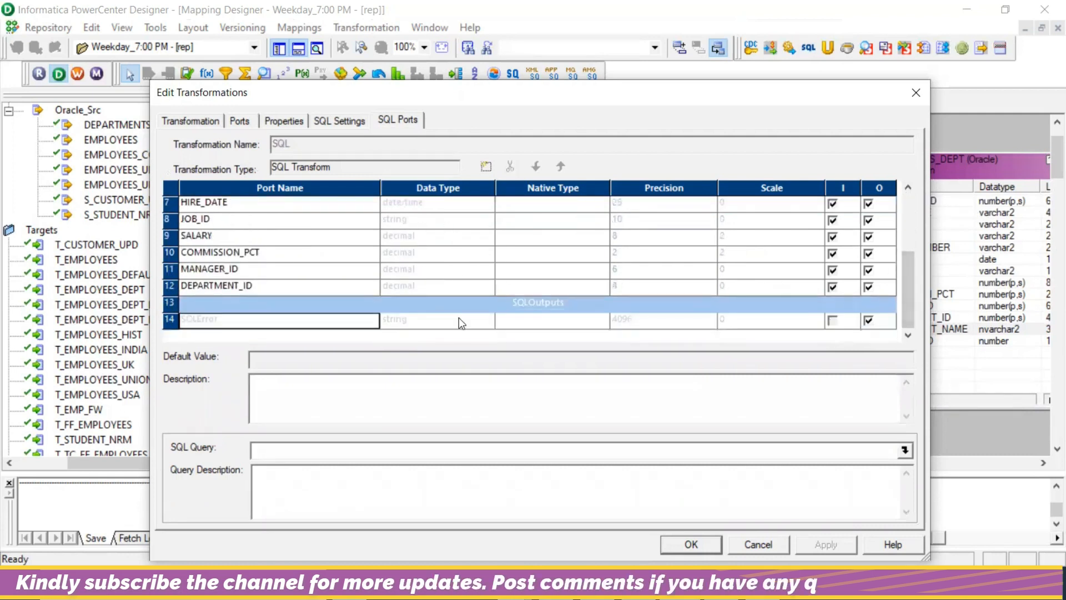
mouse_move(515, 325)
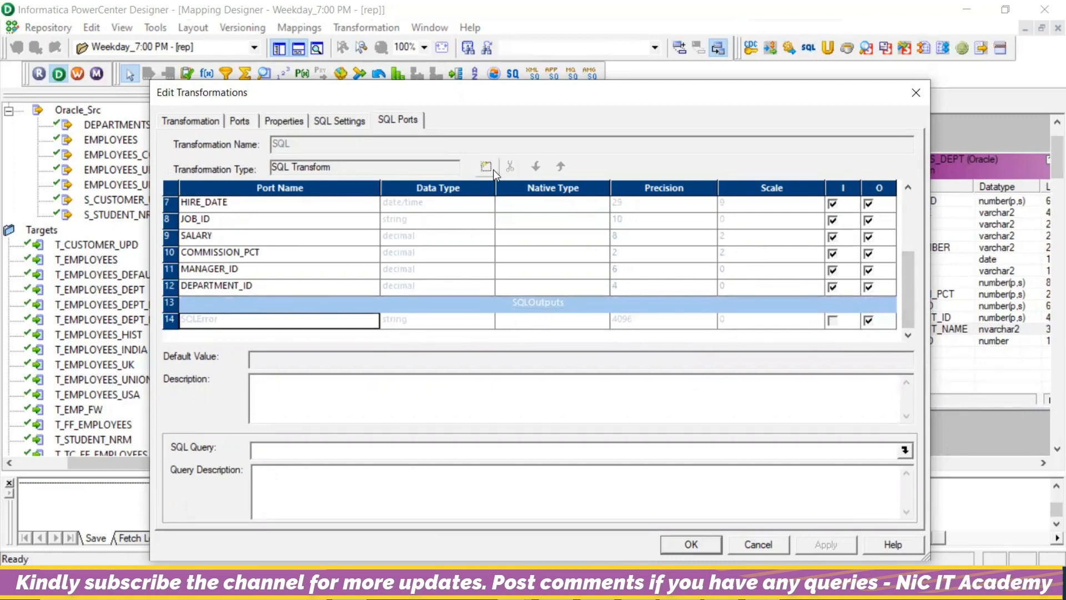
- Add output ports o_dept_name (nvarchar2) and o_loc_id (number(p,s))
click(485, 166)
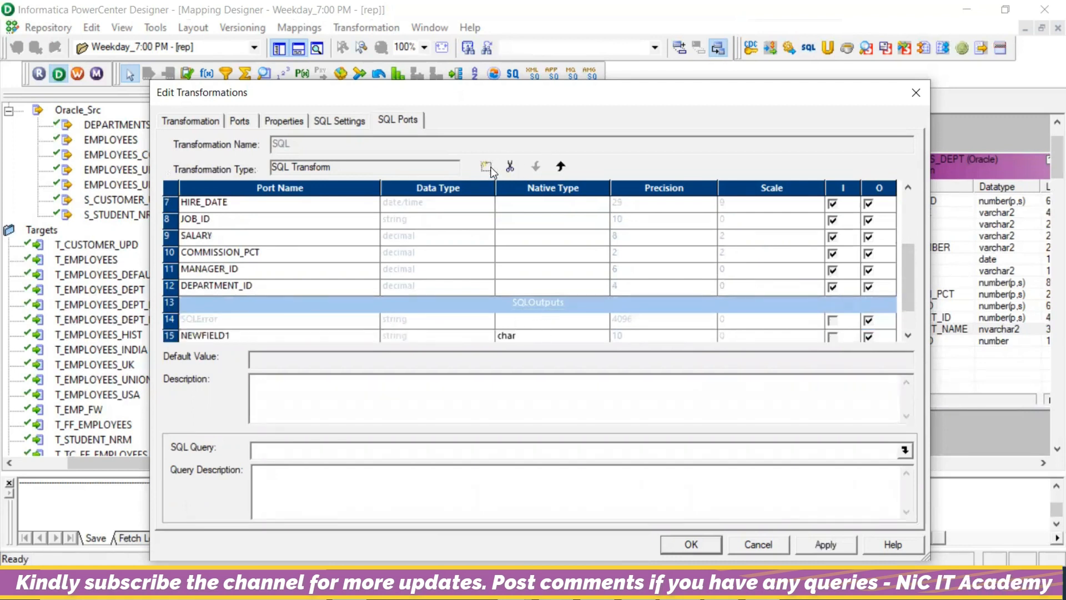
click(486, 166)
text(o)
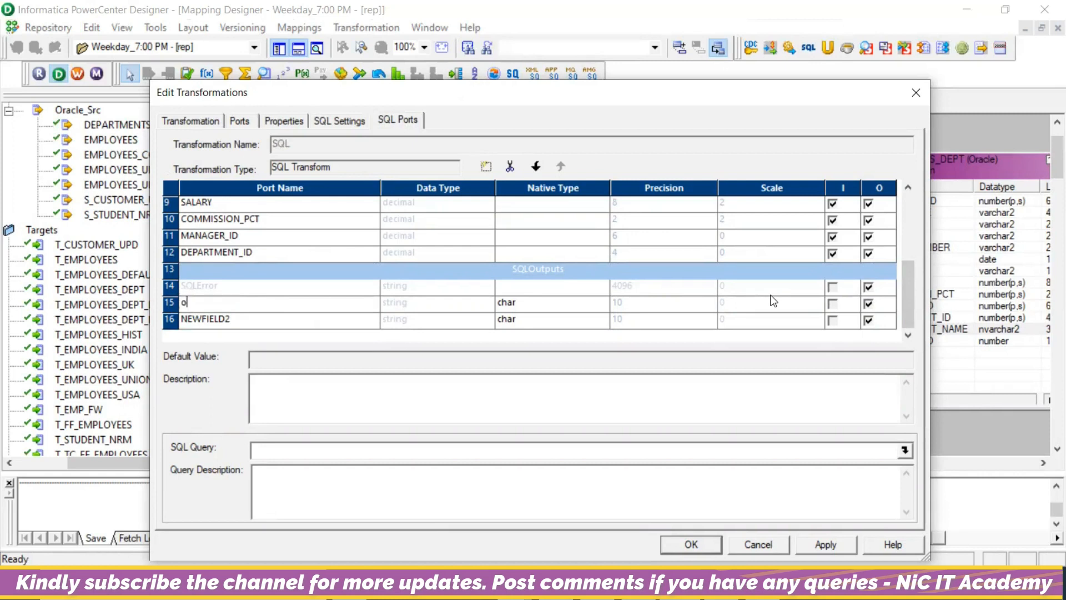
text(_dept)
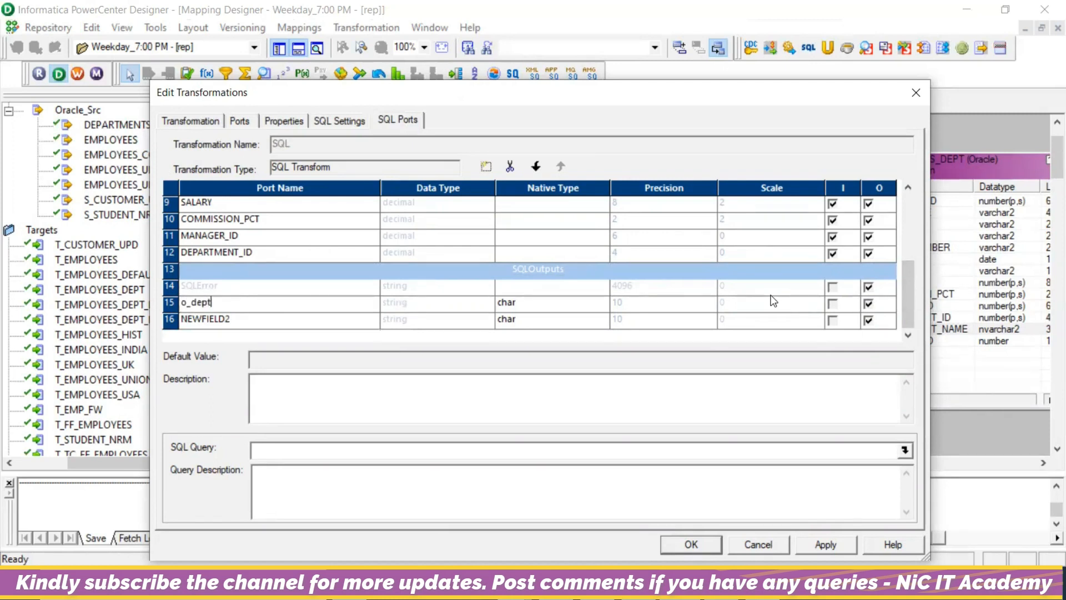
text(_name)
click(278, 319)
text(o_loc_id)
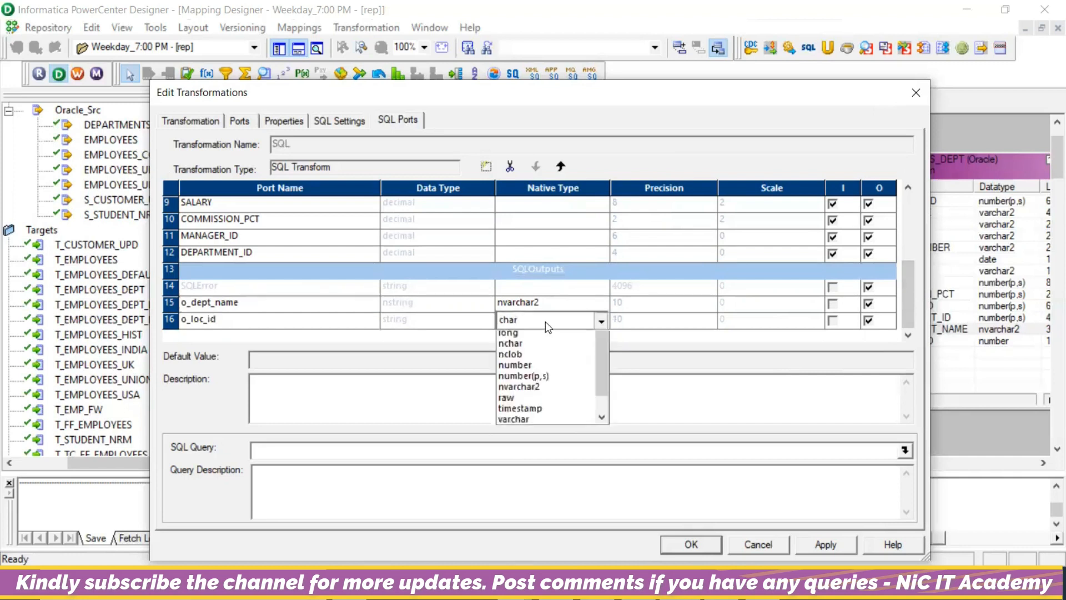
click(524, 375)
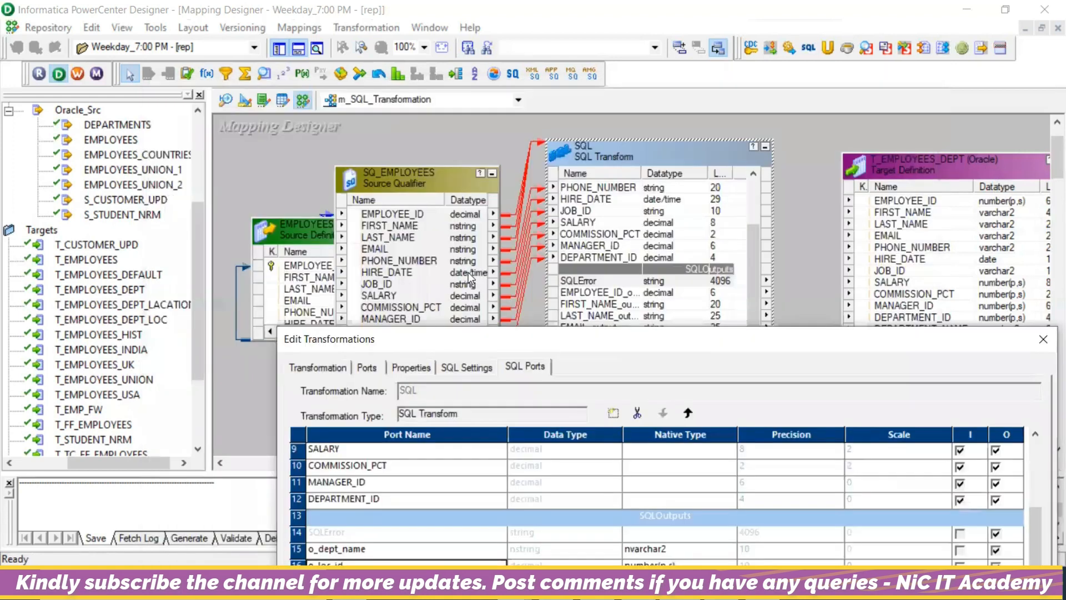
mouse_move(524, 521)
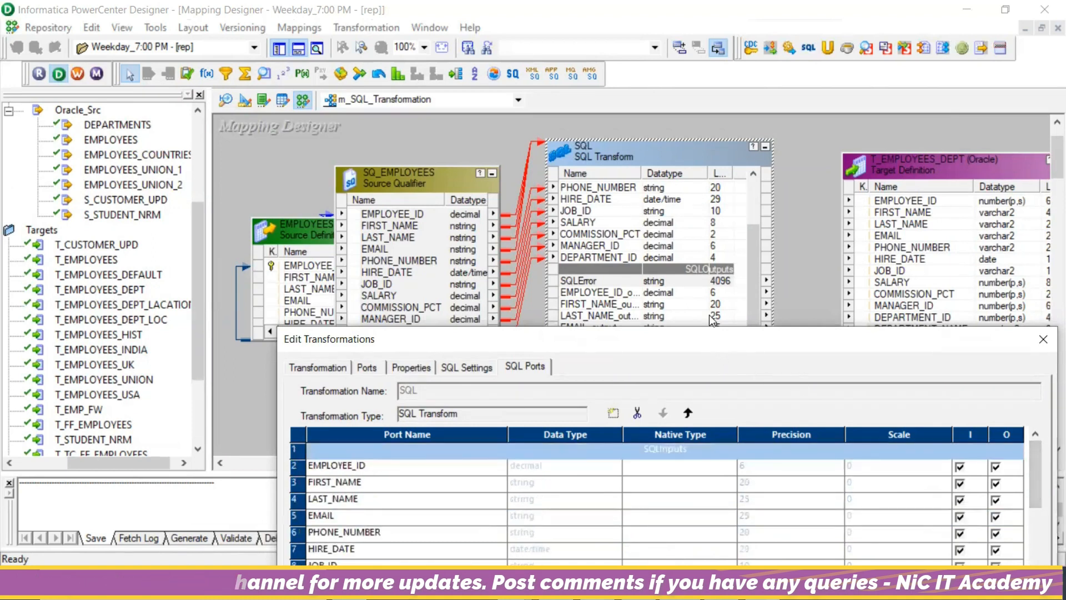
- Set EMPLOYEE_ID to number(p,s) and FIRST_NAME, LAST_NAME, EMAIL, PHONE_NUMBER to nvarchar2
click(677, 224)
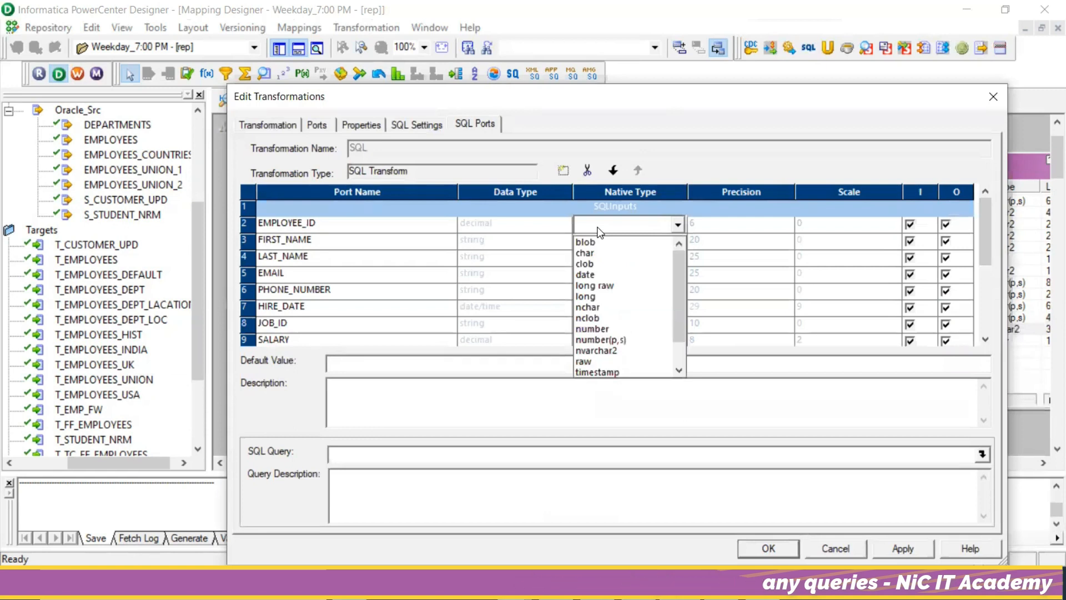
mouse_move(611, 339)
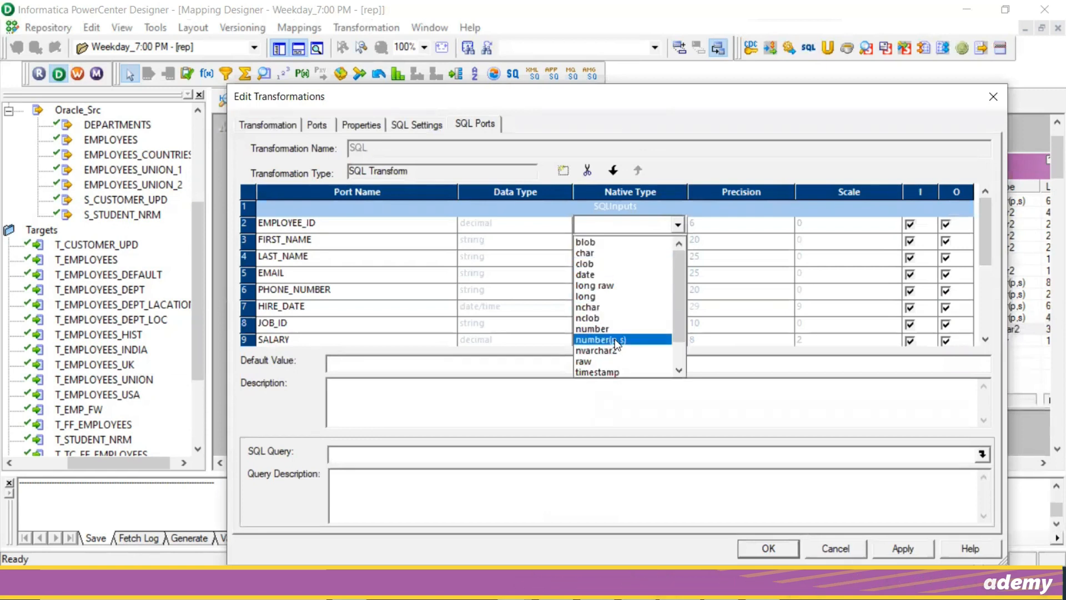
click(599, 339)
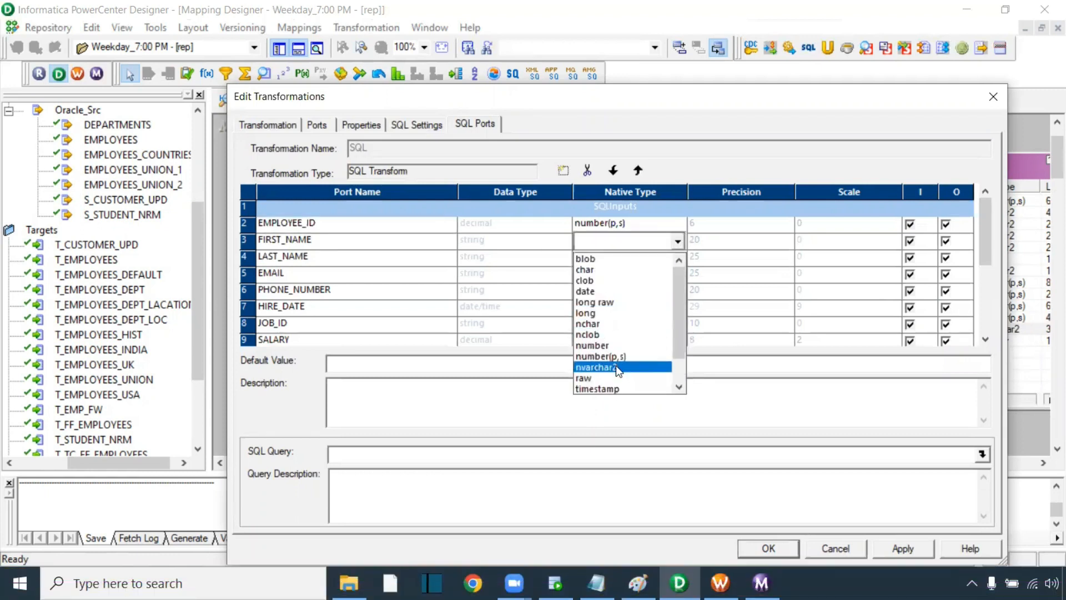
click(609, 367)
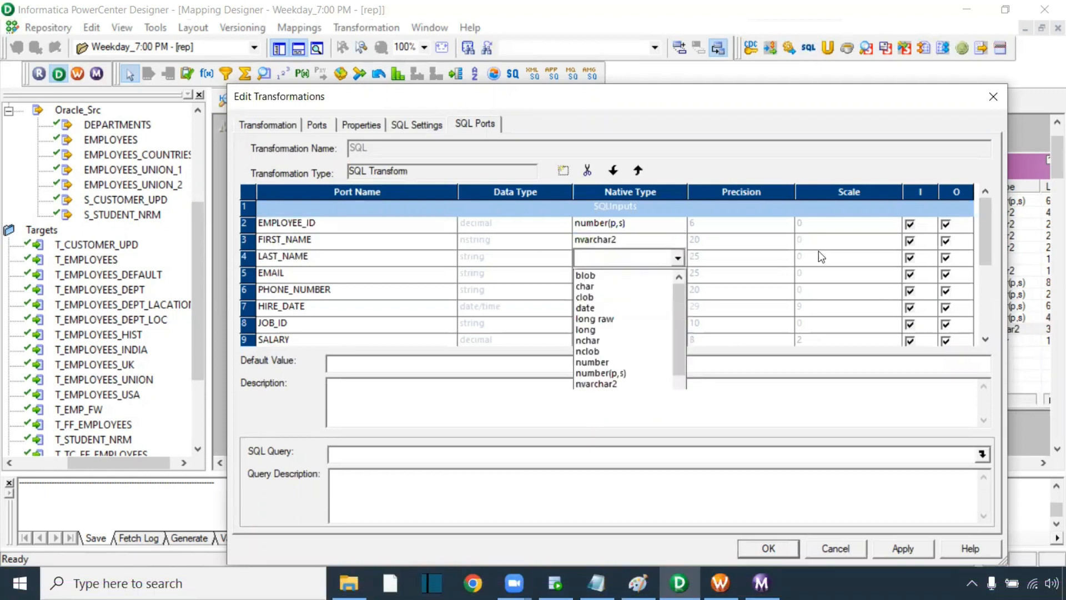
scroll(down, 3)
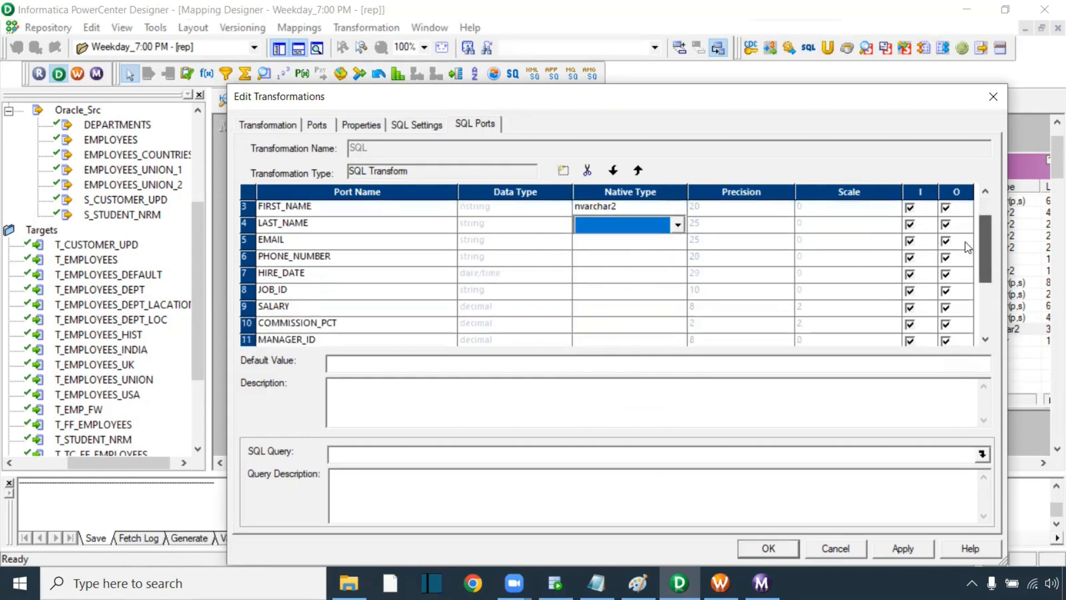
click(677, 224)
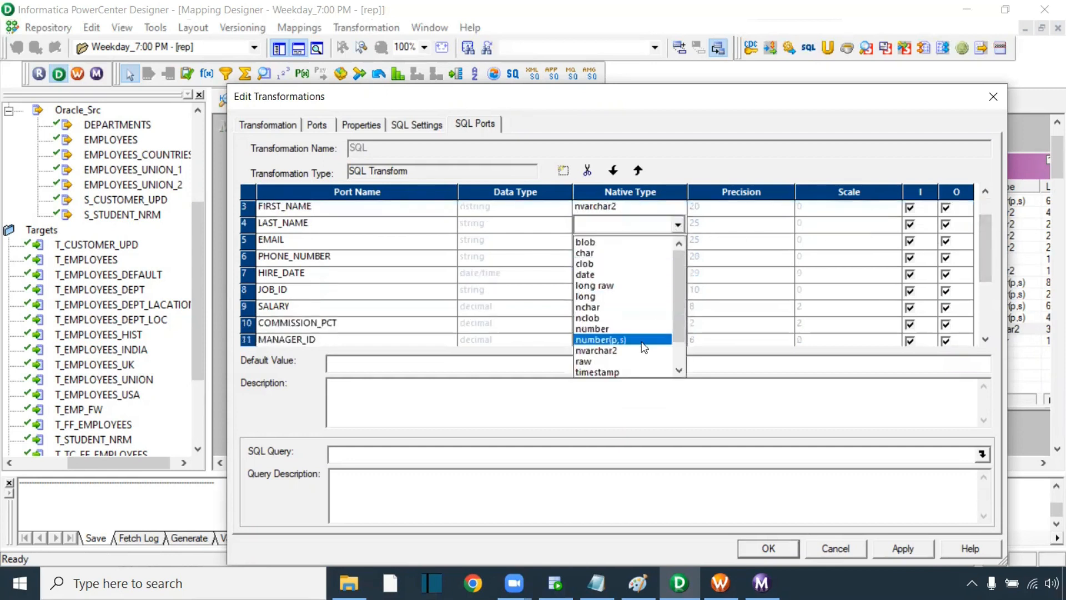
click(596, 350)
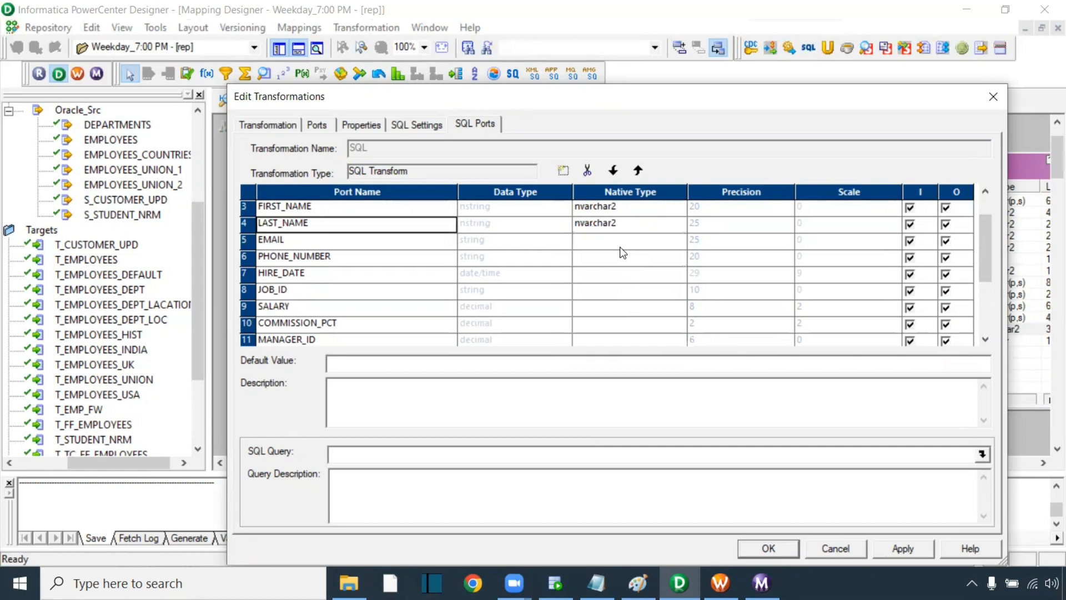
click(678, 240)
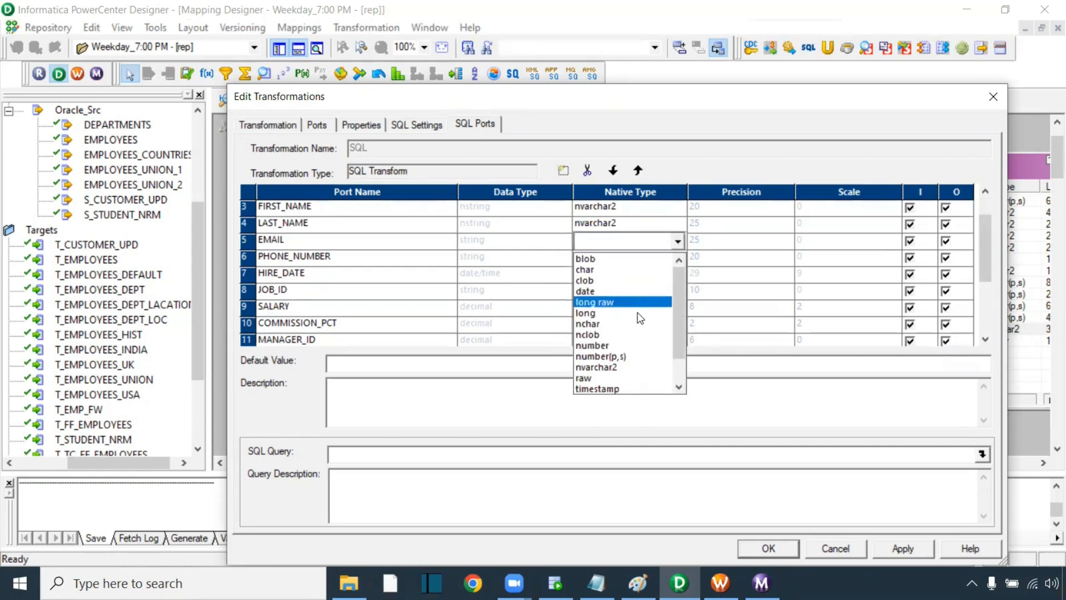
click(595, 366)
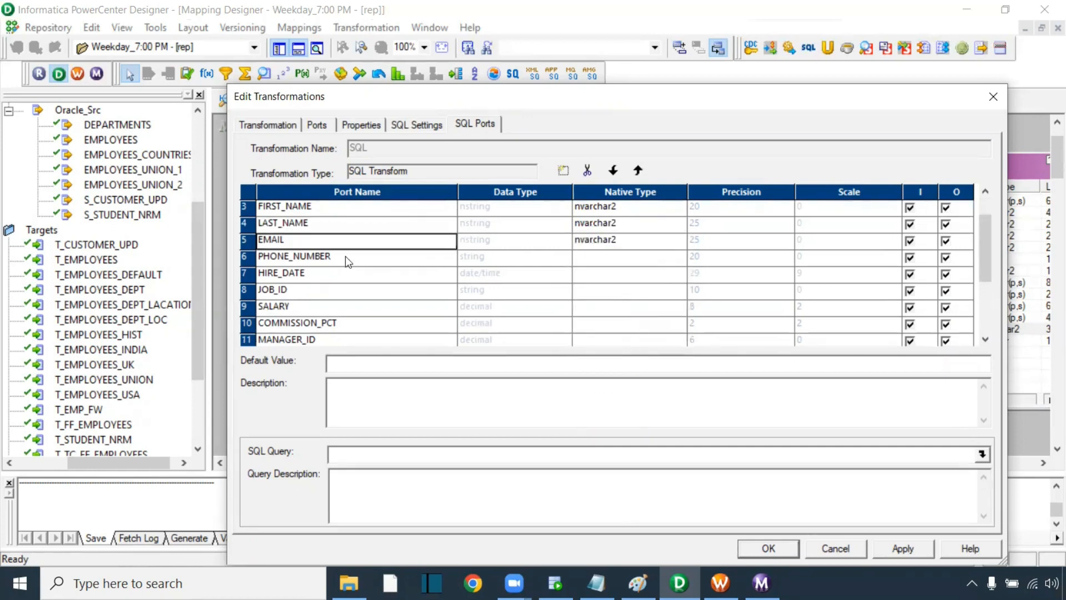
click(677, 256)
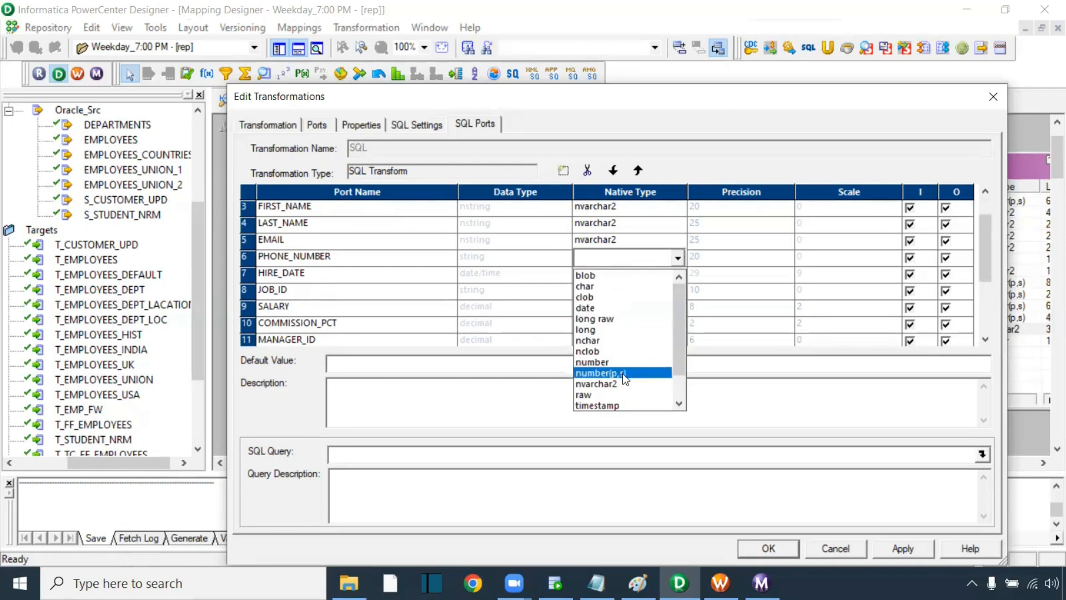
click(596, 383)
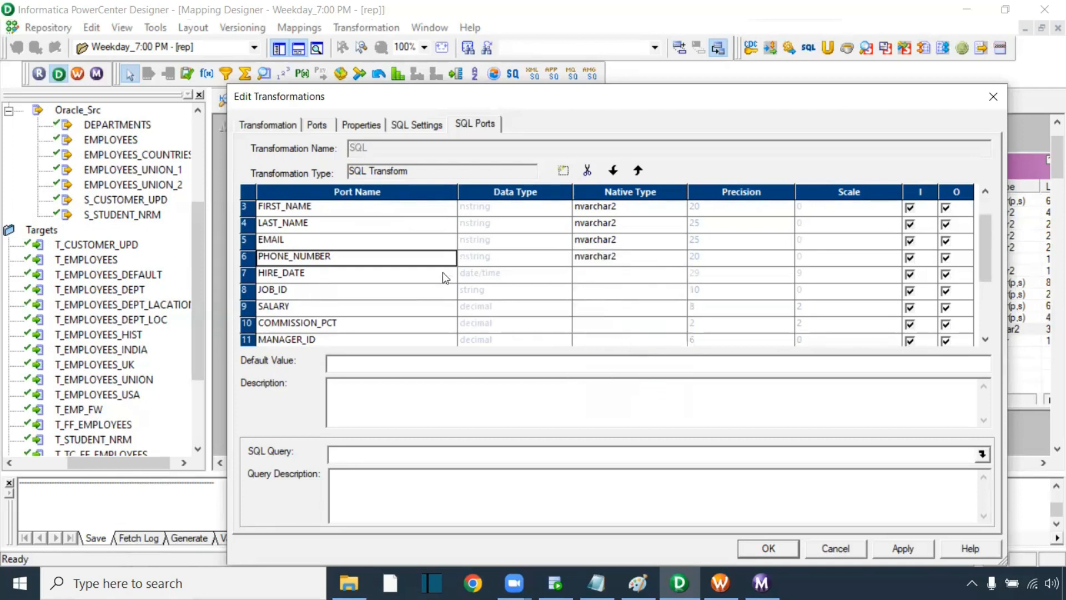
- Set HIRE_DATE to timestamp, JOB_ID to nvarchar2, SALARY and MANAGER_ID to number(p,s)
click(677, 273)
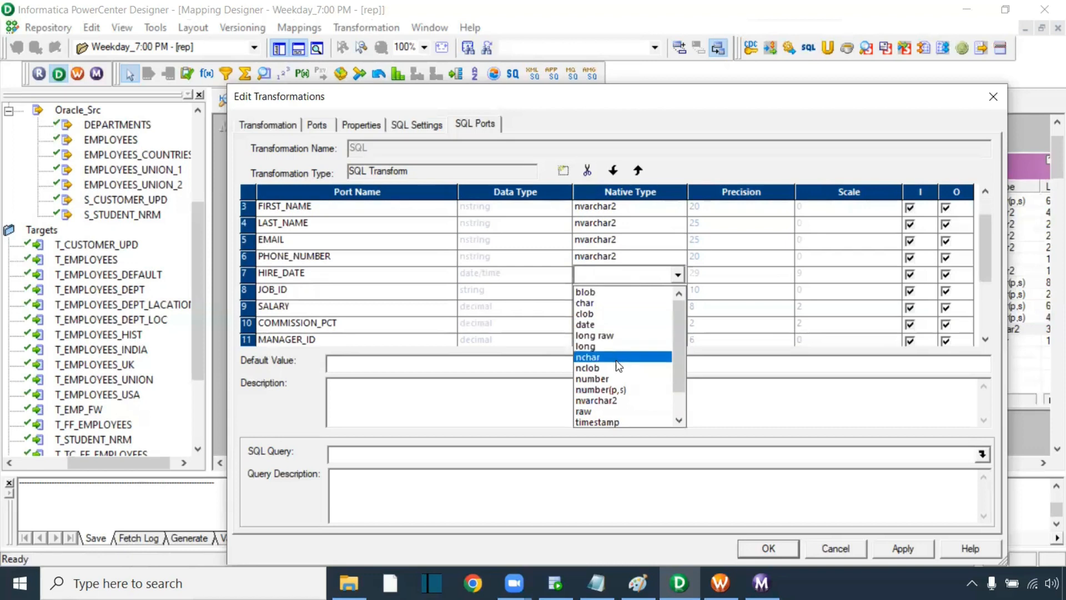
click(596, 422)
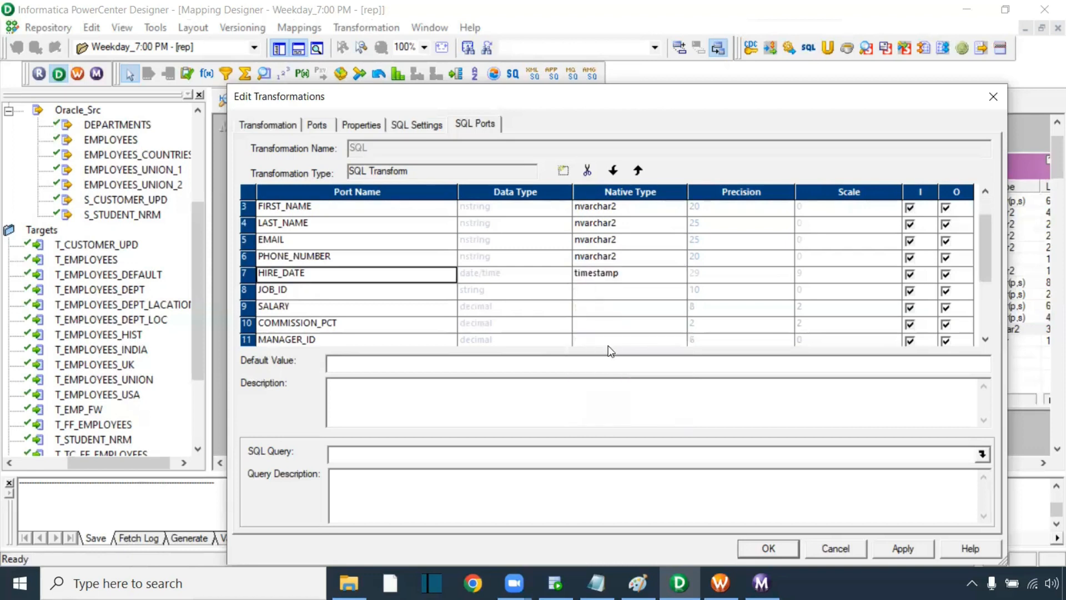
click(677, 288)
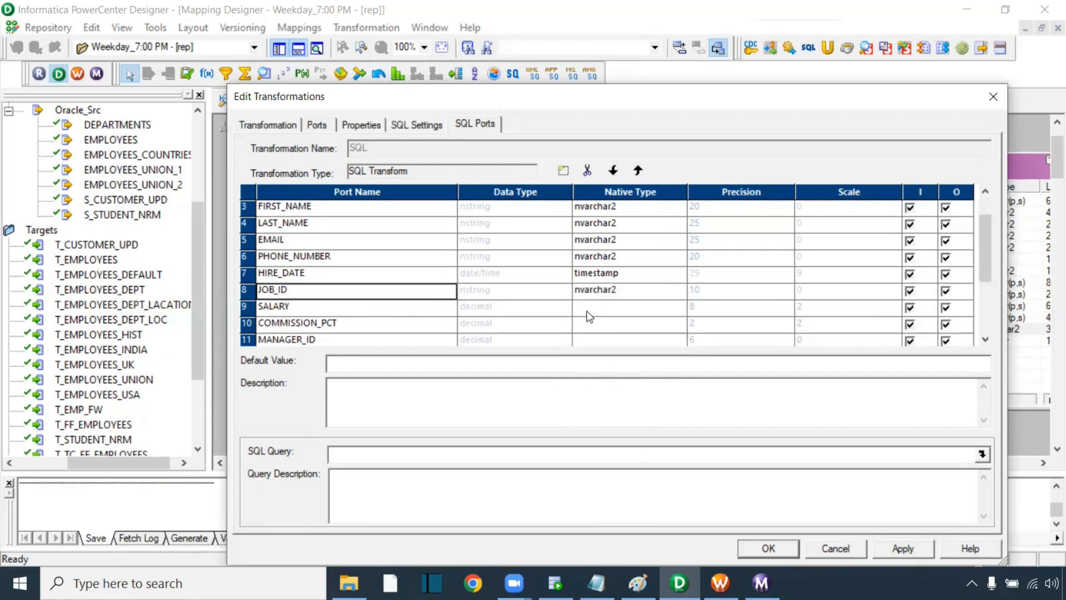
click(677, 306)
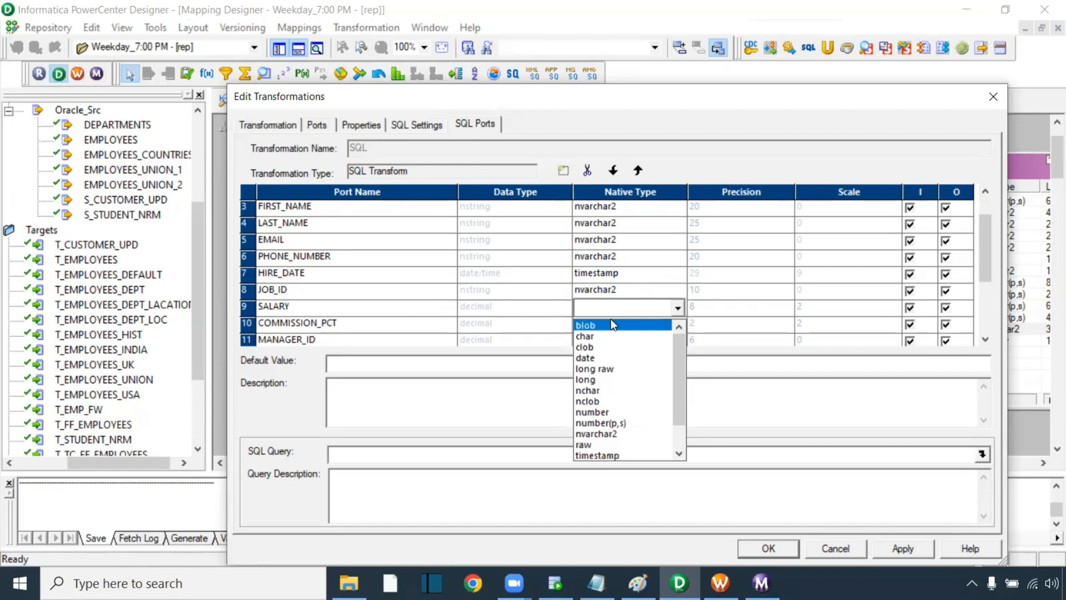
click(601, 422)
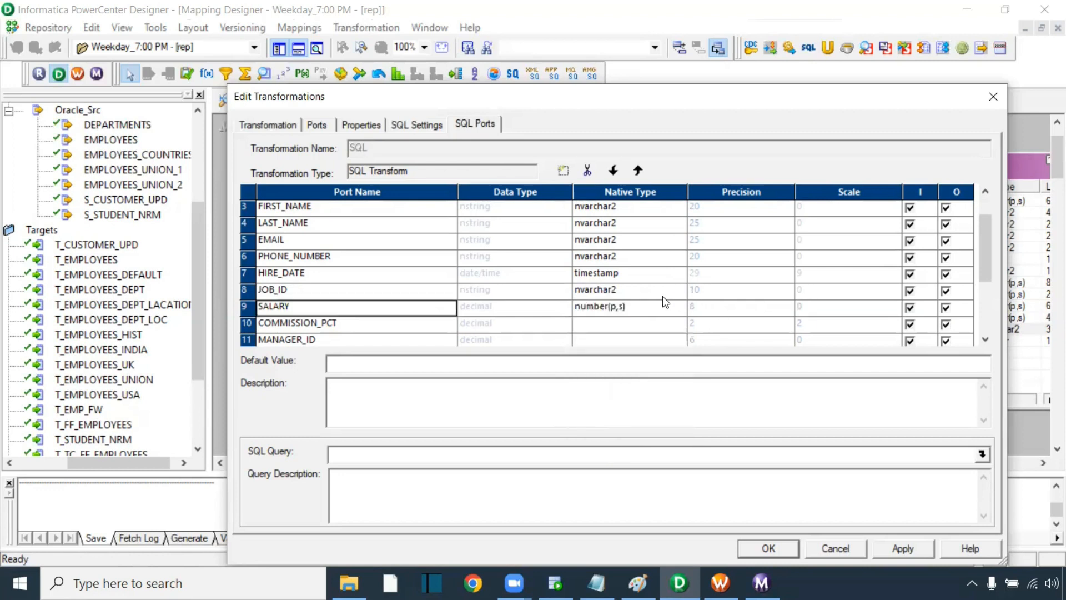
scroll(down, 3)
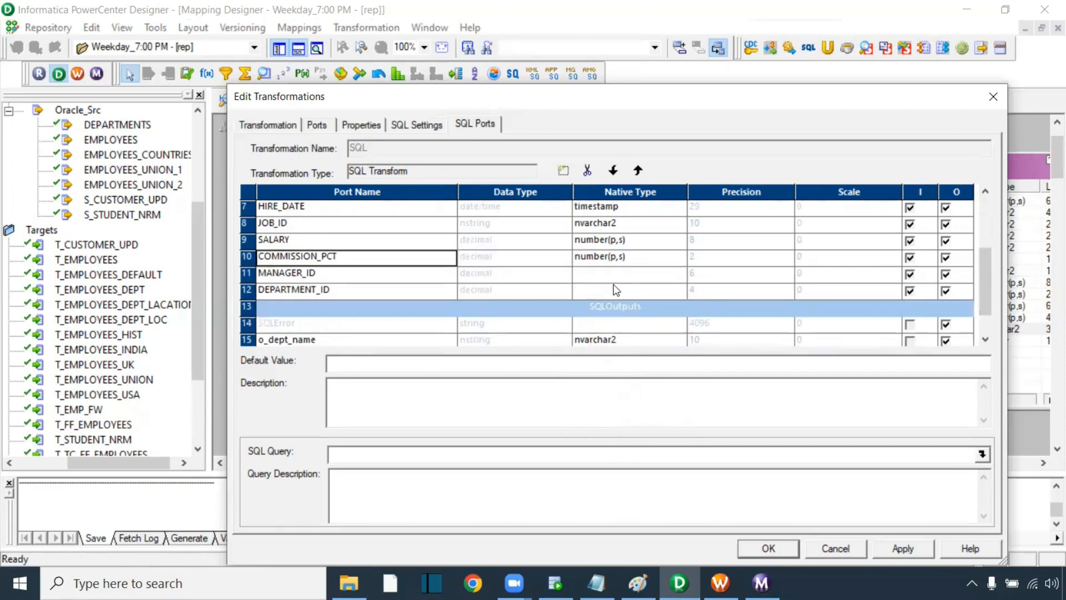
click(677, 273)
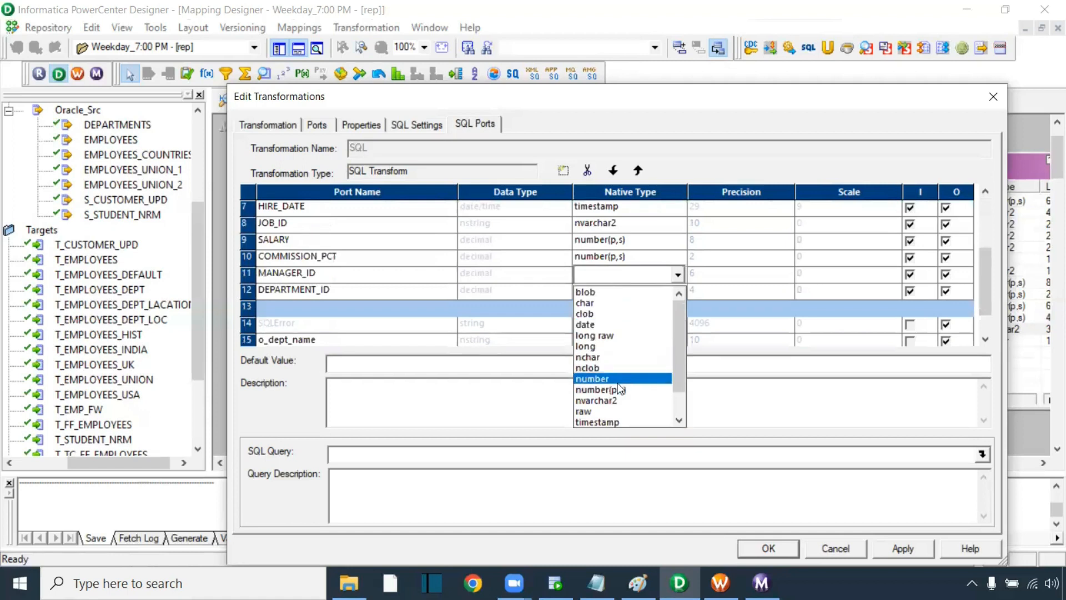
click(599, 390)
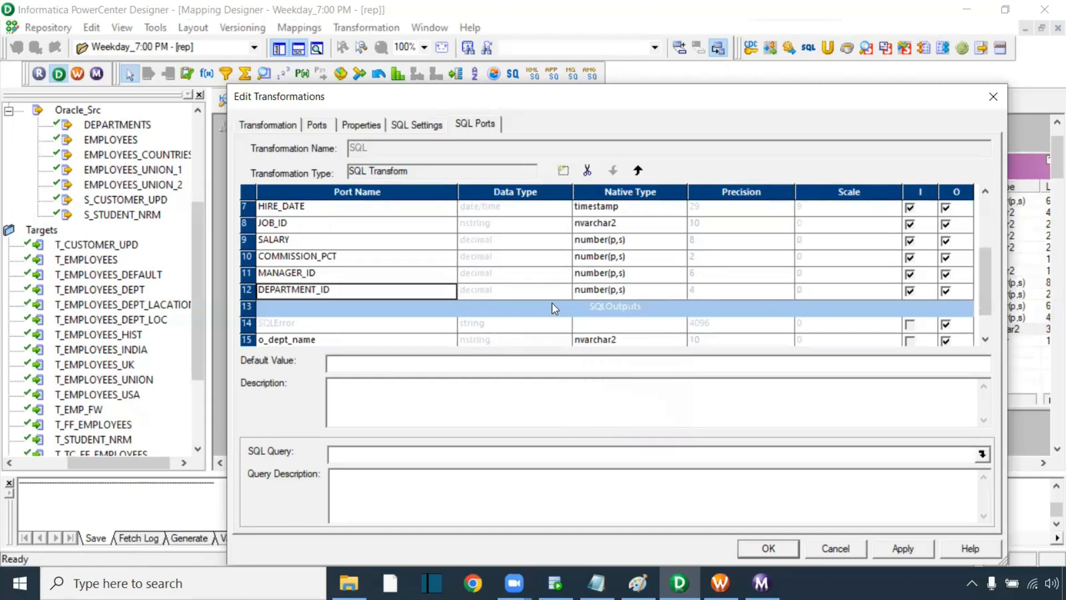
scroll(down, 3)
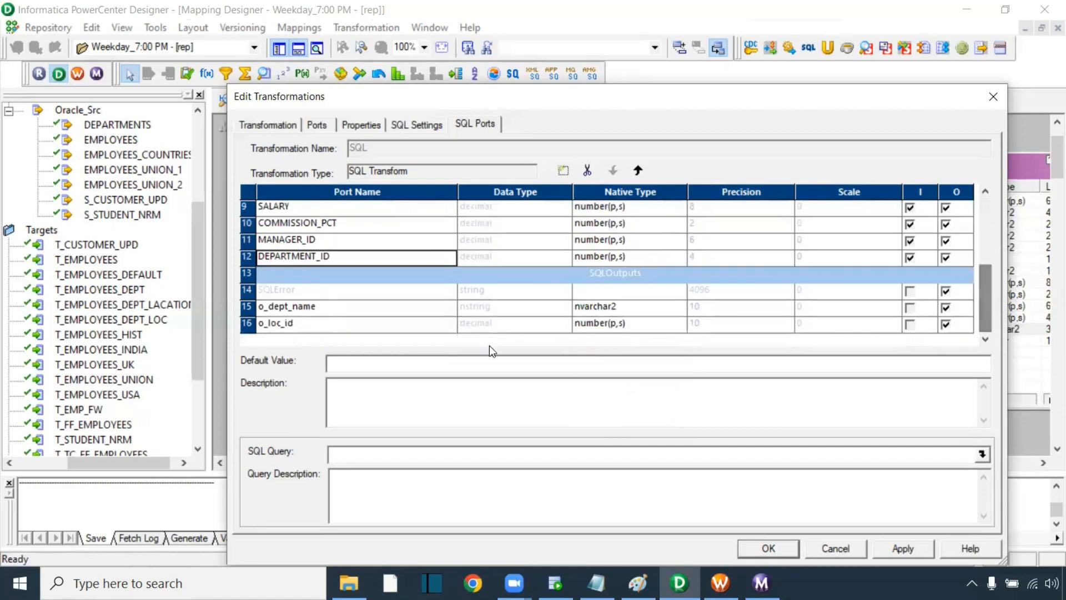
mouse_move(322, 438)
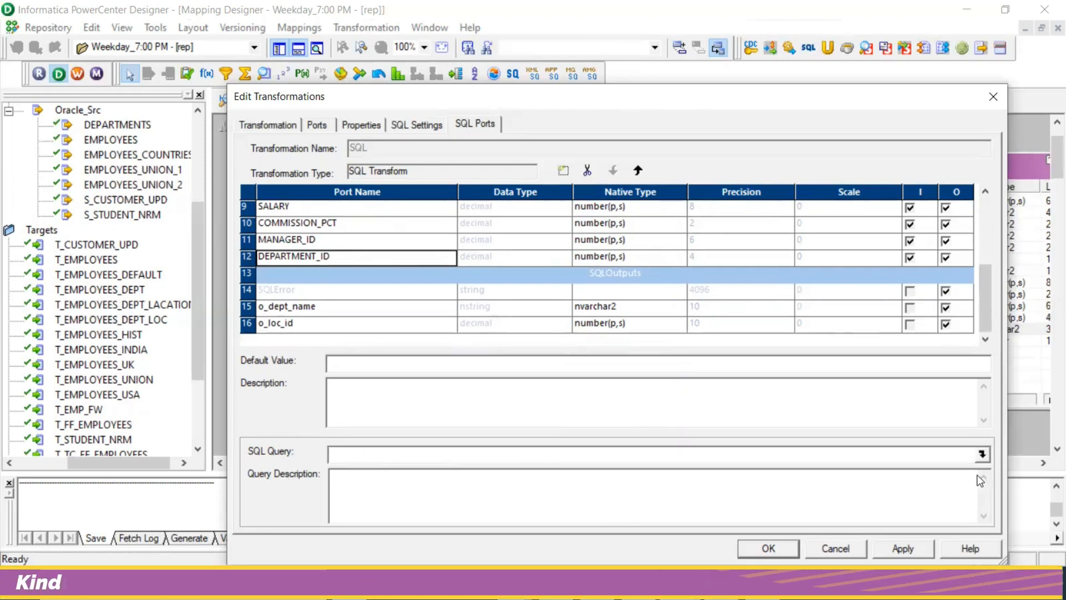
- Write the query selecting department_name, location_id from departments where department_id equals
click(982, 455)
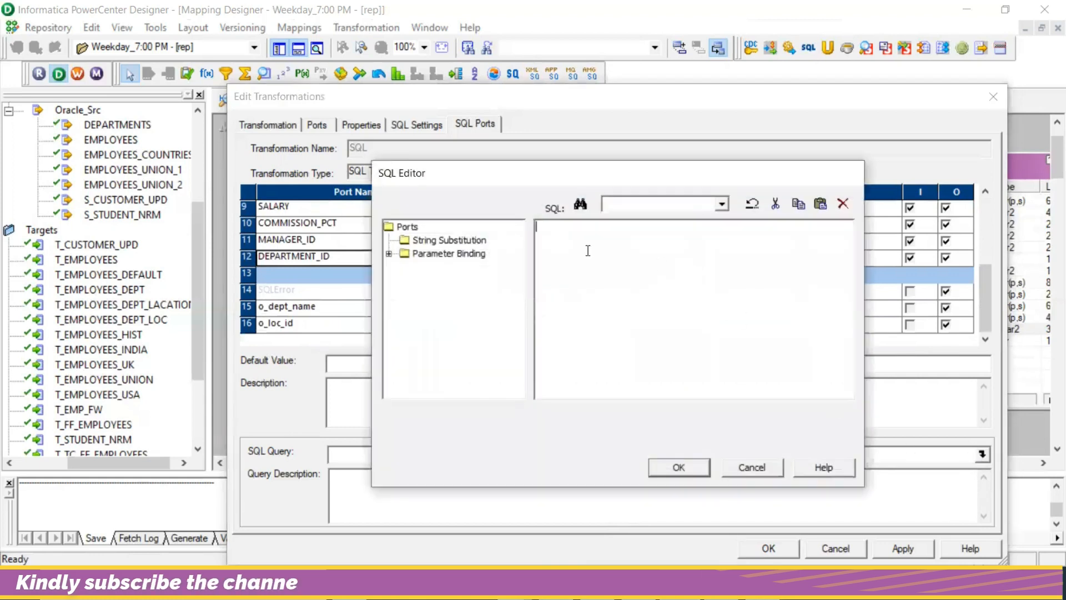
mouse_move(647, 294)
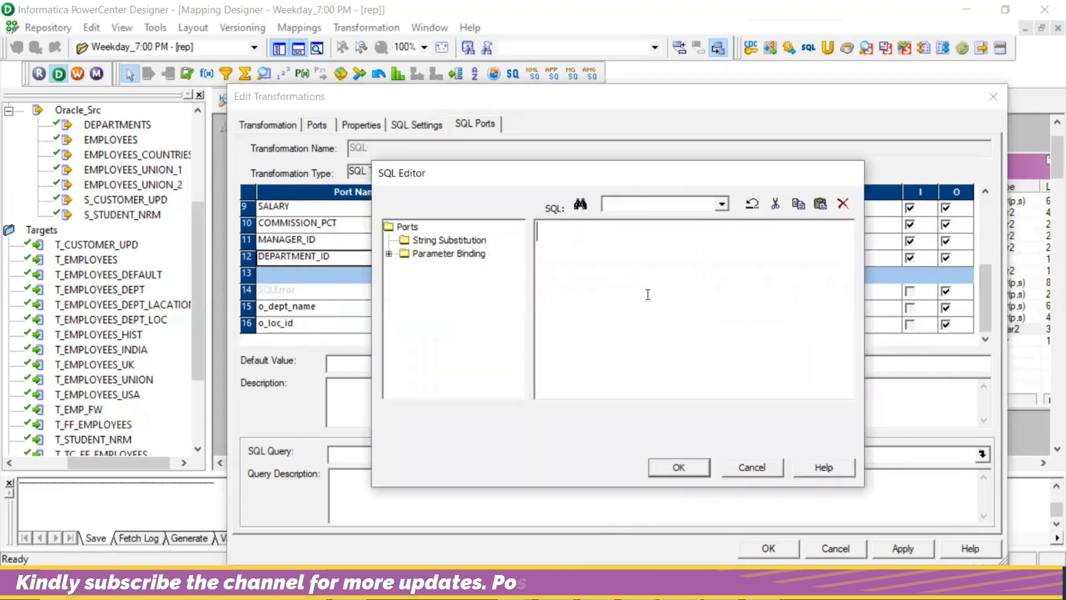
text(select)
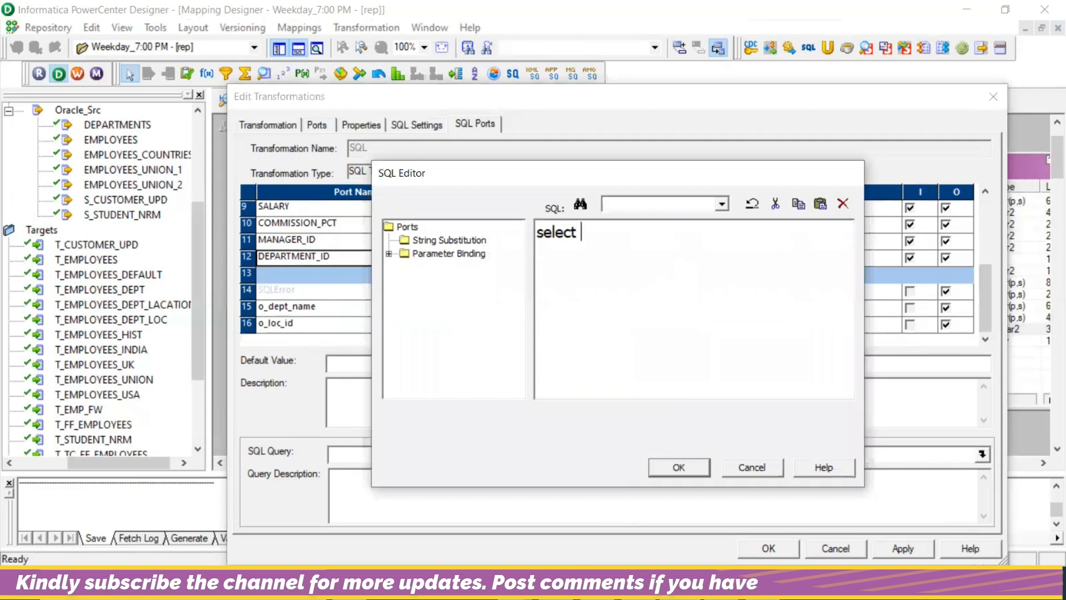
text(department)
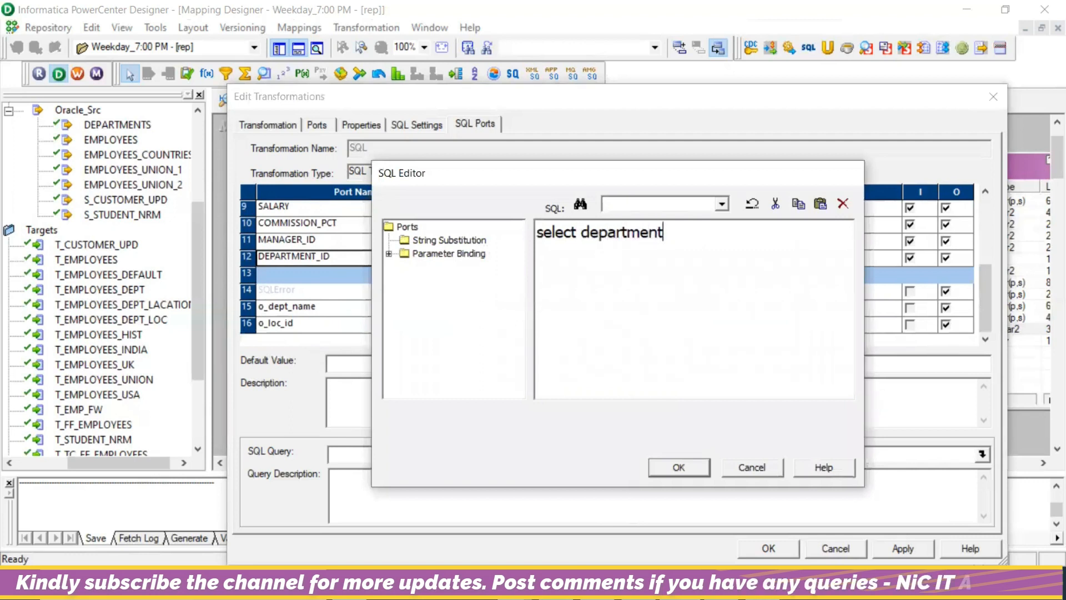
text(_name)
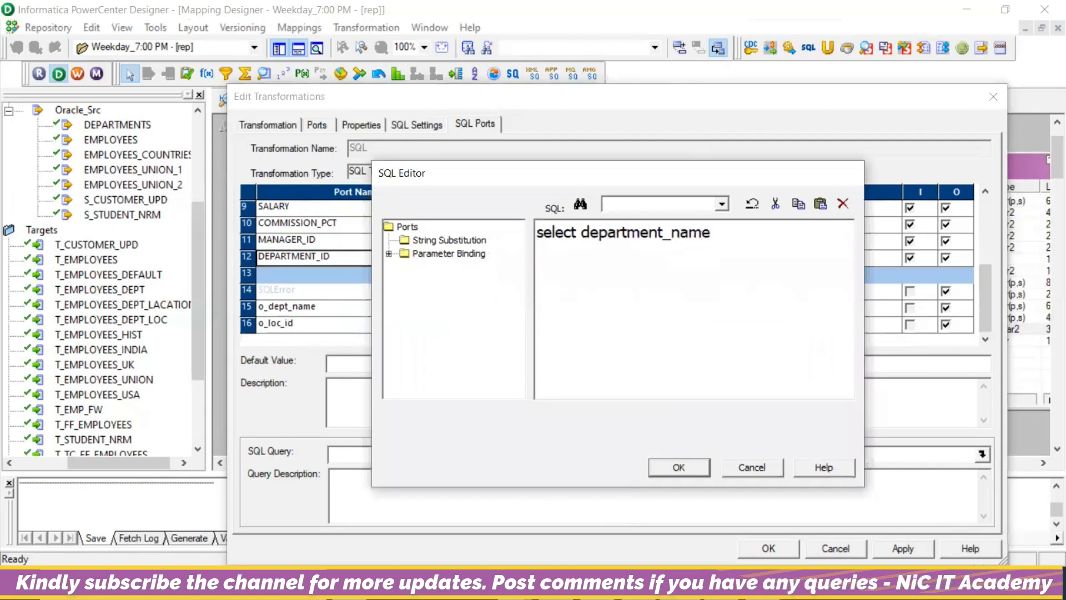
text(,location_)
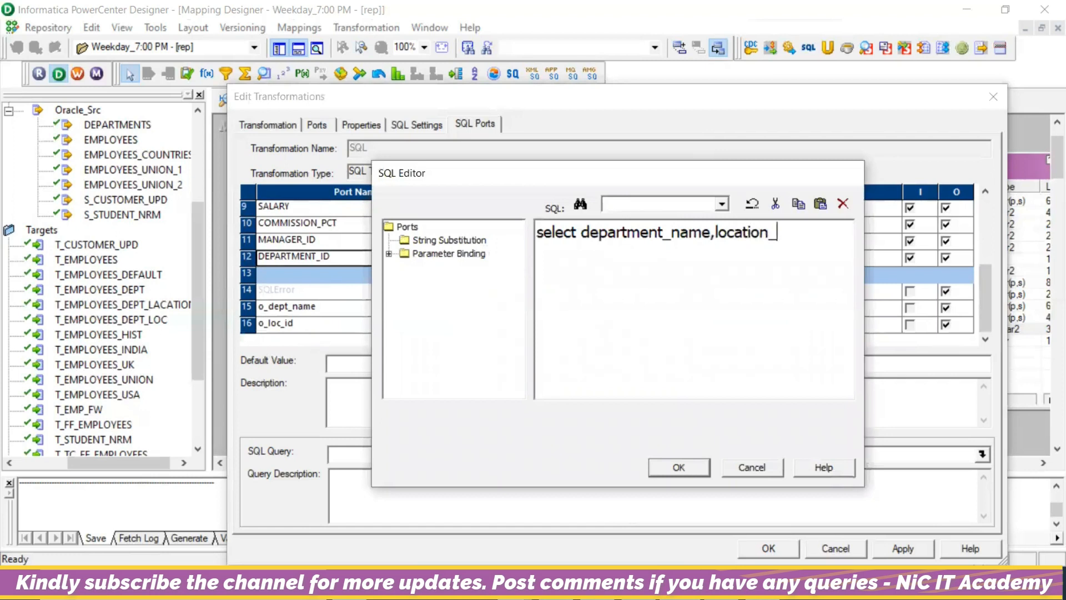
text(id f)
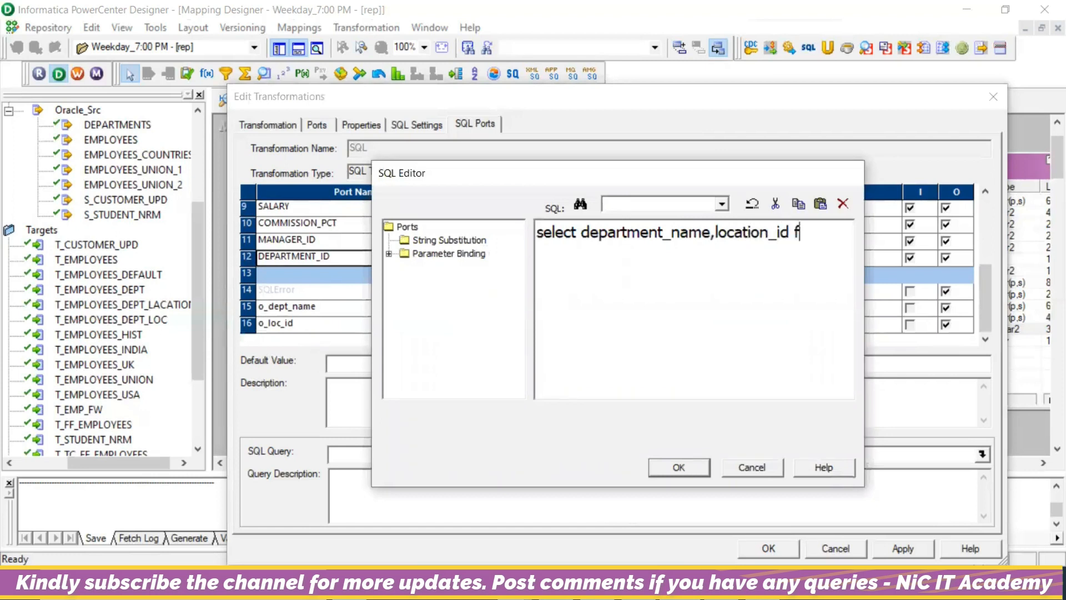
text(rom departme)
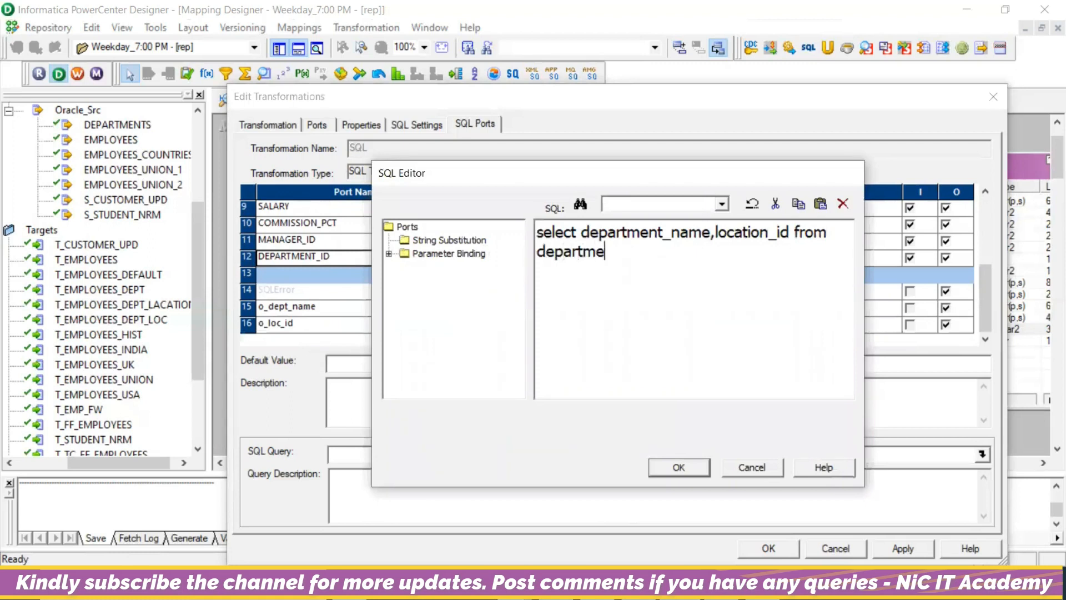
text(nts where department)
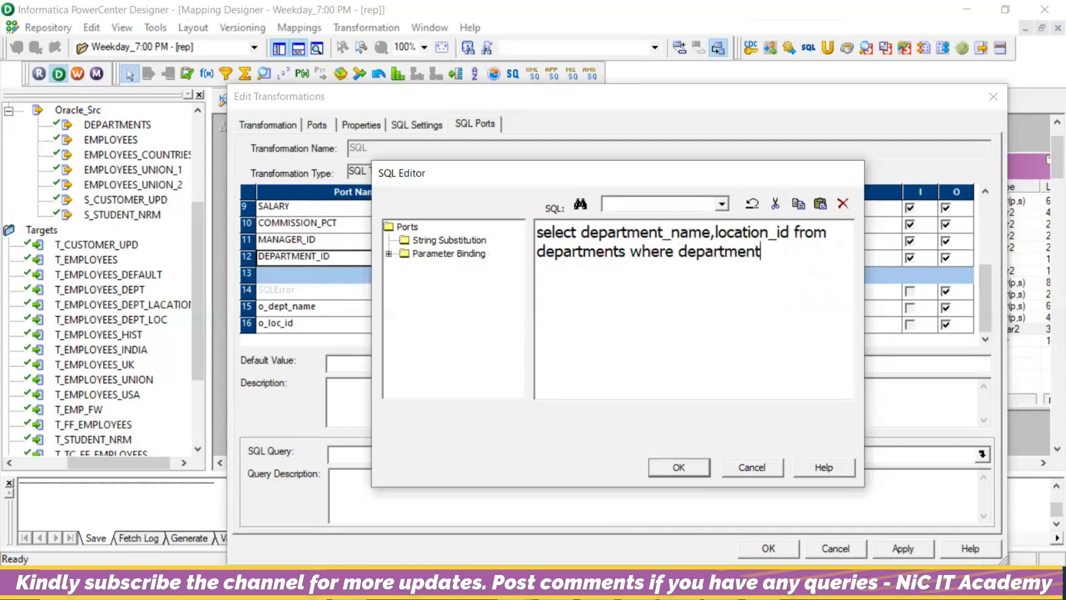
text(_id =)
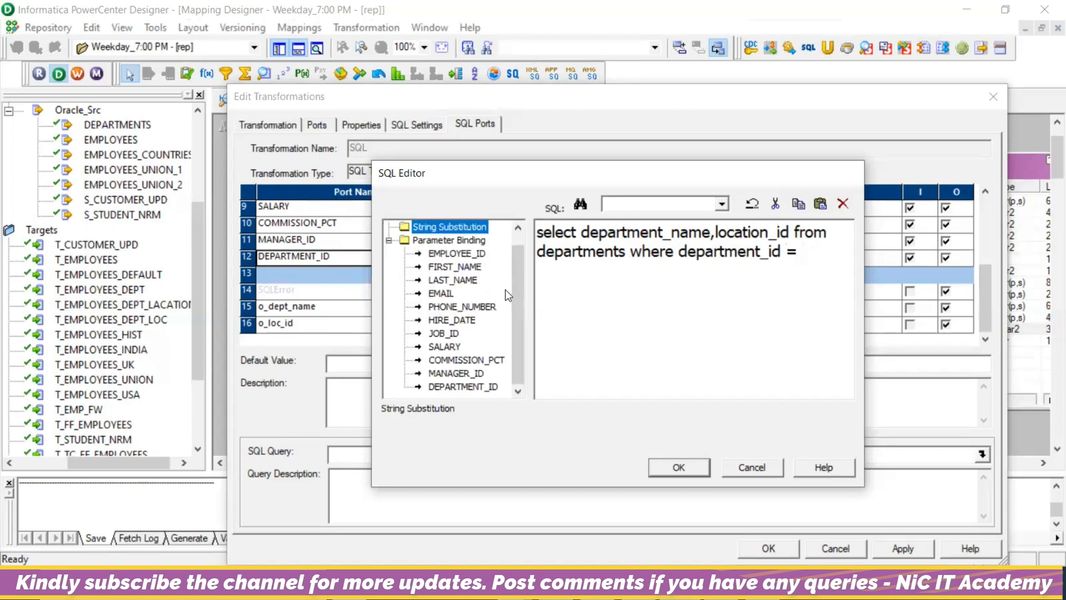
- Bind the DEPARTMENT_ID port as ?DEPARTMENT_ID? in the condition and confirm the query
click(462, 386)
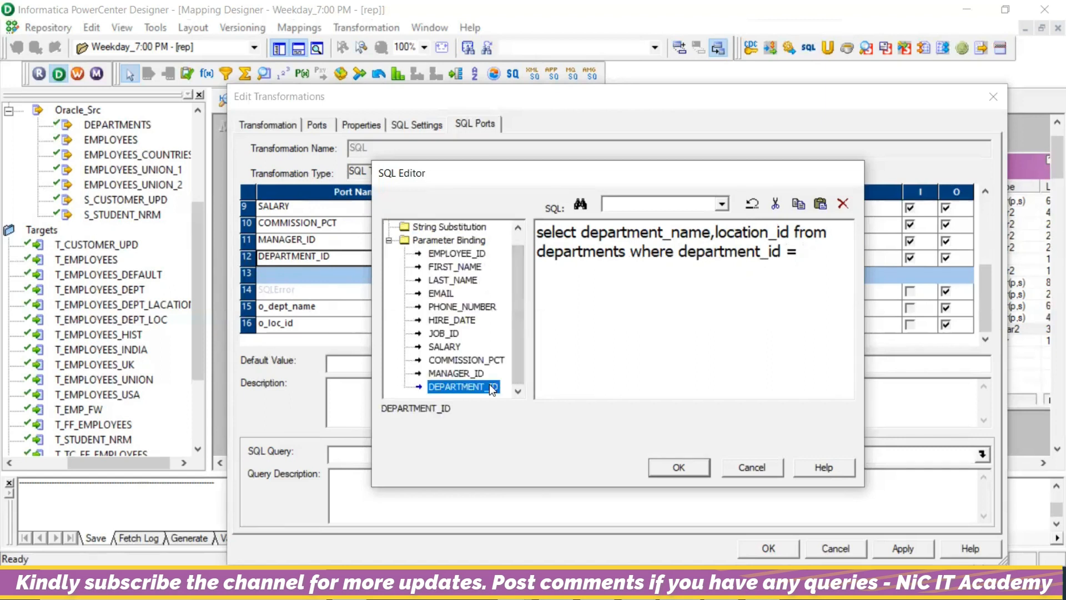
double_click(461, 386)
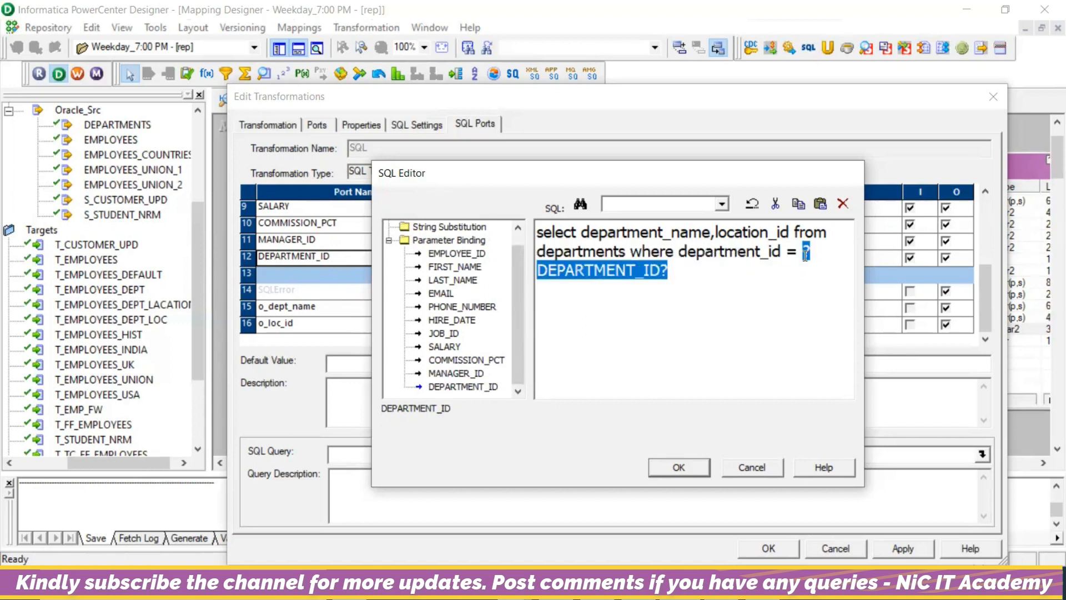
click(677, 466)
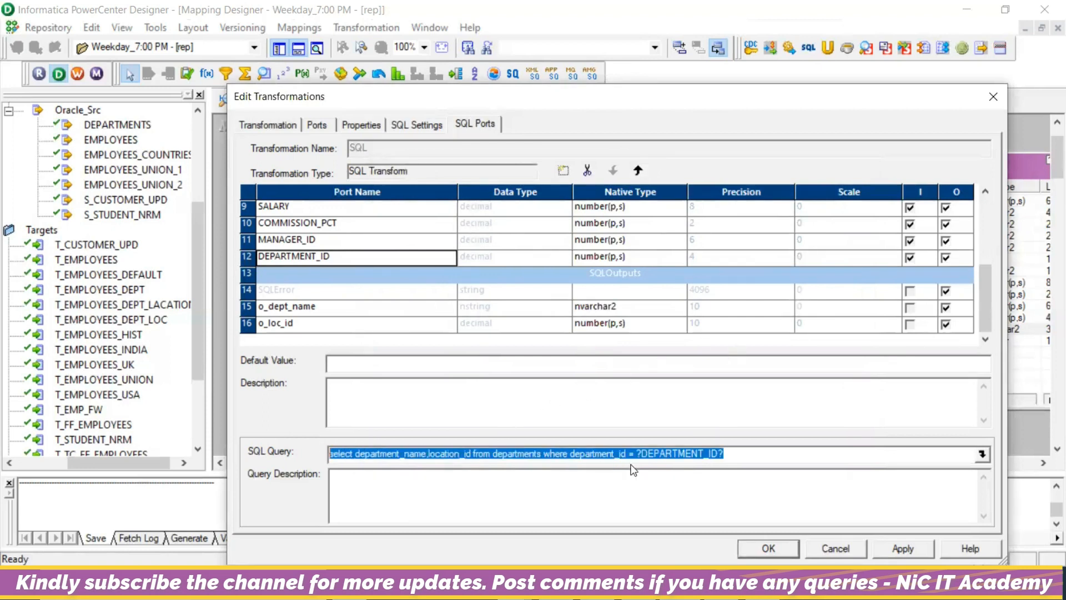
- Apply the port types and department lookup query, then confirm the Edit Transformations dialog
click(733, 453)
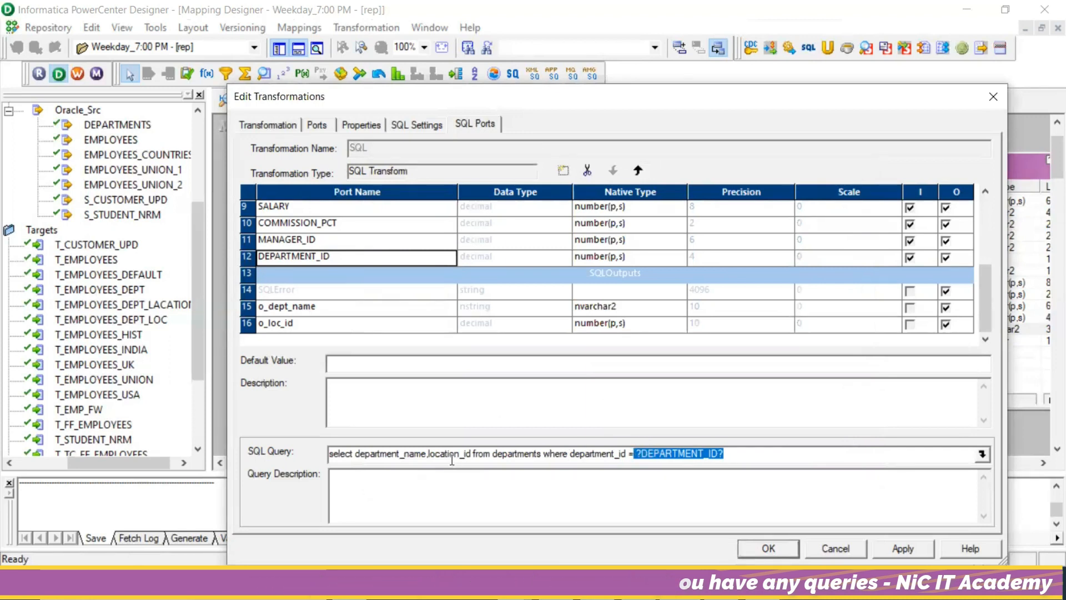
mouse_move(437, 447)
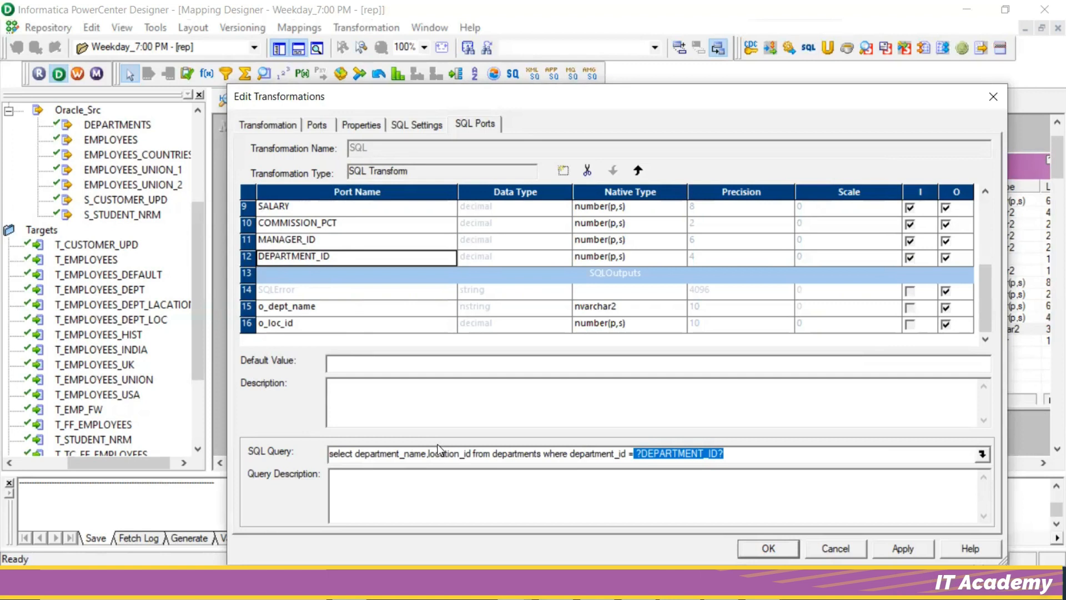
mouse_move(315, 325)
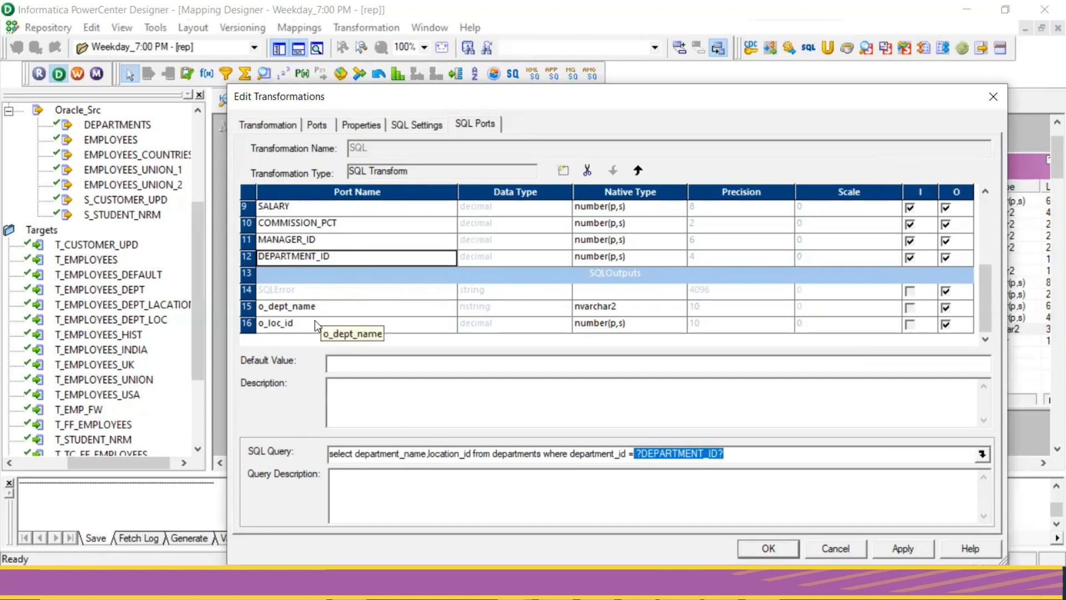
mouse_move(334, 324)
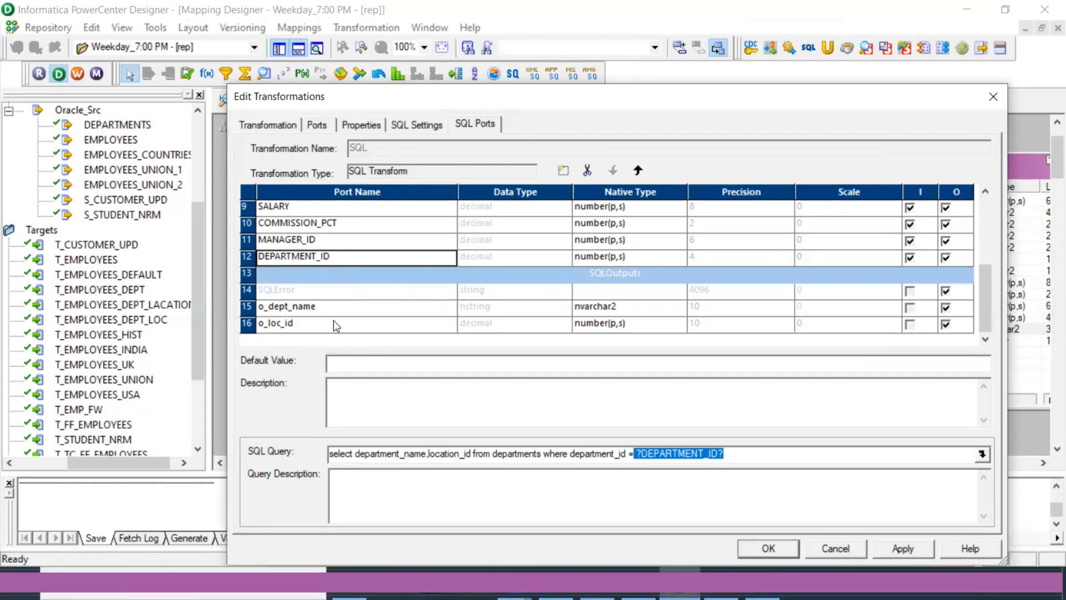
click(903, 549)
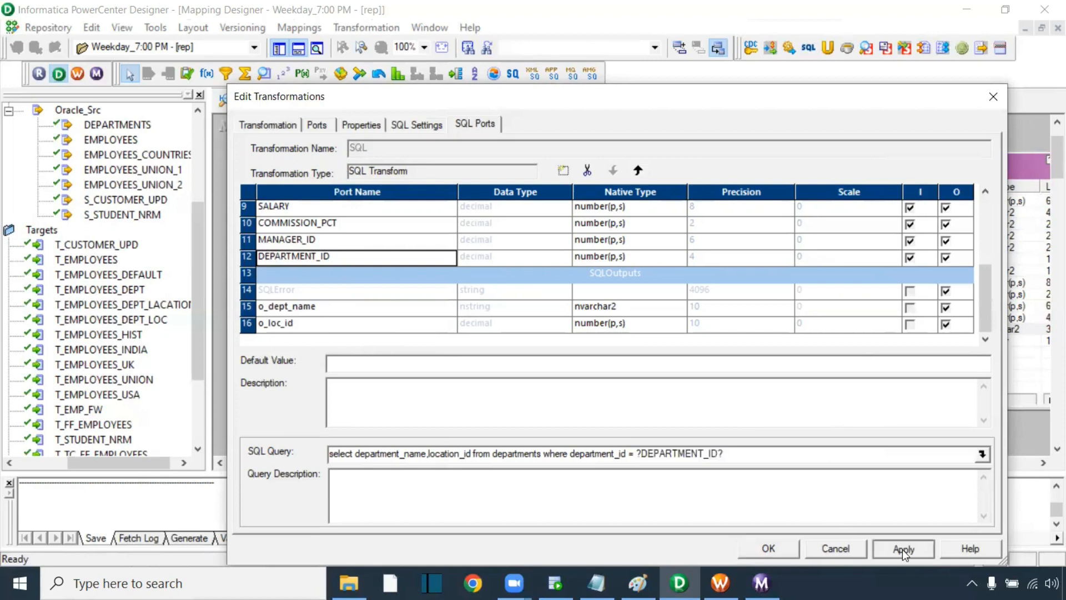
click(904, 549)
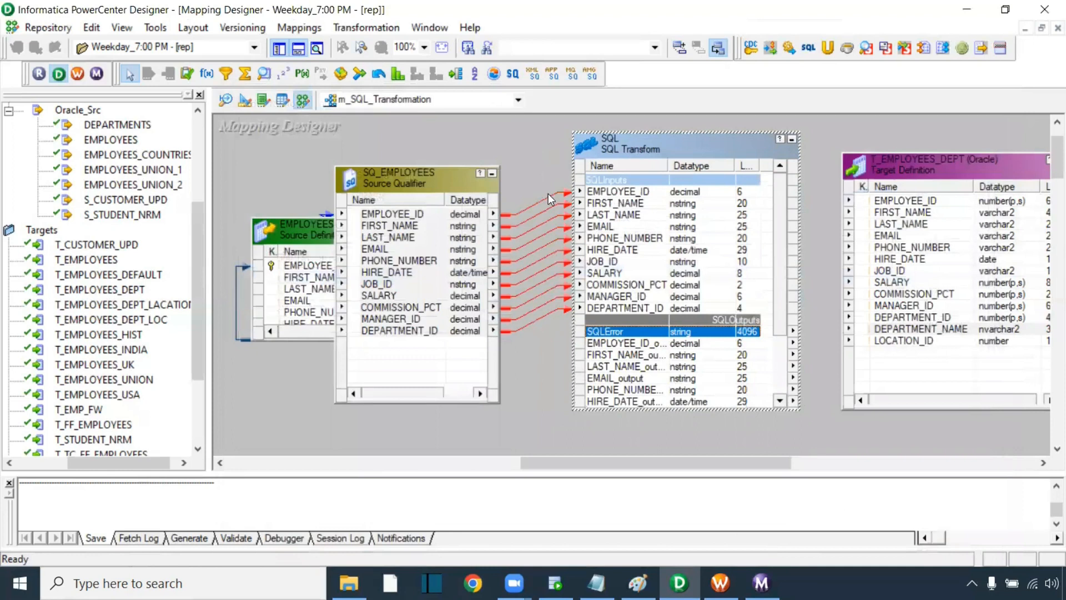
mouse_move(559, 311)
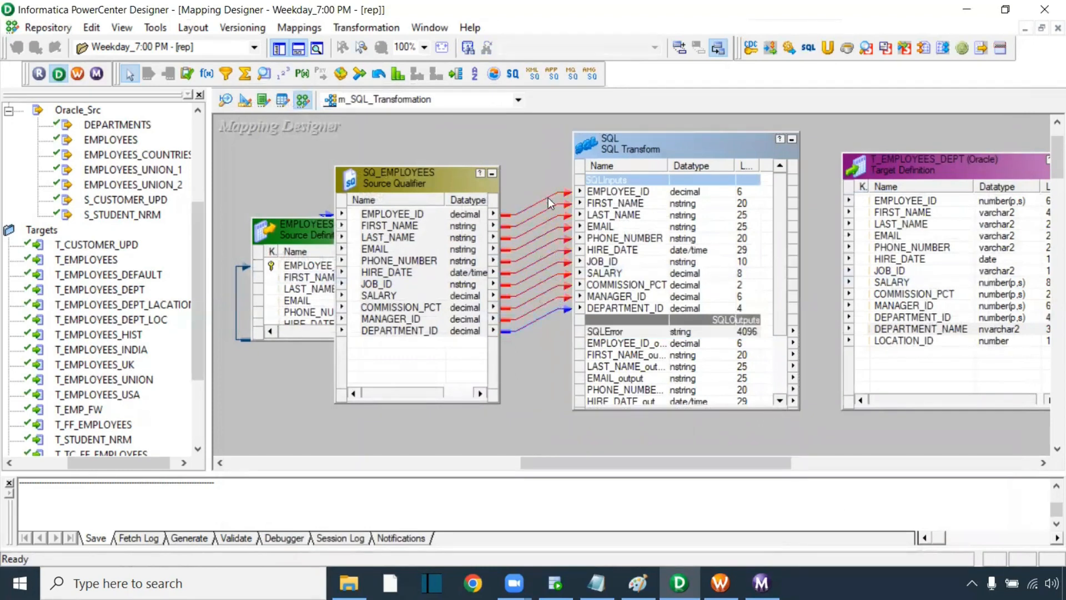
- Select the SQLOutputs ports from EMPLOYEE_ID_output through o_loc_id for linking to T_EMPLOYEES_DEPT
scroll(down, 3)
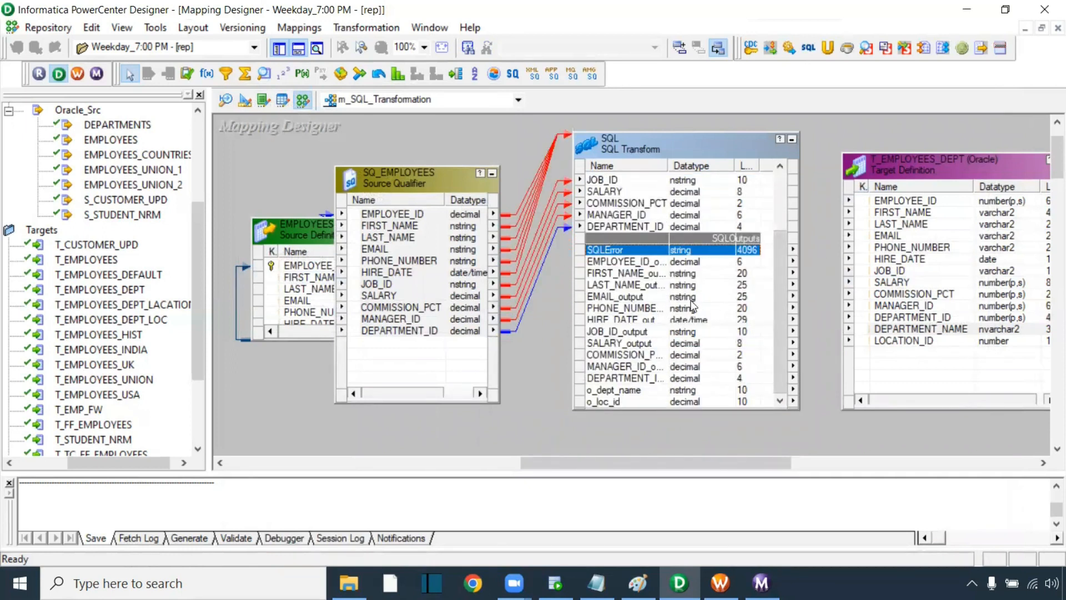
click(625, 261)
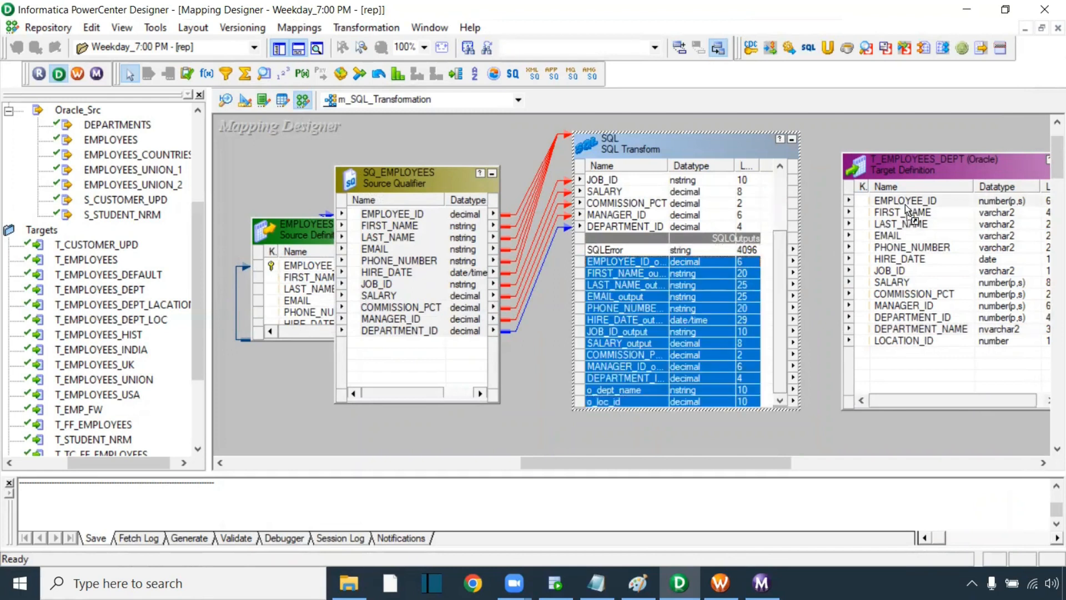
click(553, 451)
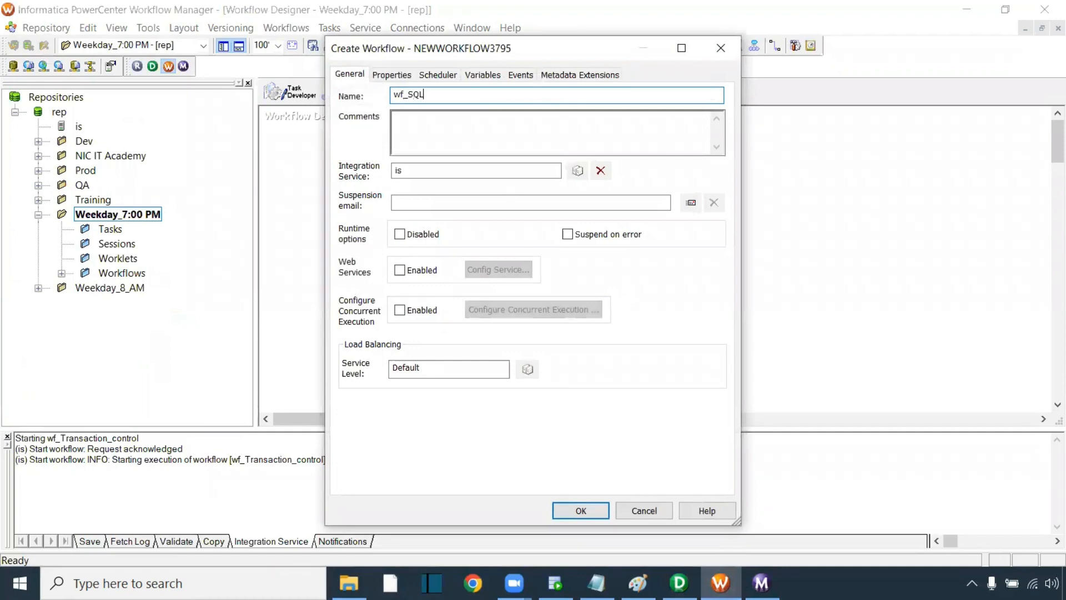
- Create wf_SQL_Tranformation, link Start to s_m_SQL_Transformation and bring up the session's settings
click(580, 509)
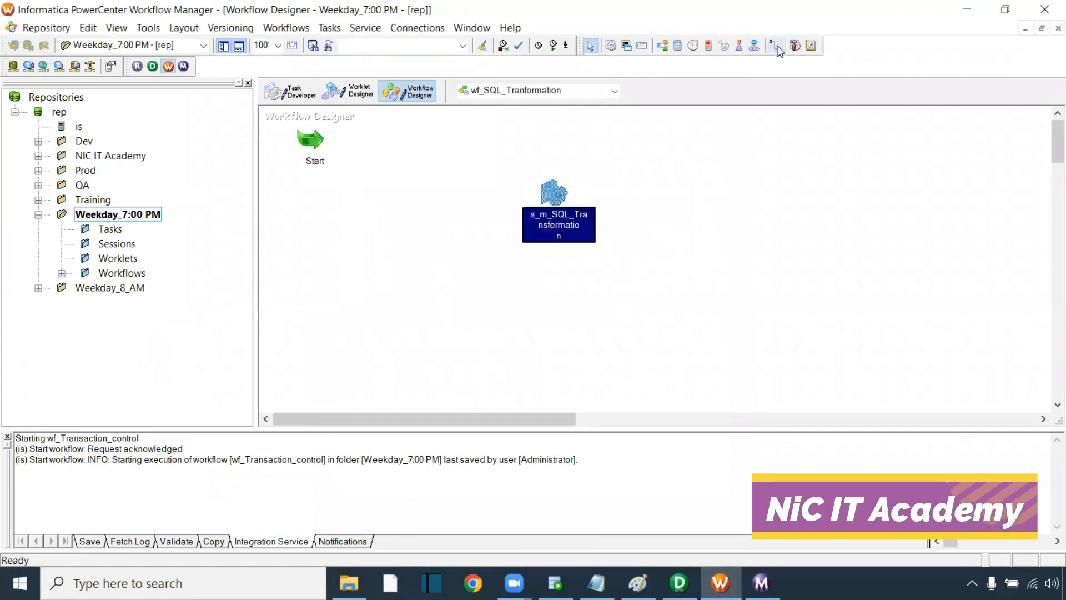
drag(314, 140, 554, 193)
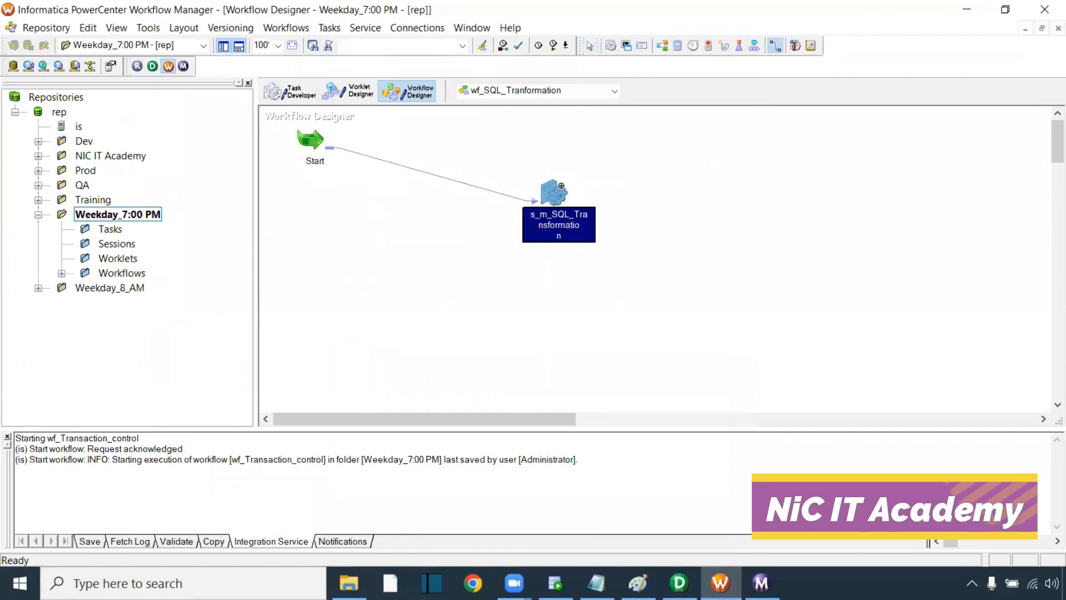
double_click(558, 200)
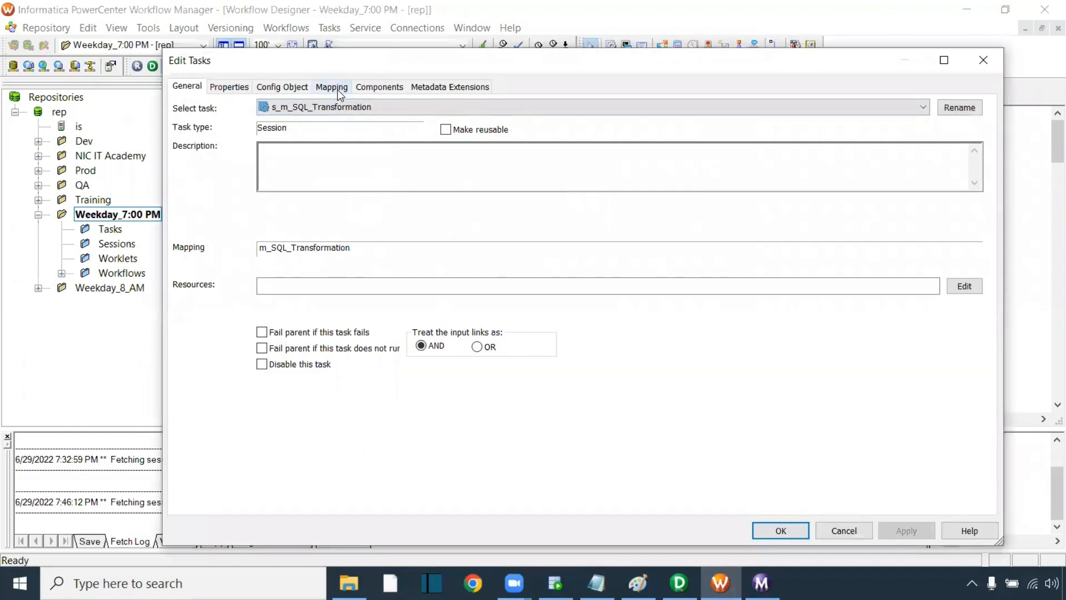
- Assign Oracle_Tgt with Truncate target table to the target and Oracle_Src to the SQL transformation, then apply
click(332, 86)
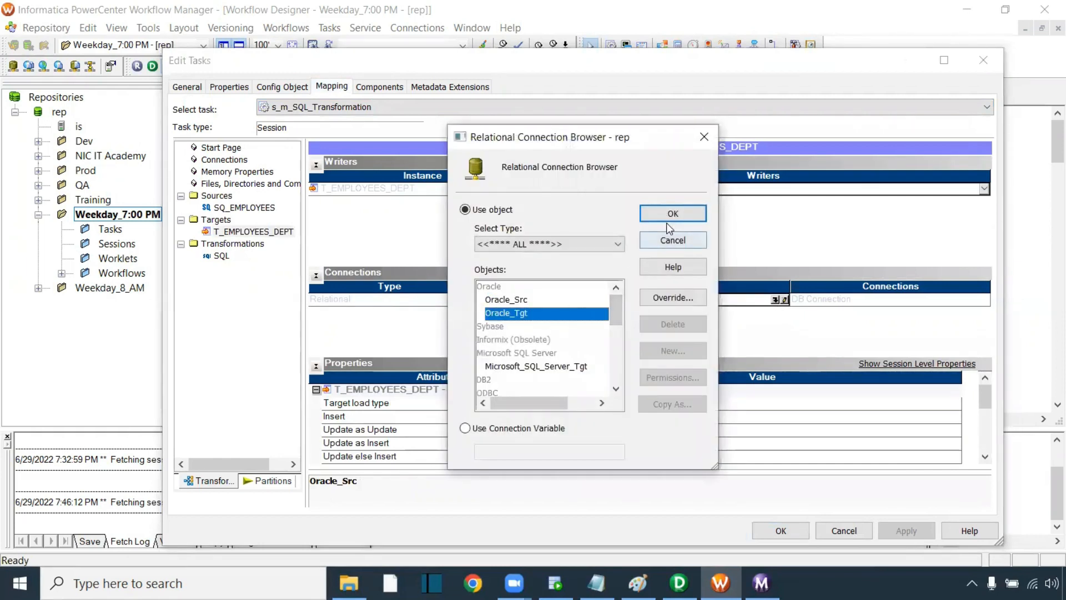
click(673, 213)
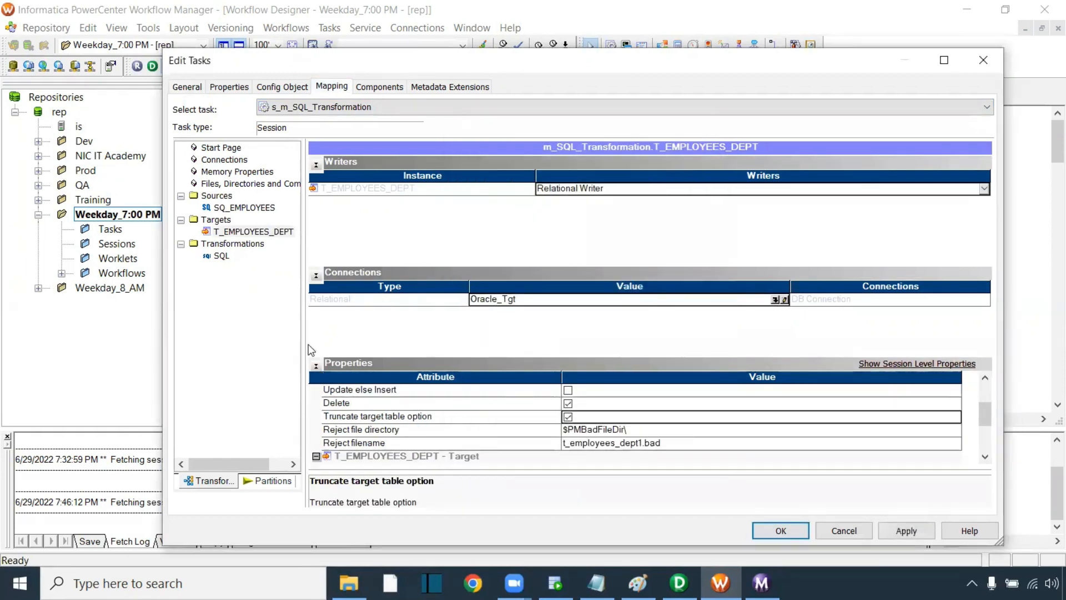
click(221, 255)
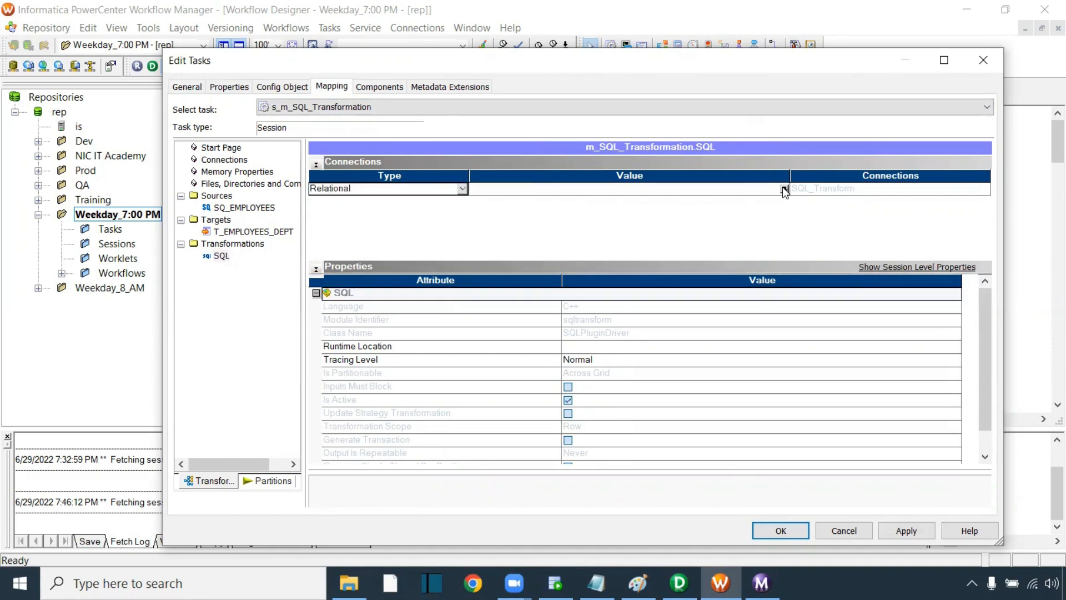
click(783, 188)
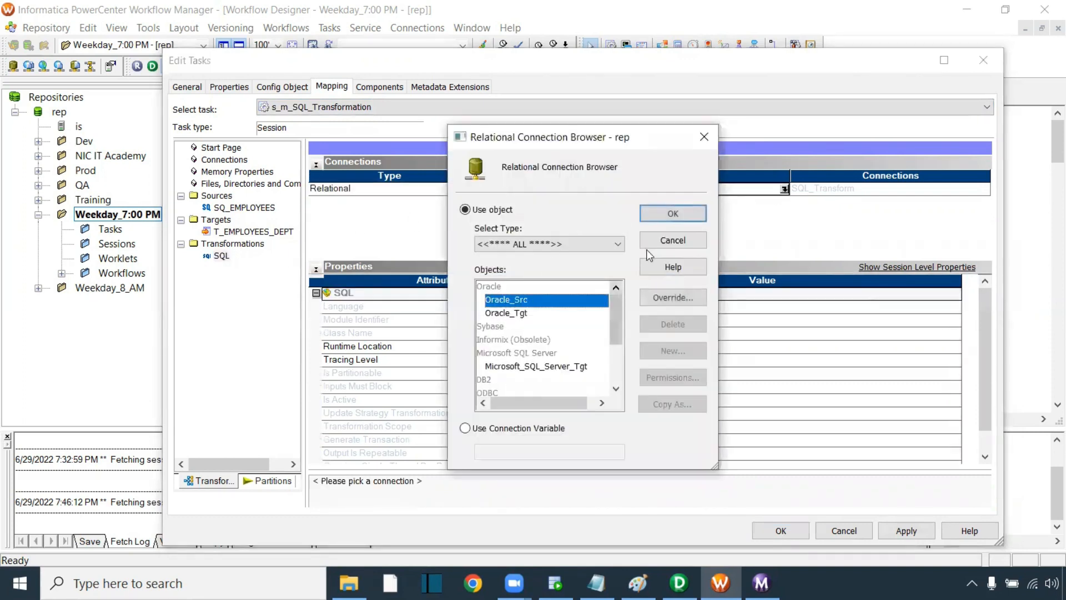
click(673, 213)
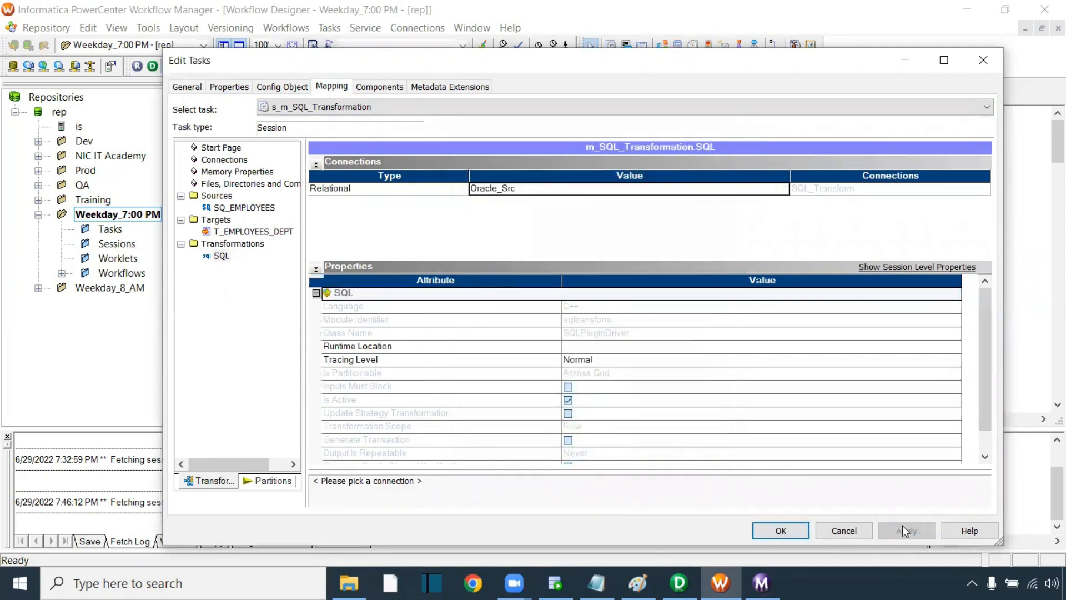
click(779, 530)
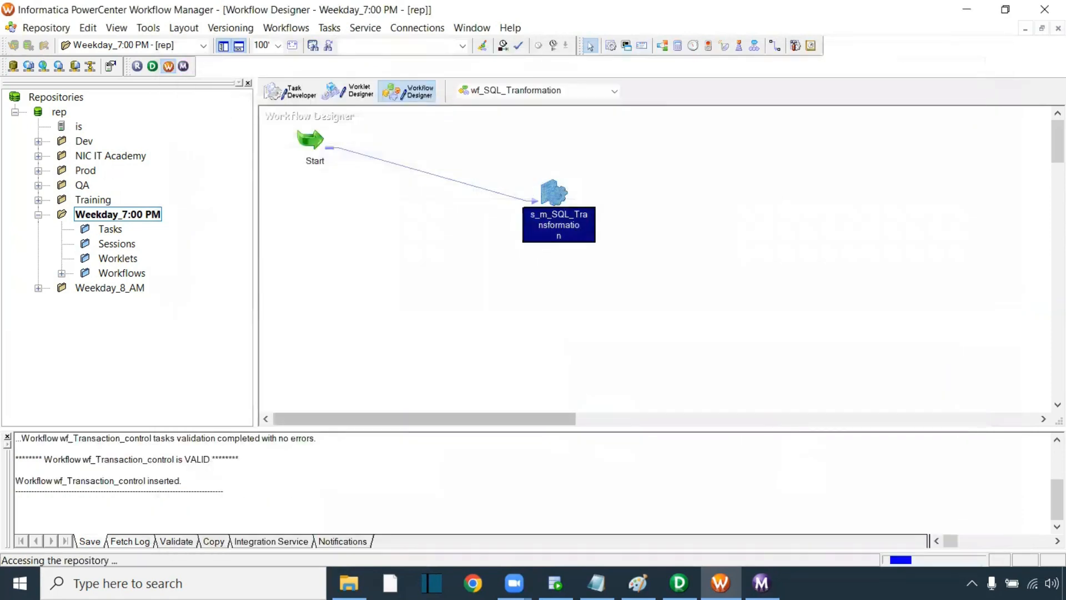
- In the CORE worksheet enter select * from t_employees_dept; and select that query line to run
click(555, 582)
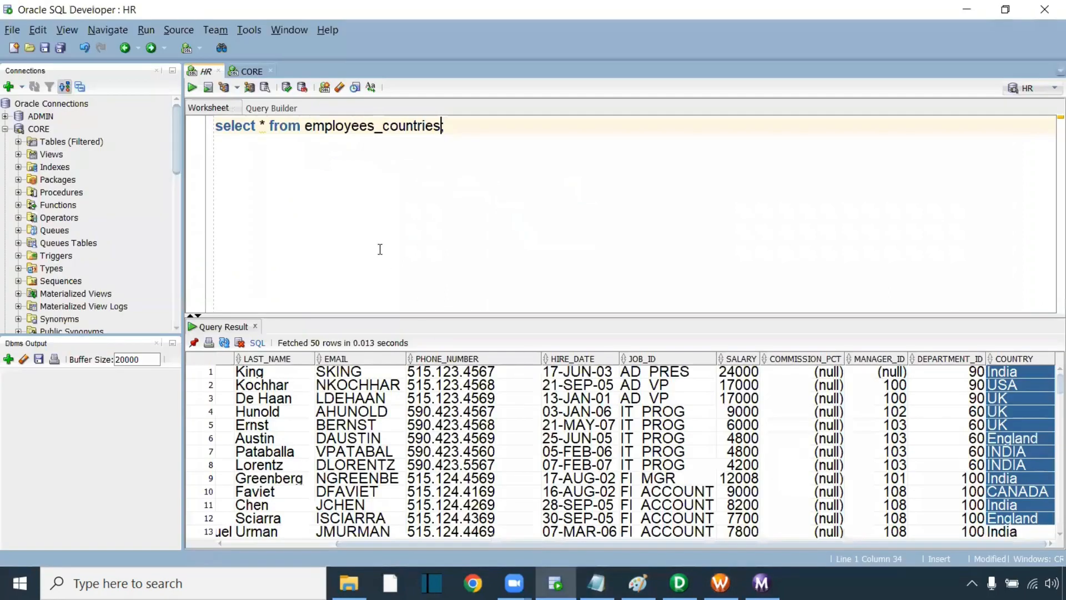
click(251, 71)
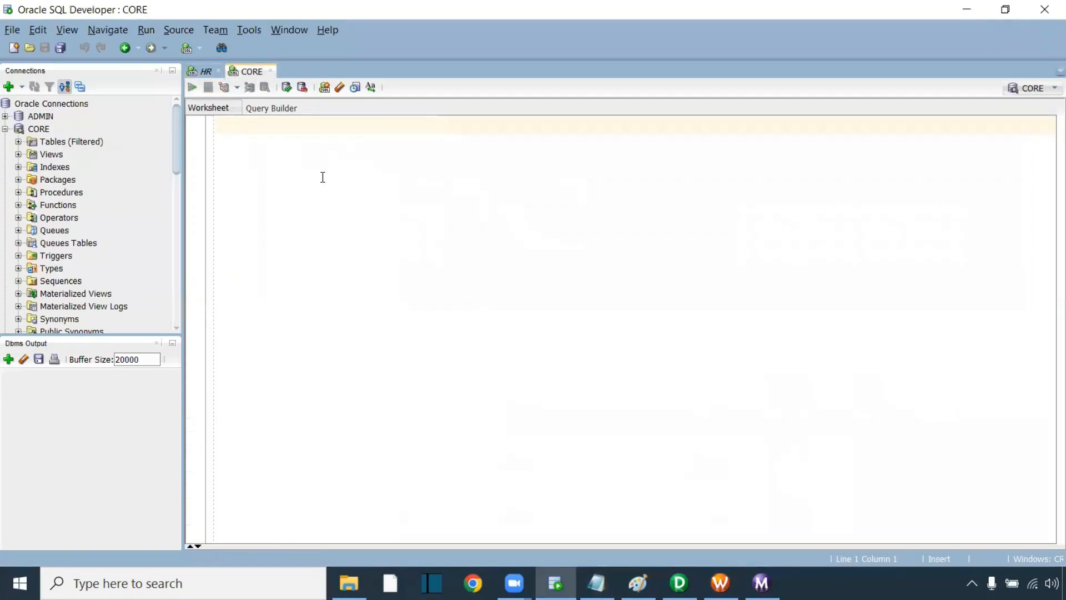
text(select *)
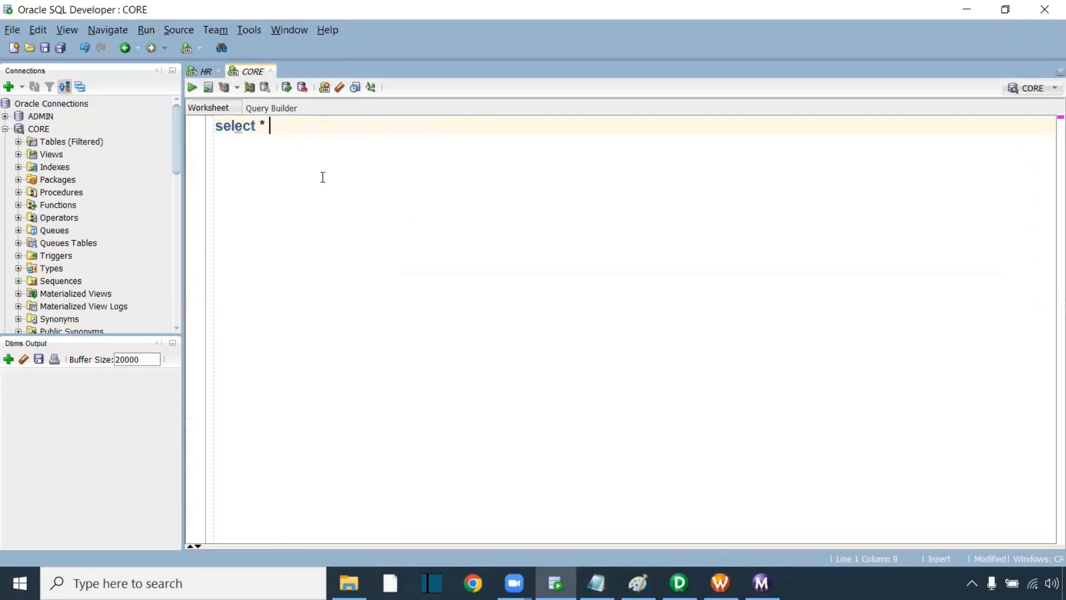
text(from emplo)
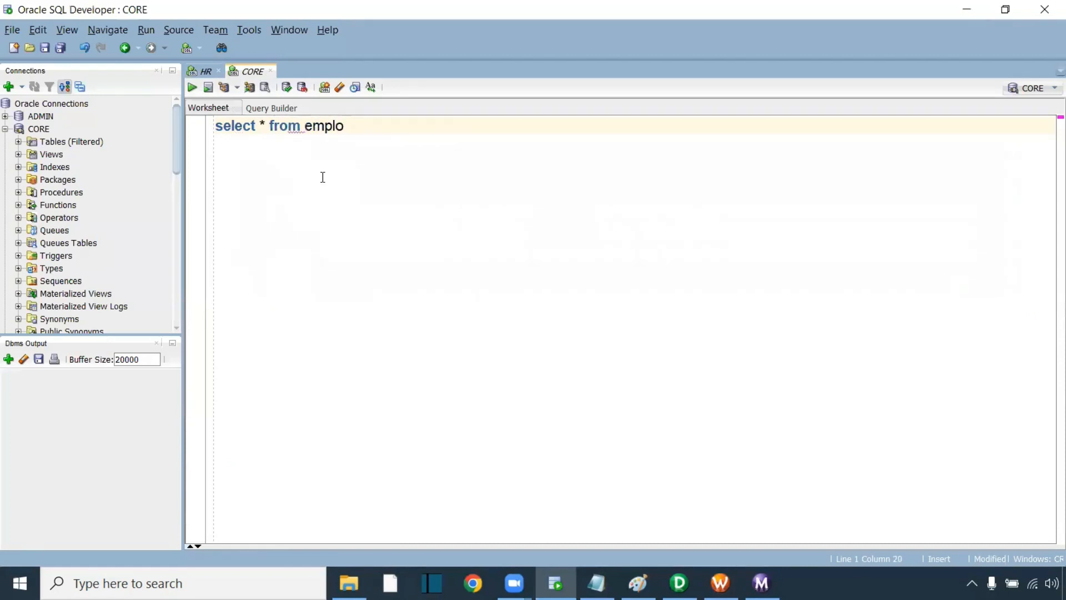
text(yees)
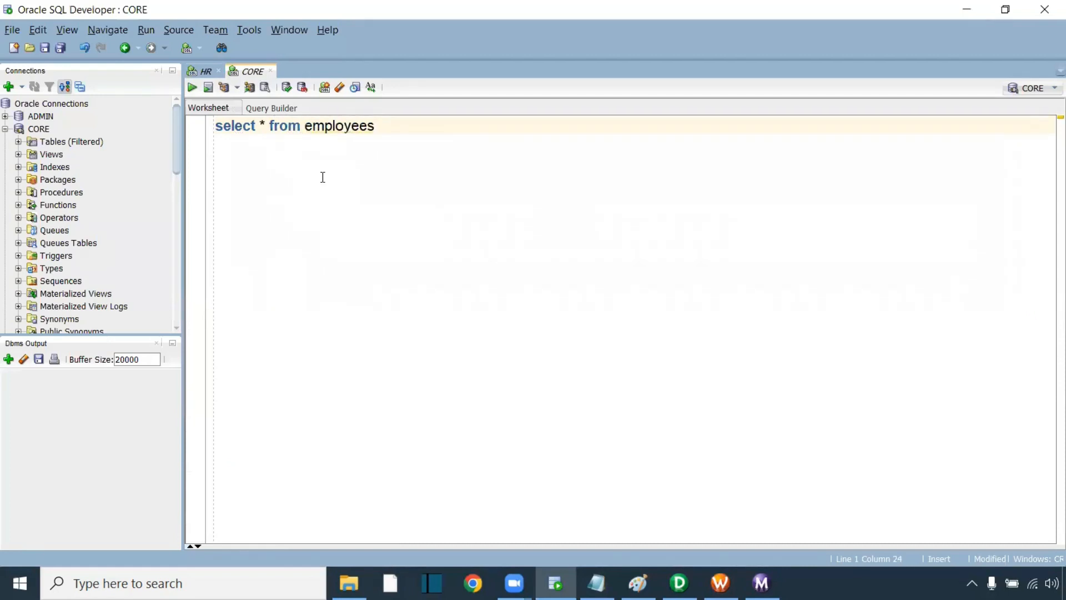
text(_dept;)
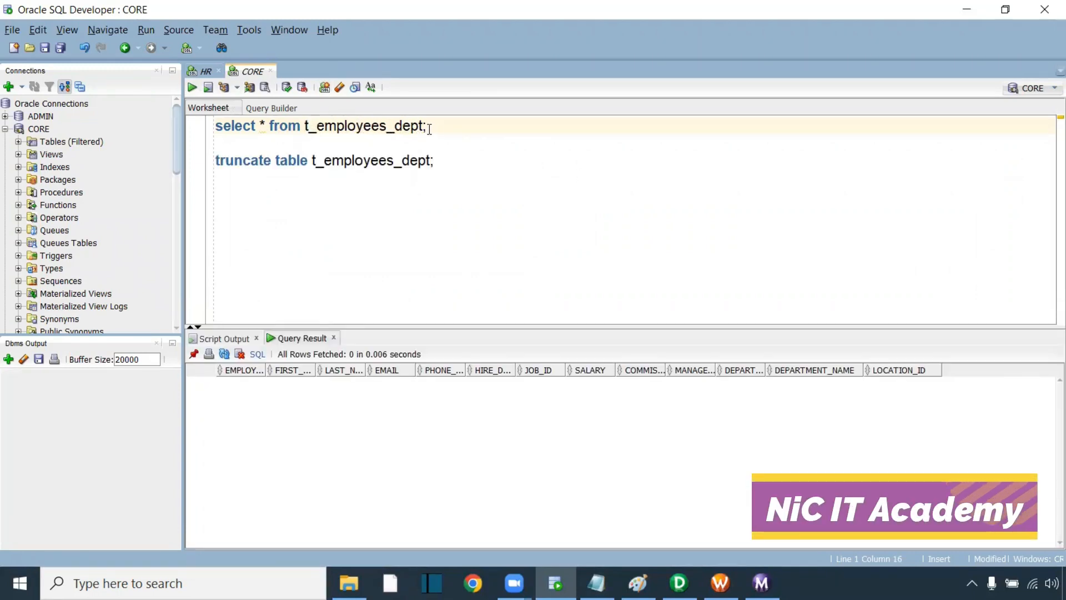
triple_click(318, 125)
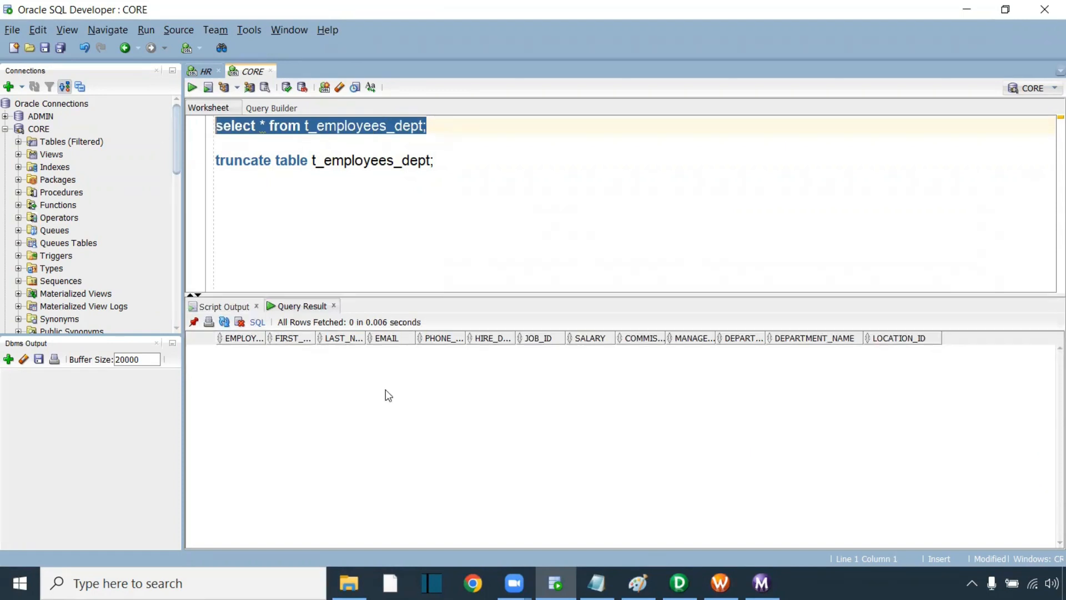
mouse_move(813, 355)
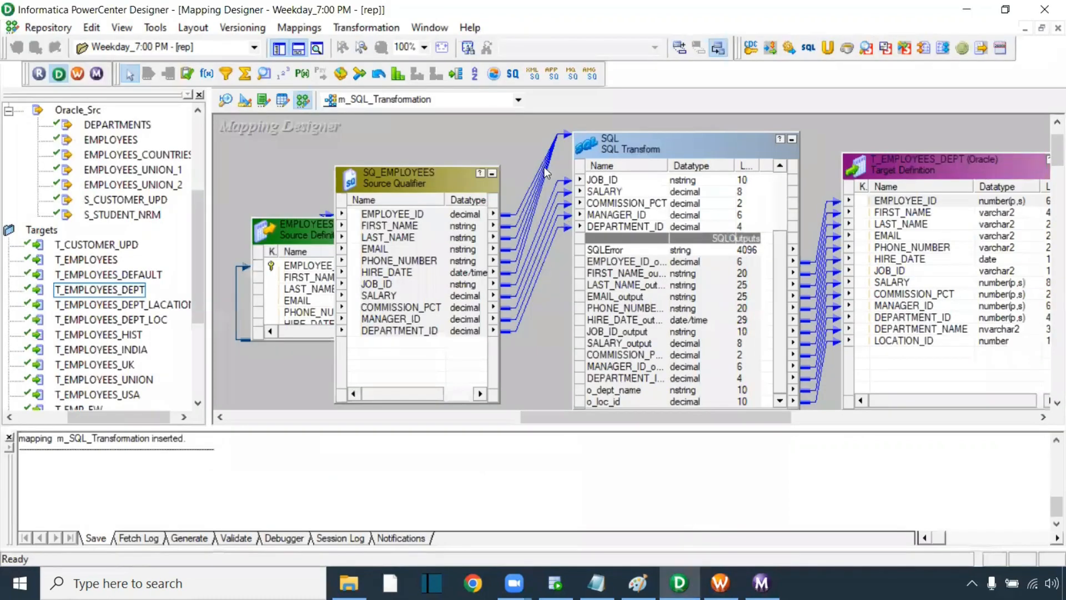
mouse_move(813, 164)
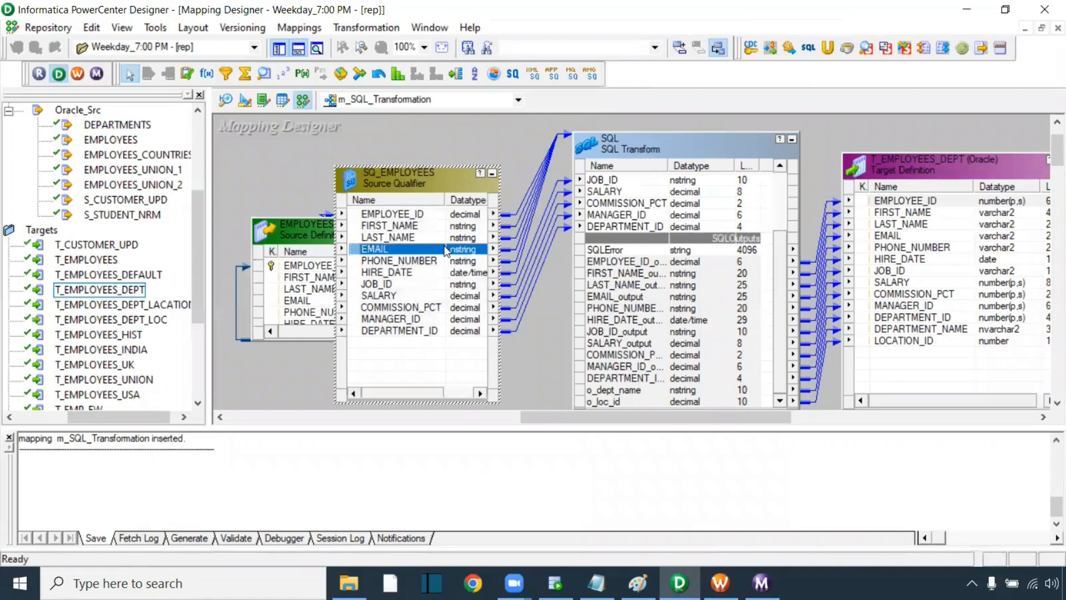
mouse_move(614, 180)
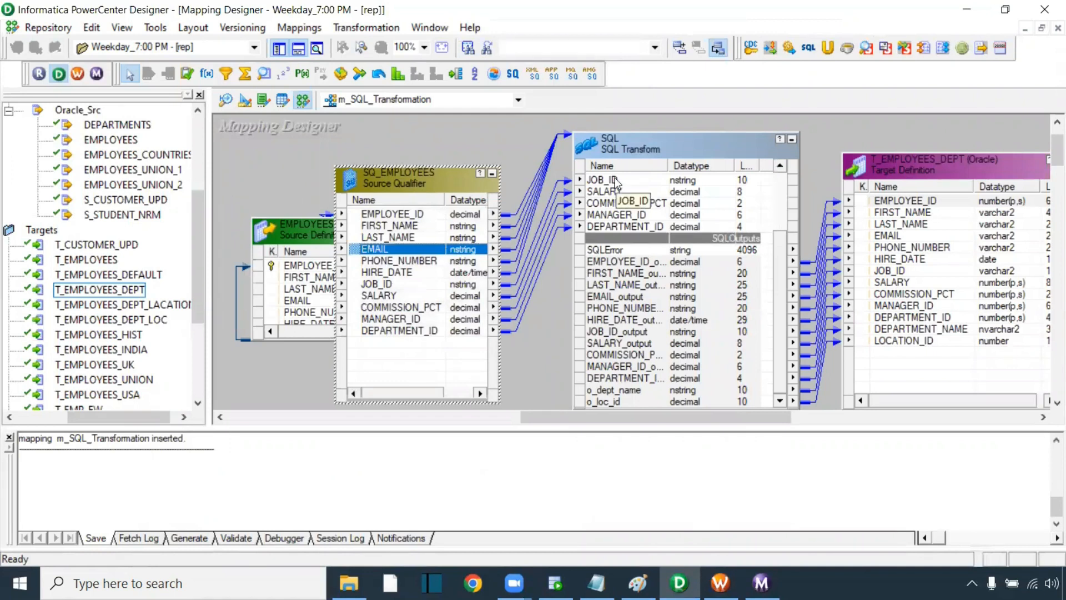
- Bring up Workflow Monitor after reviewing the mapping's links into T_EMPLOYEES_DEPT
click(717, 582)
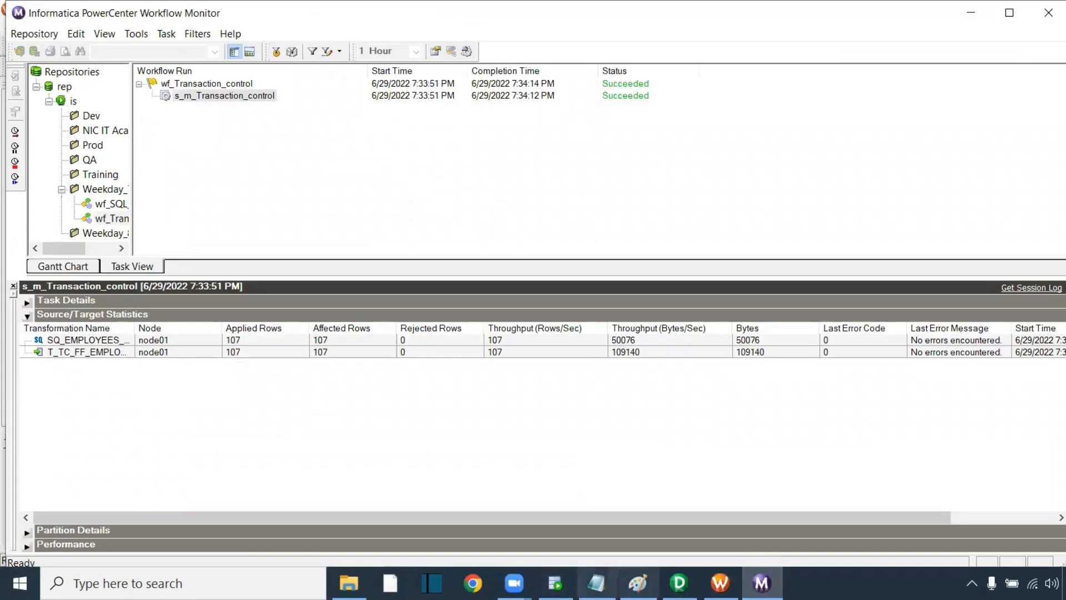
- Rerun the t_employees_dept query in SQL Developer and review the 107 rows in the Query Result grid
click(555, 582)
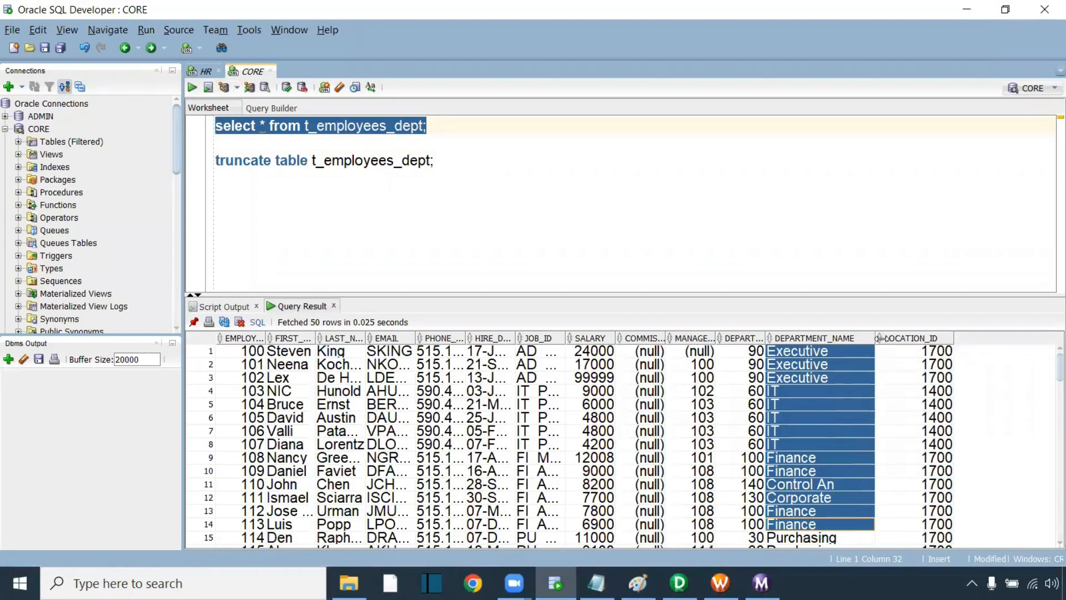
click(799, 484)
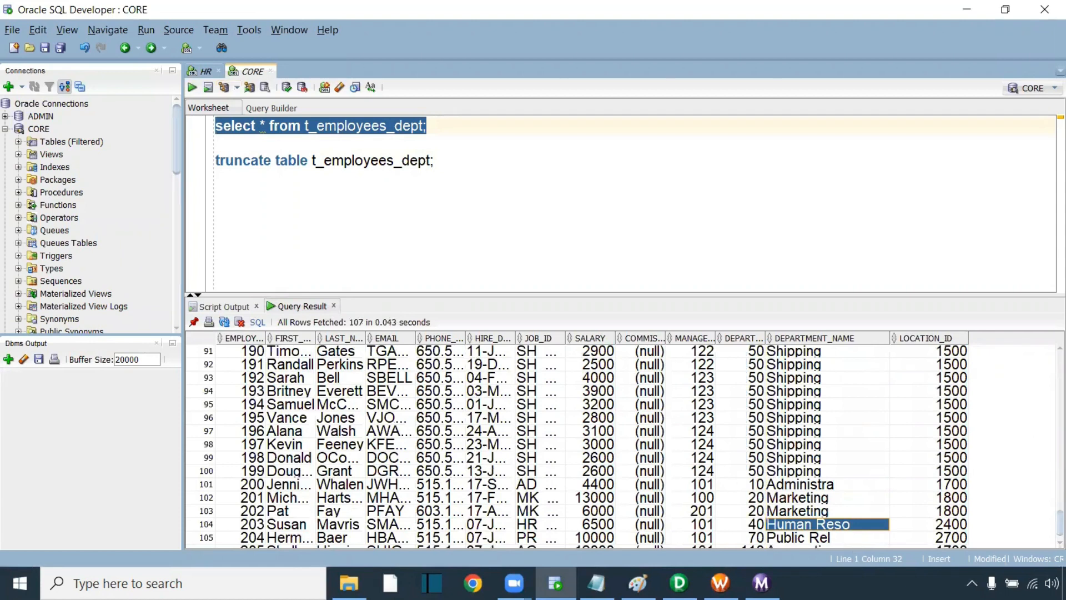
click(675, 598)
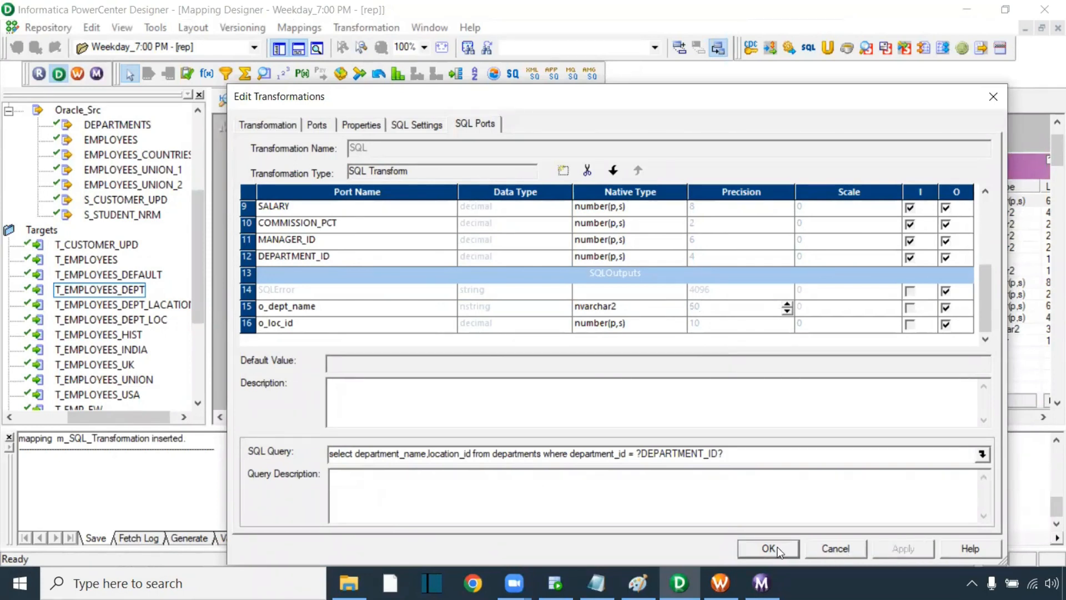
- Close the SQL transformation's ?DEPARTMENT_ID? query review and start the session task again
click(768, 548)
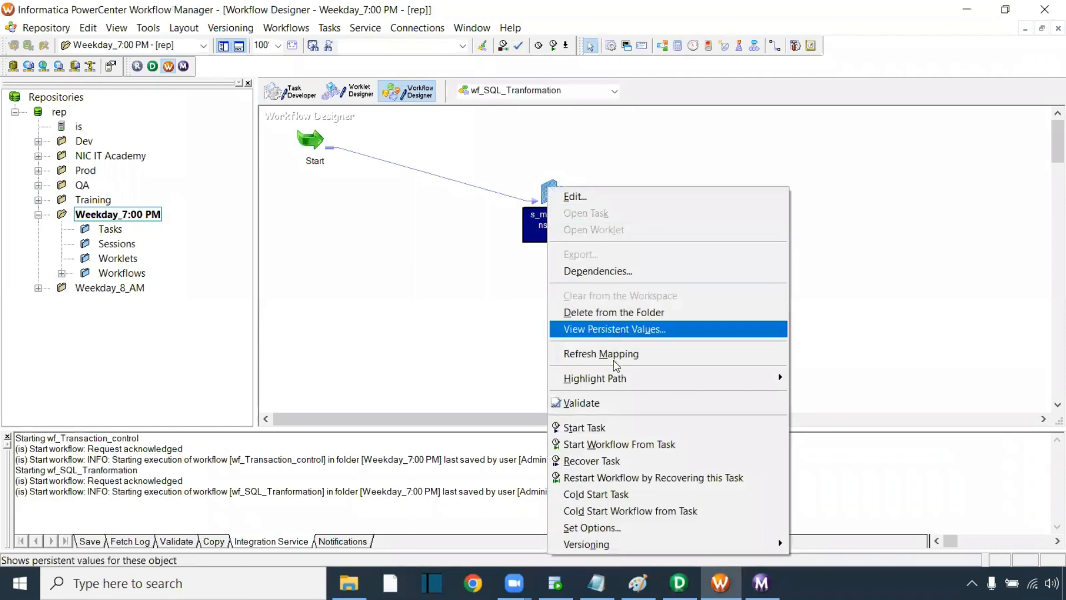
click(582, 403)
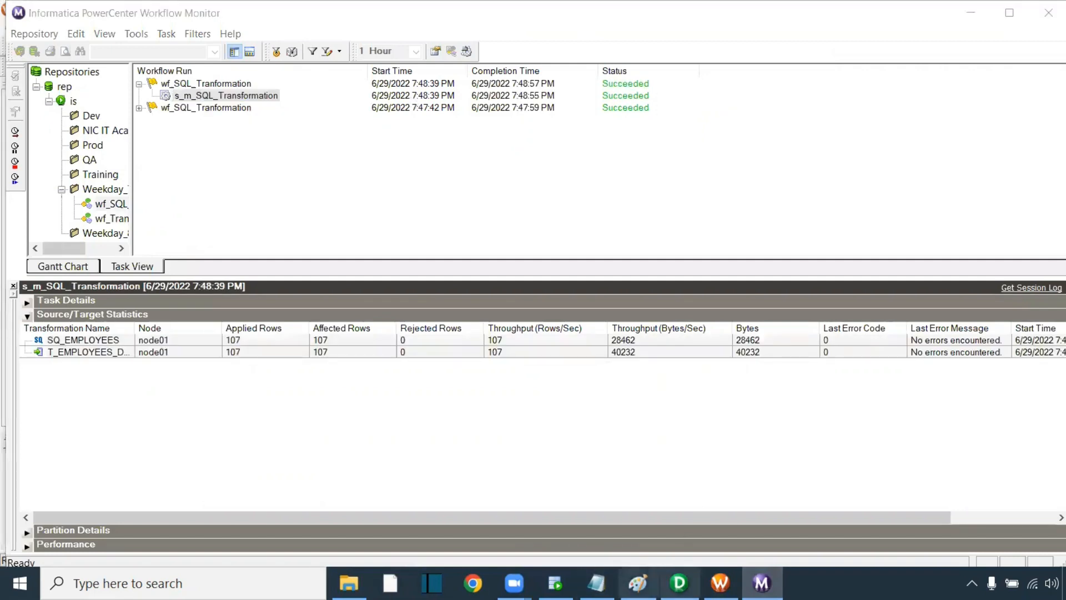
- Rerun the t_employees_dept query, now returning full department names like Control And Credit
click(553, 581)
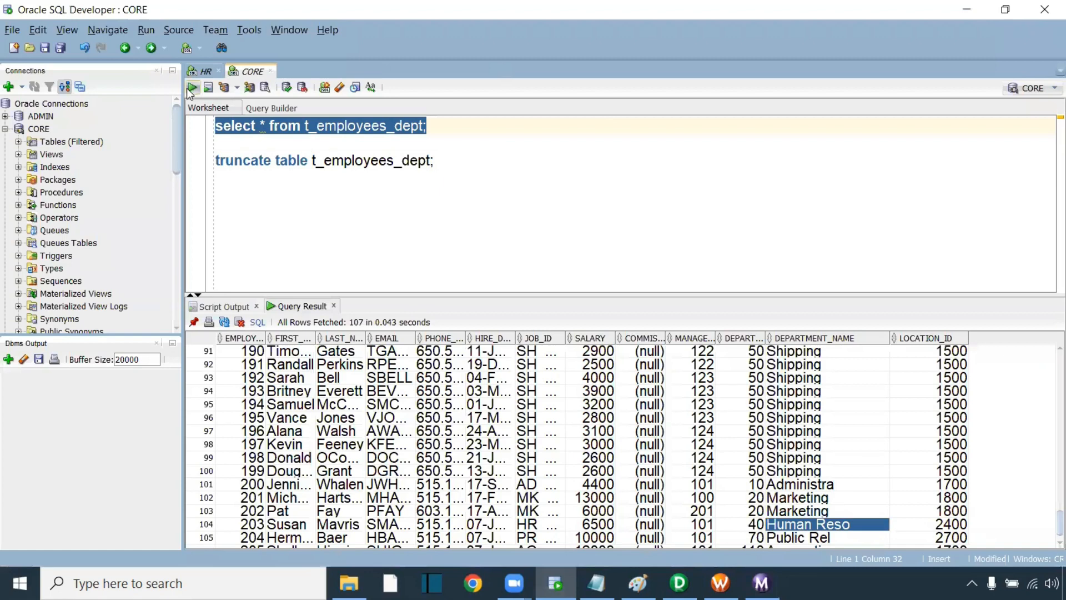
click(191, 86)
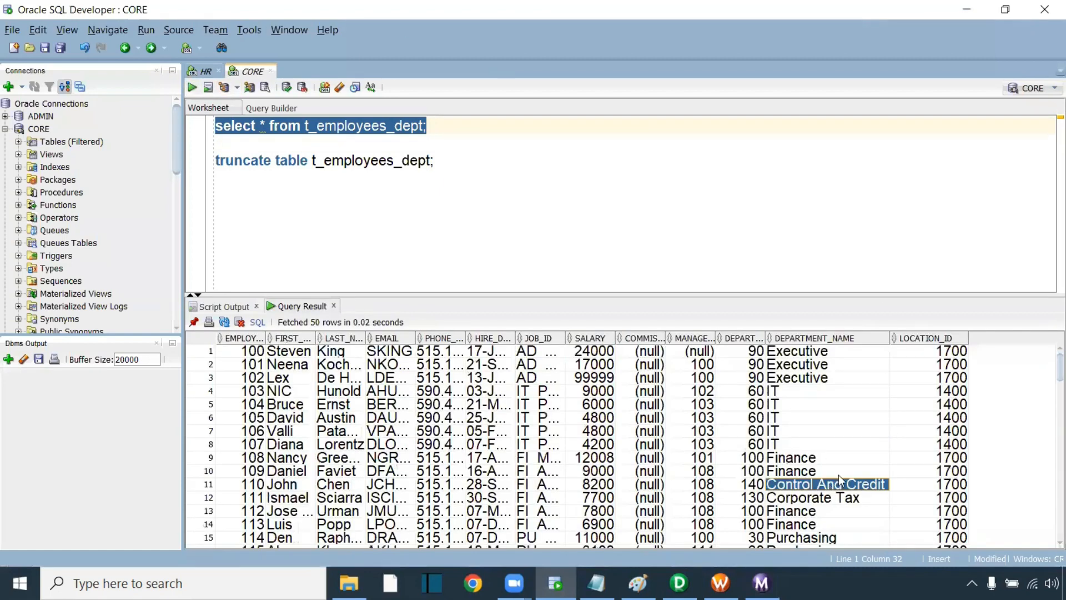